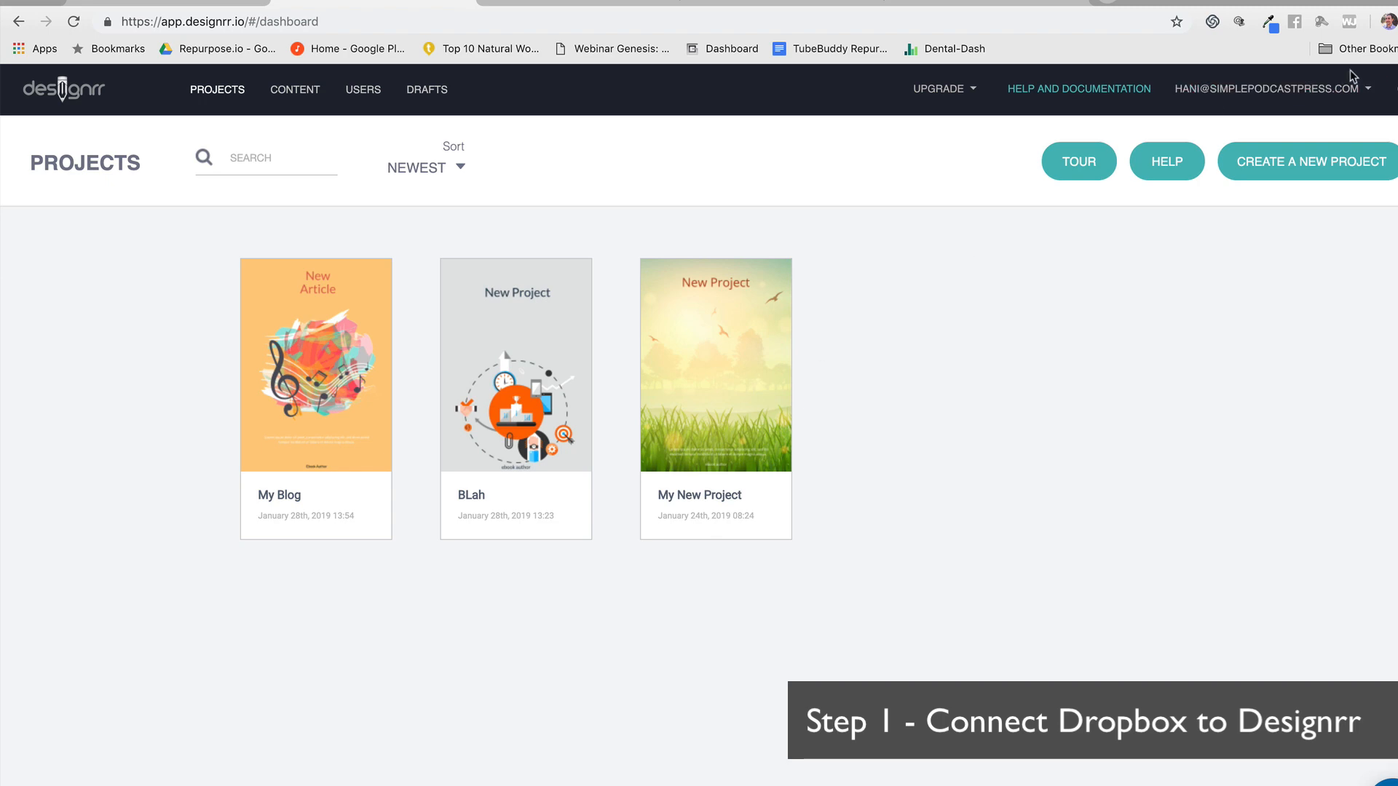
From the account profile's Social media connection section, start connecting Dropbox.
left_click(1269, 89)
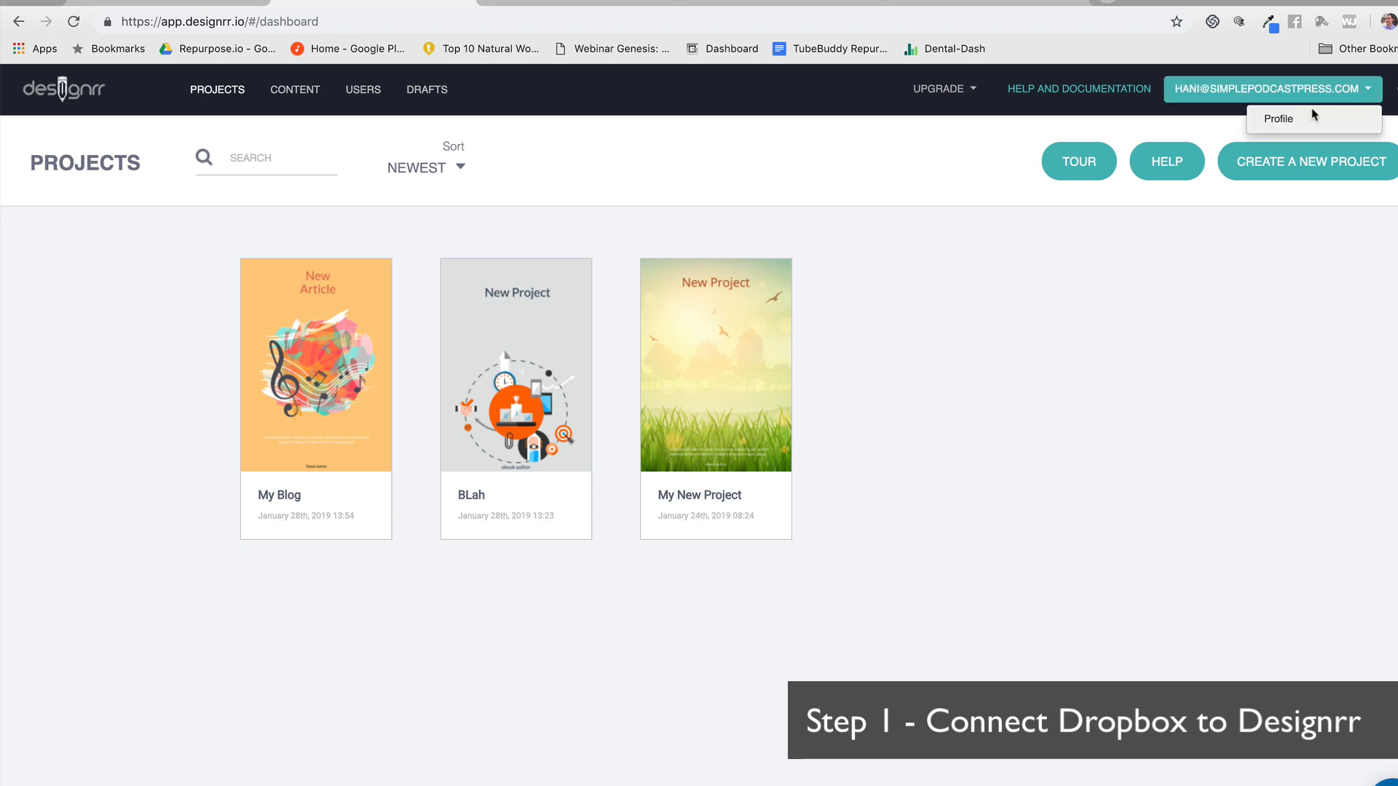
left_click(1277, 118)
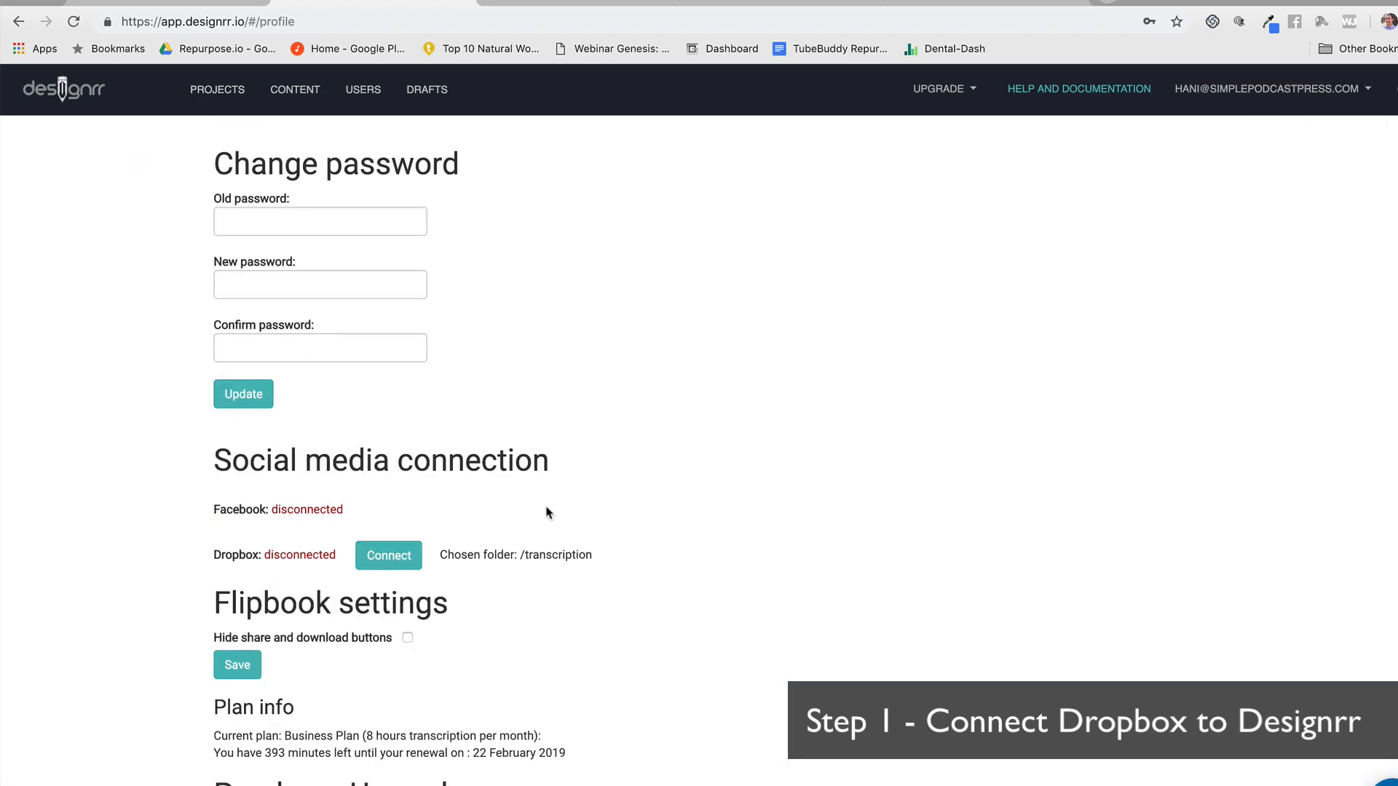
scroll("down", 3)
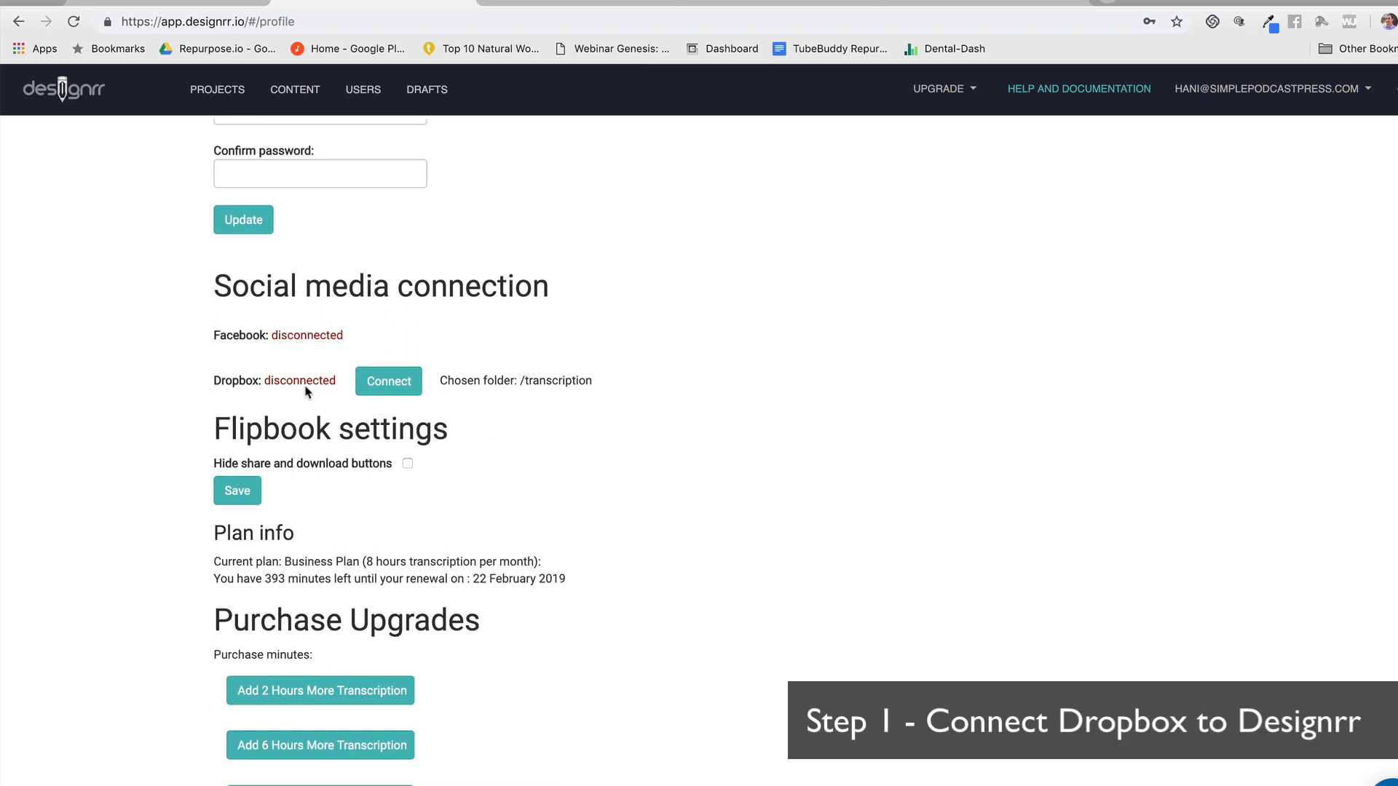
mouse_move(388, 394)
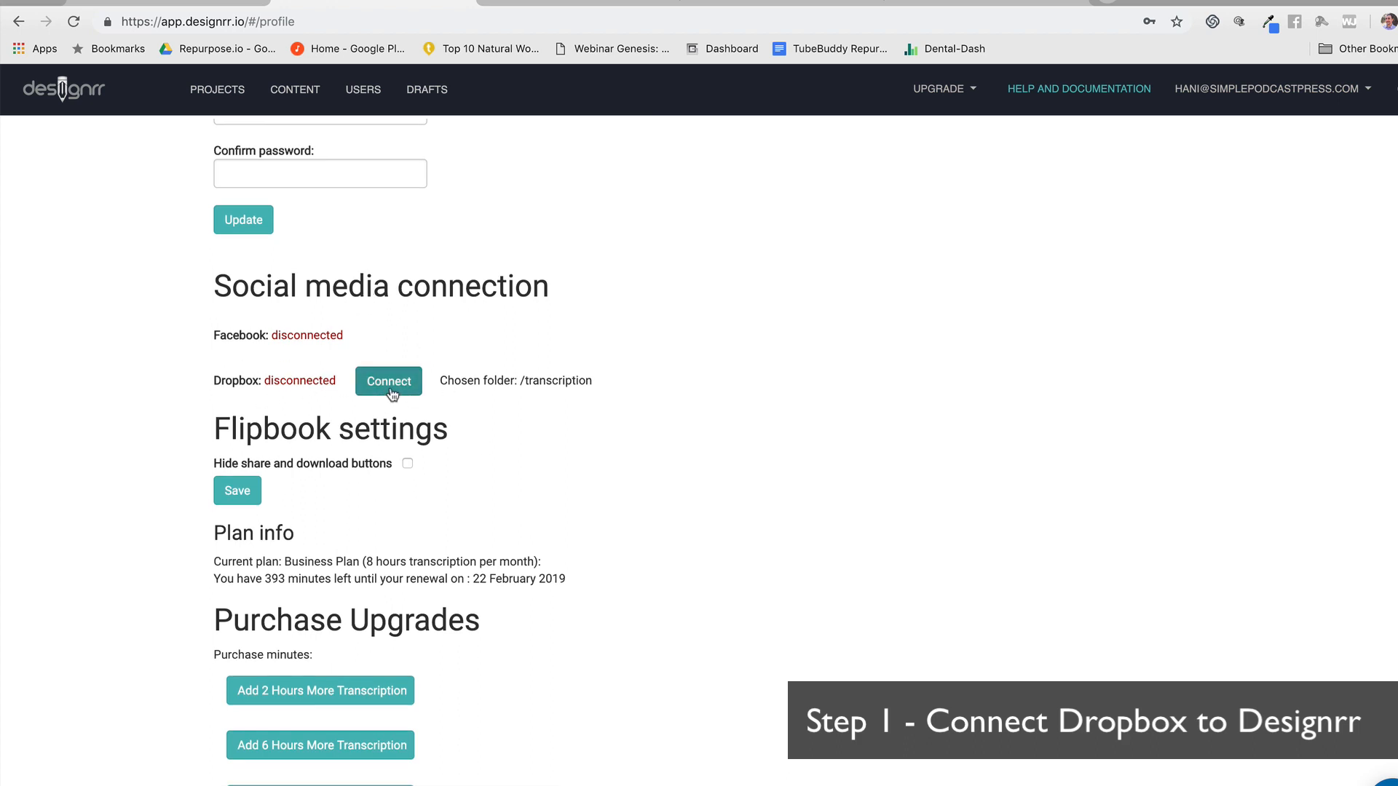
left_click(387, 380)
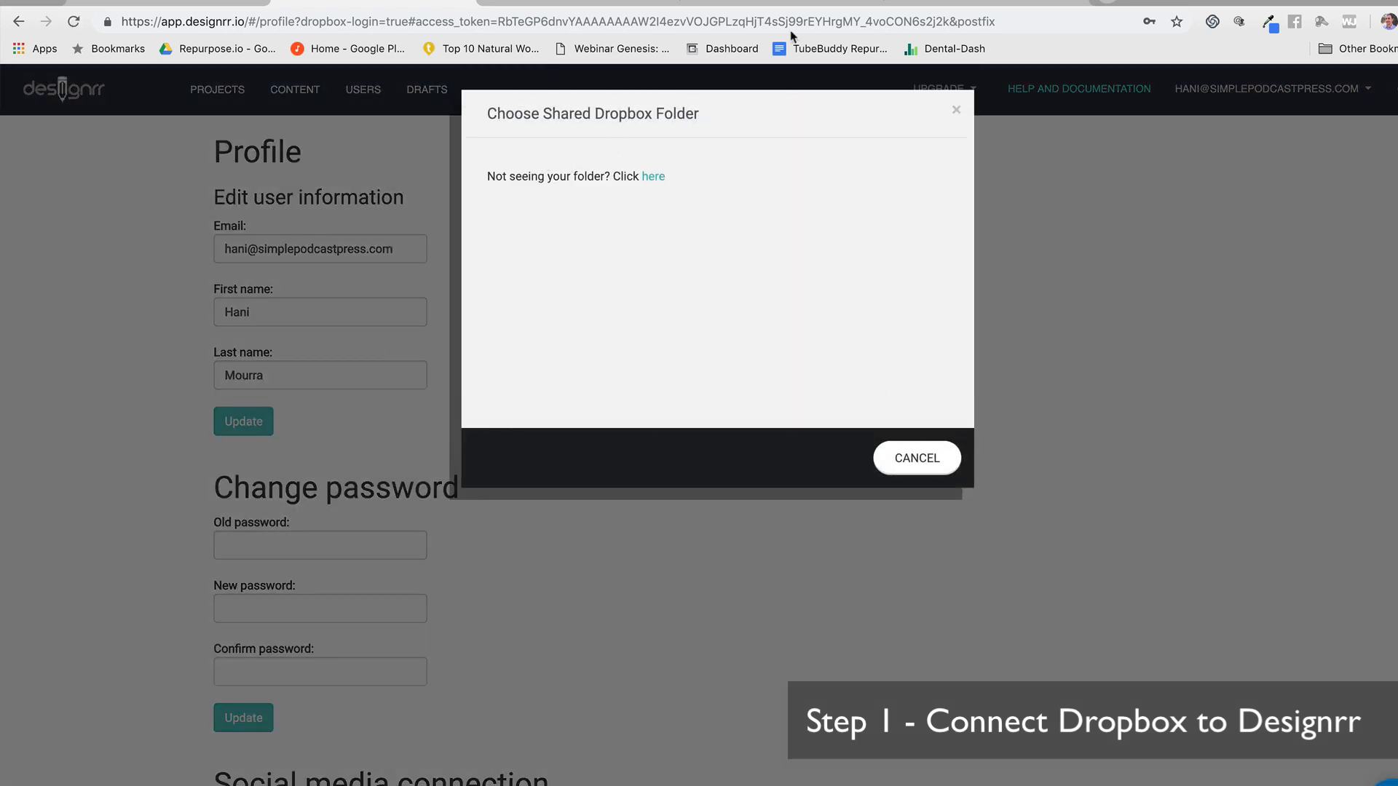
In Dropbox, create a new shared folder 'Transcriptions' and share it with the 'hani' account.
left_click(653, 176)
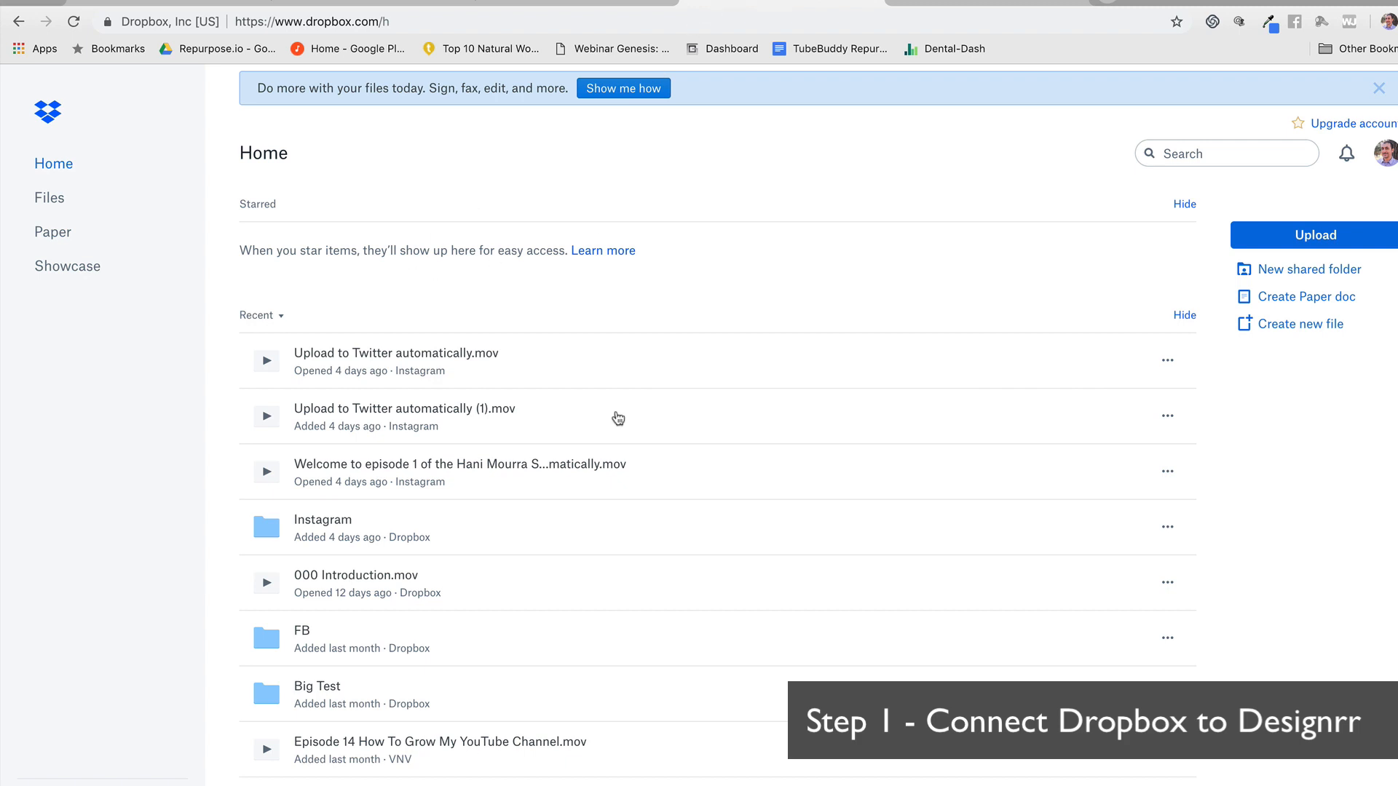
mouse_move(1259, 268)
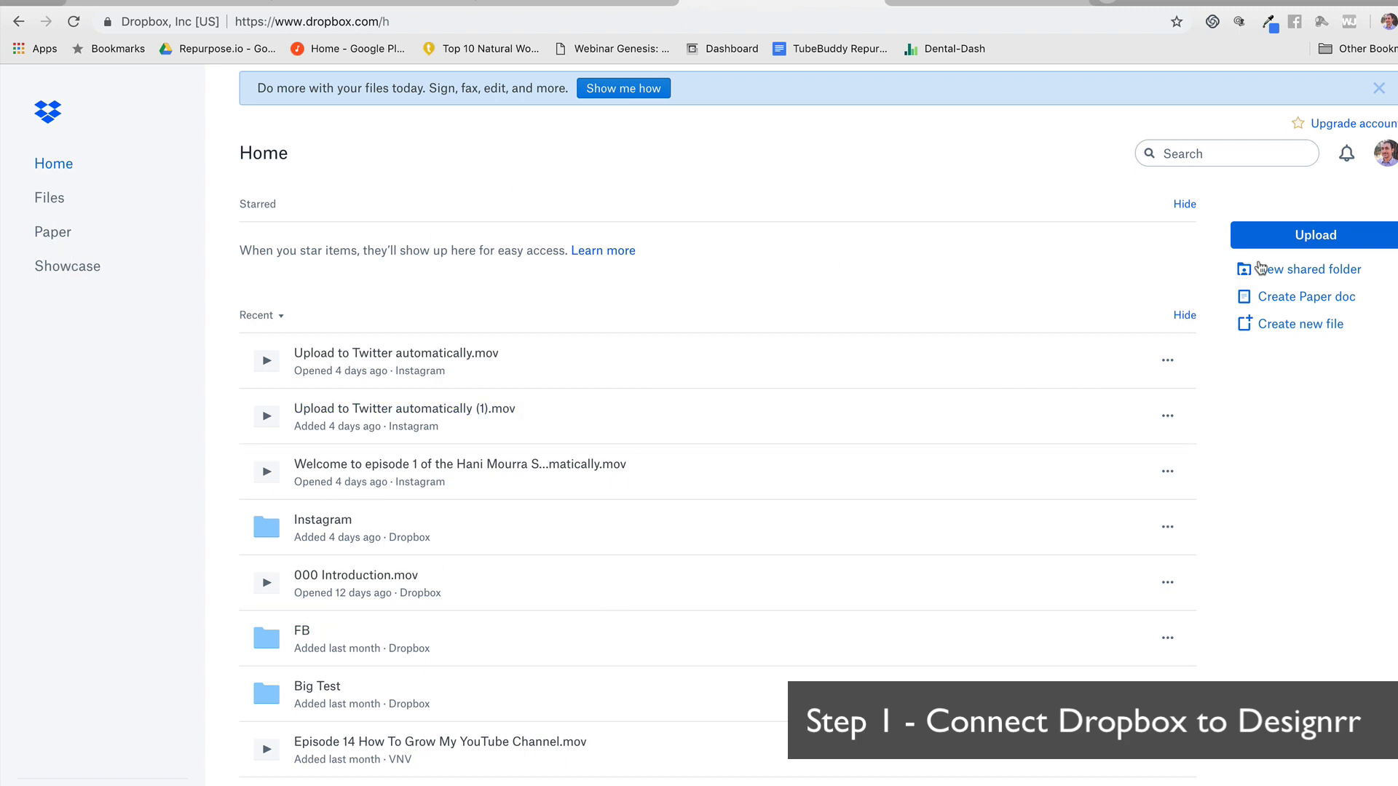
left_click(1309, 269)
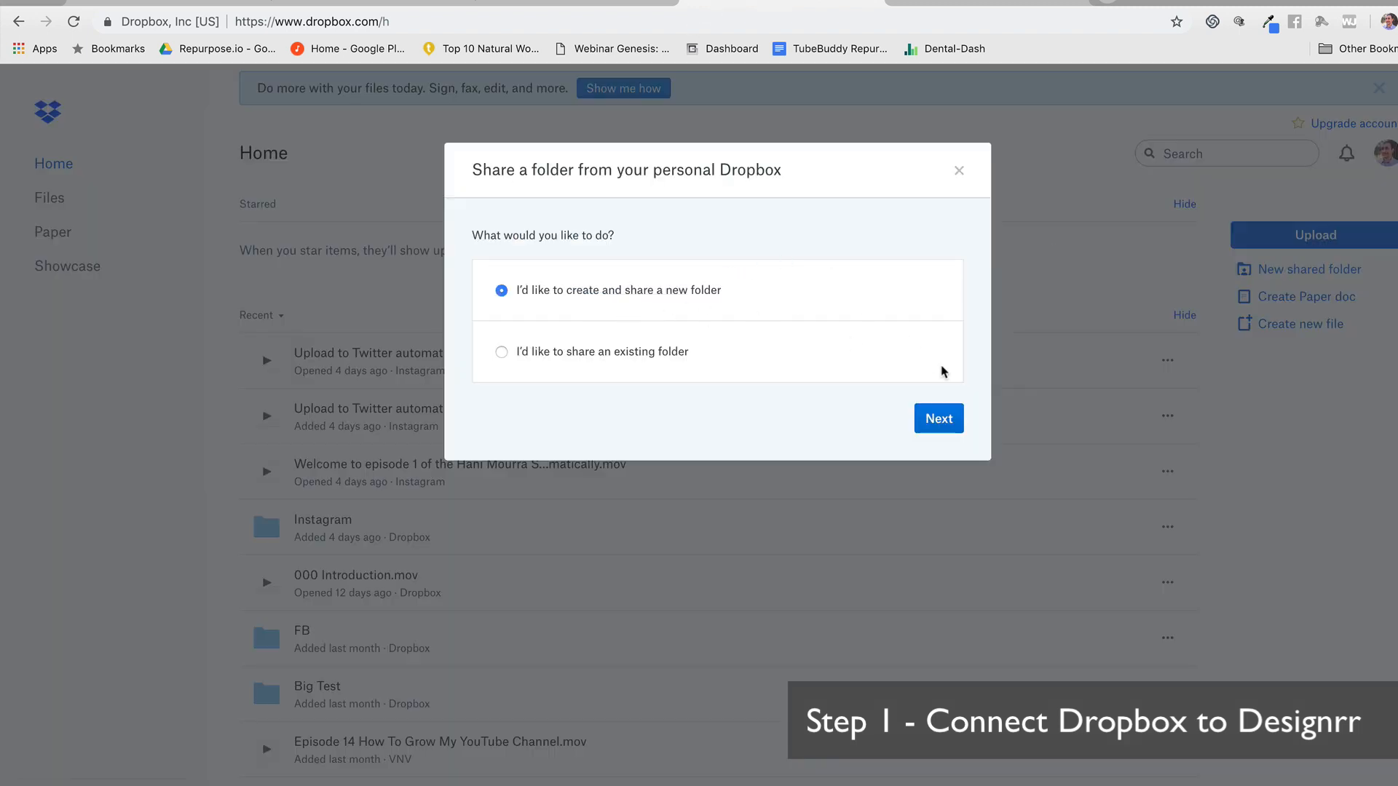
left_click(936, 417)
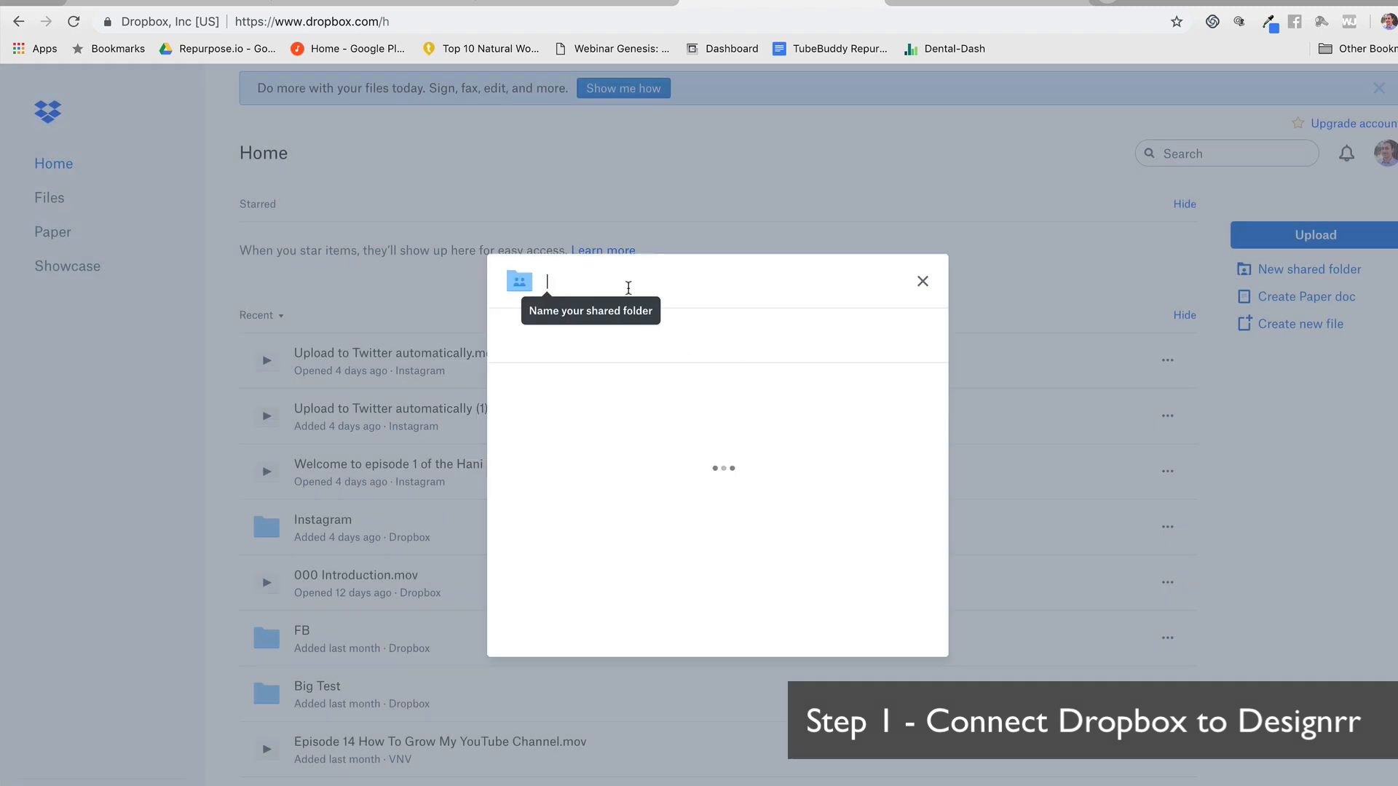
type("Transcrip")
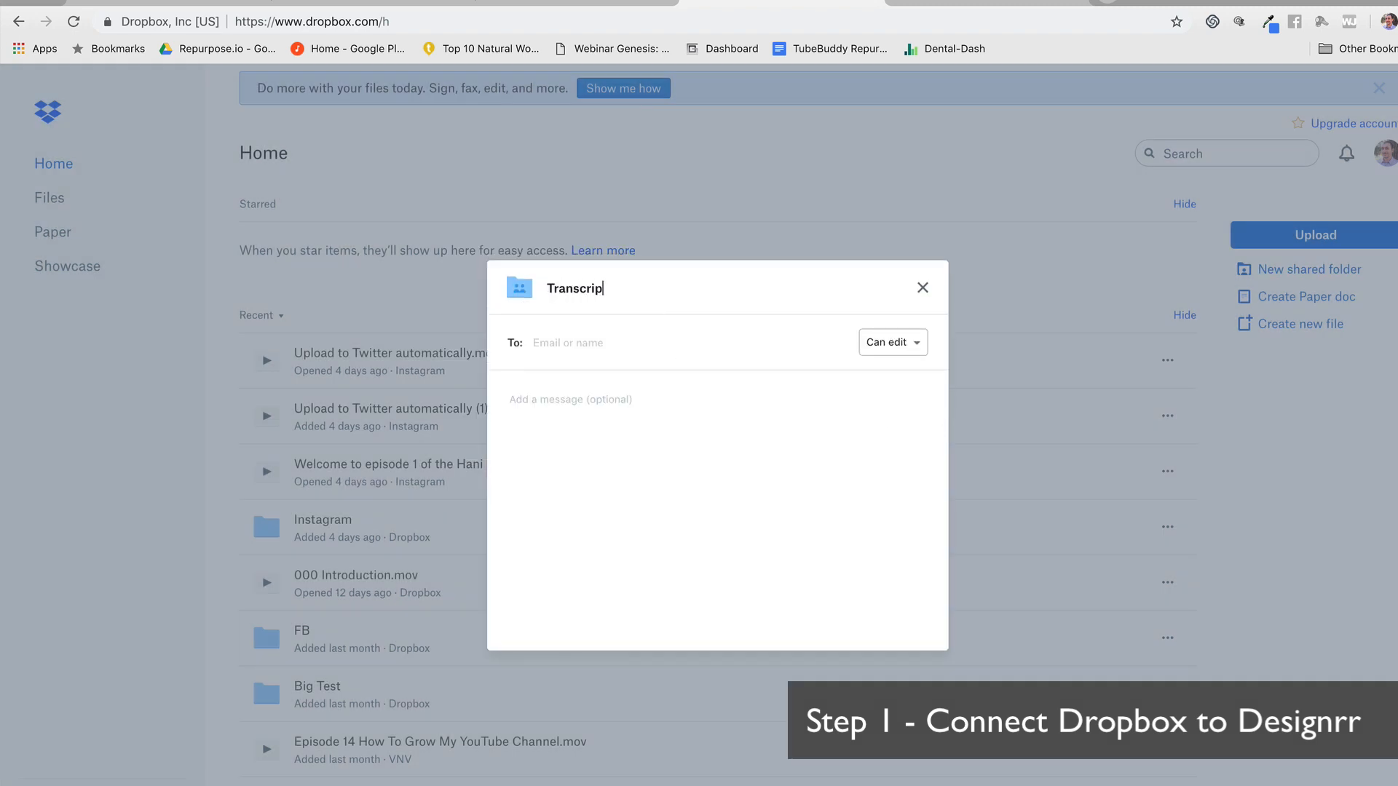
type("tions")
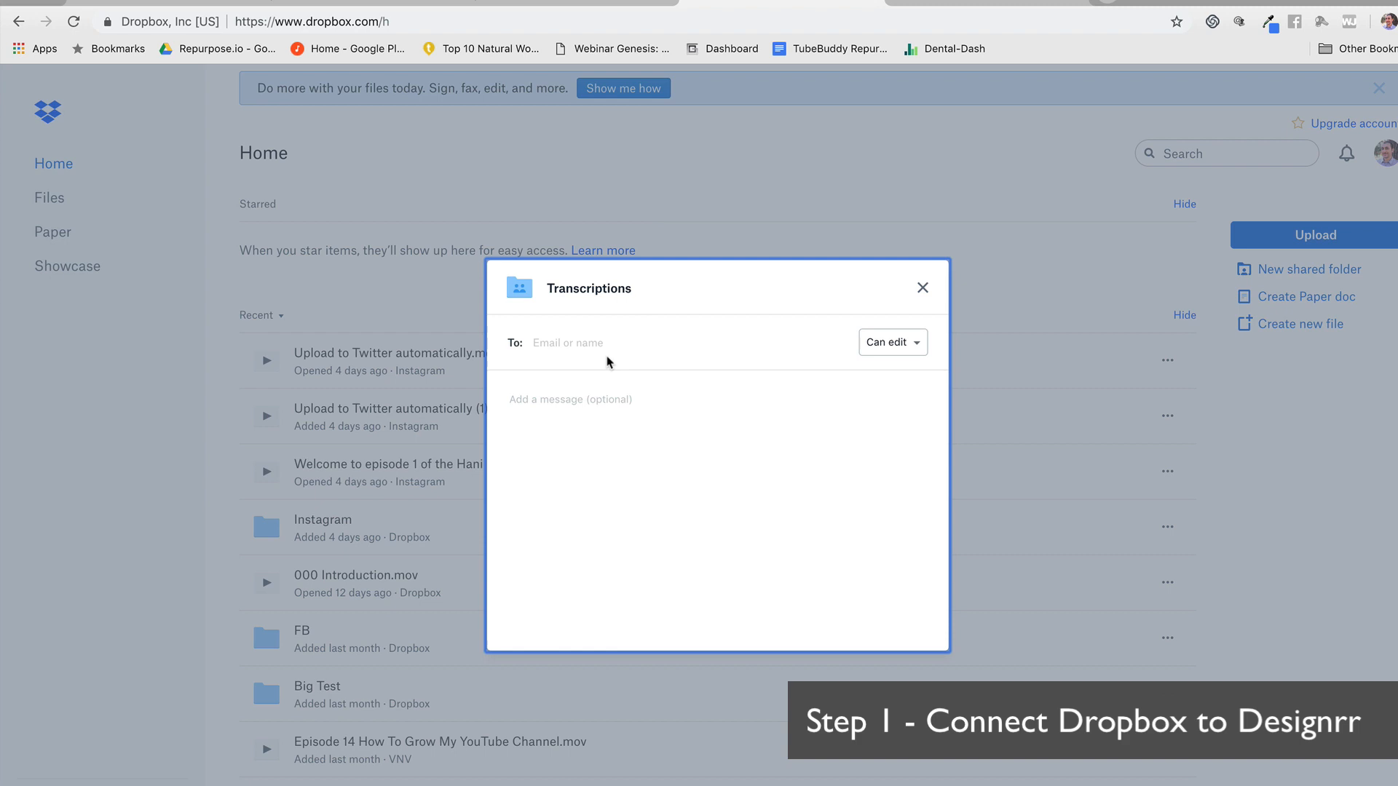
type("hani")
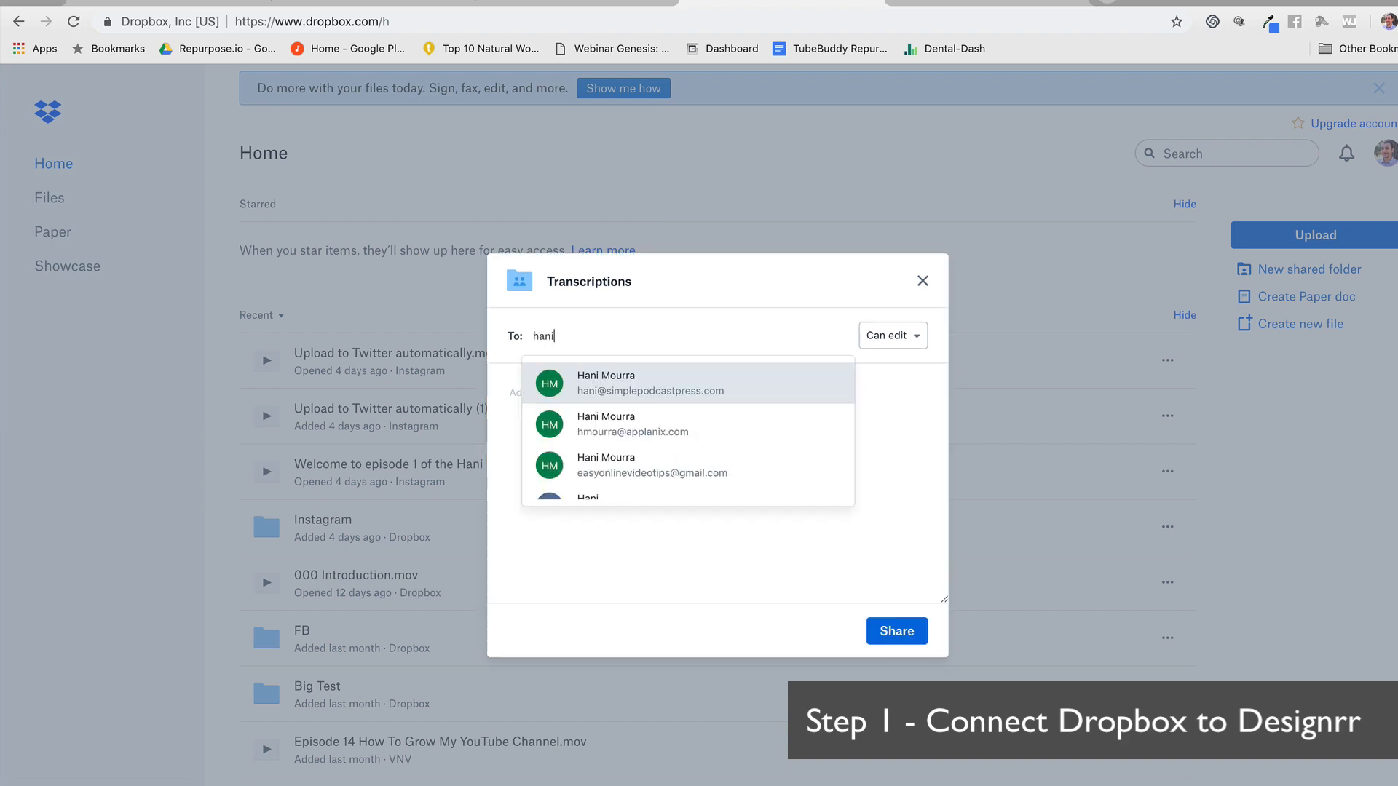
mouse_move(725, 395)
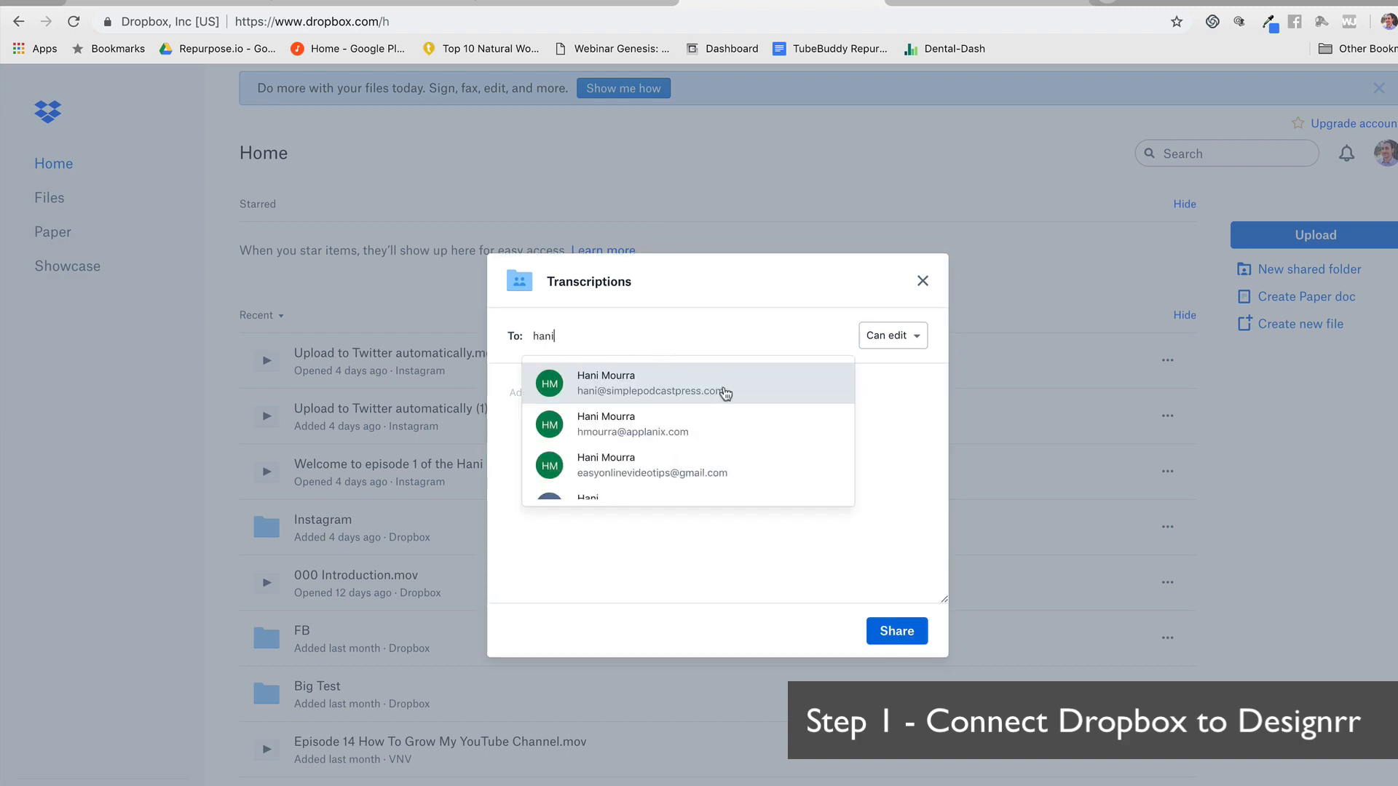
mouse_move(725, 393)
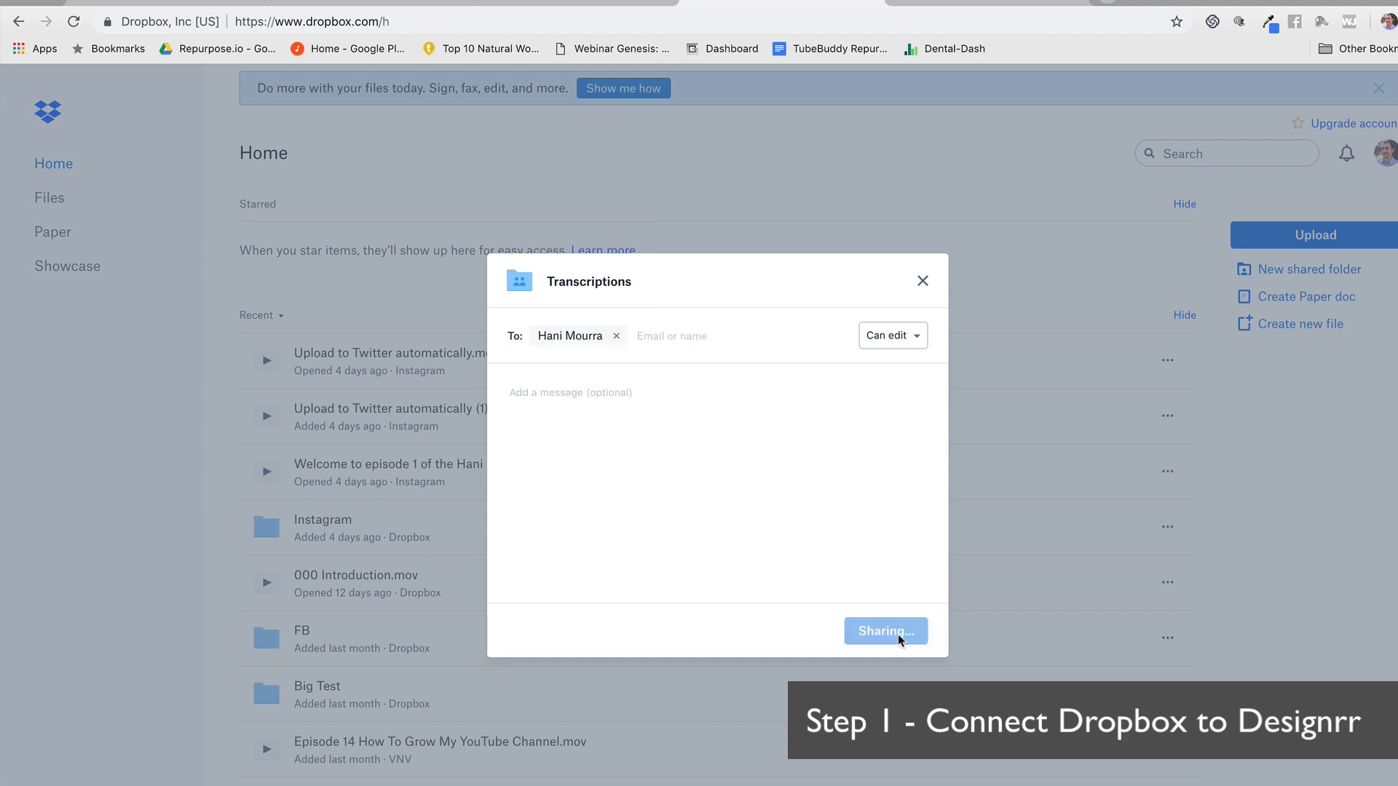
left_click(883, 630)
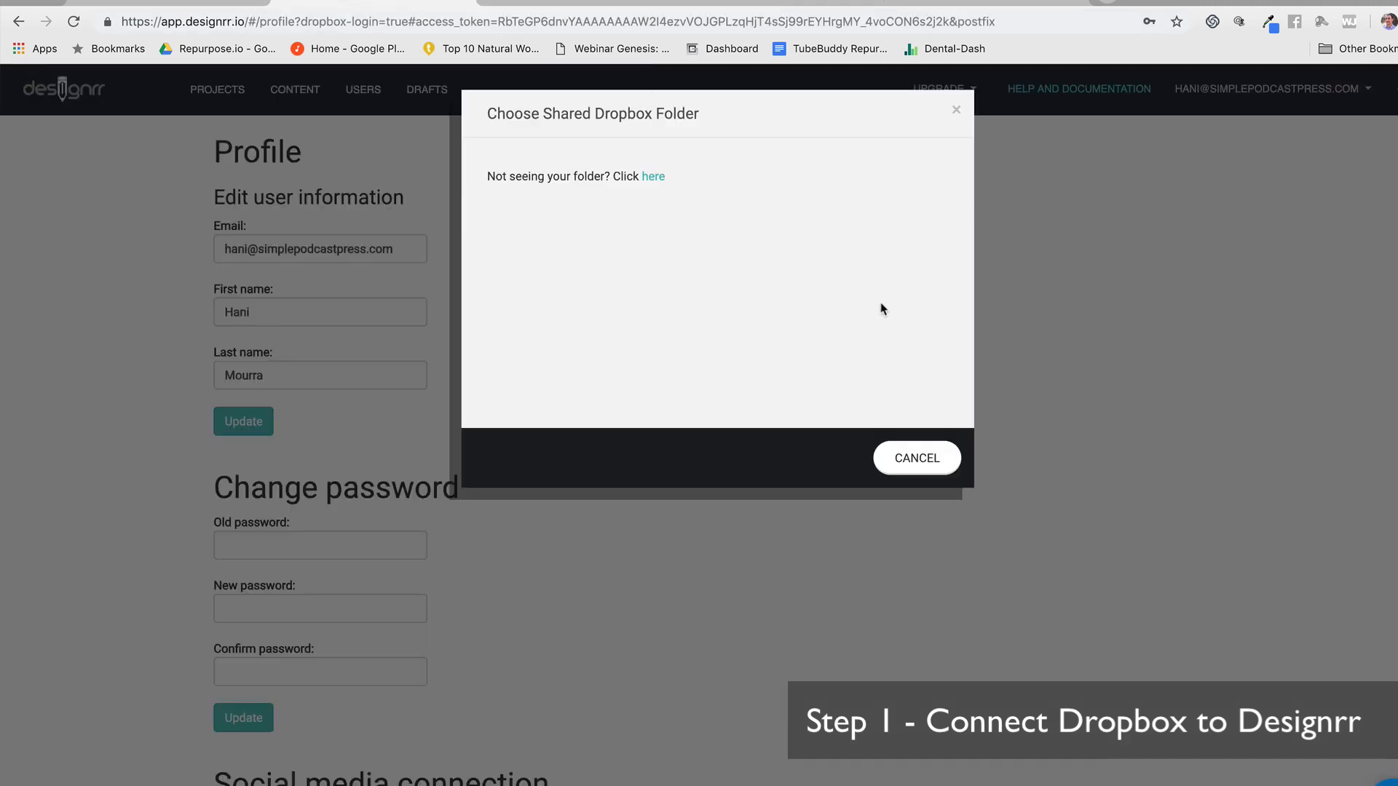
Dismiss the empty chooser and select /transcriptions as Designrr's Dropbox folder.
left_click(916, 457)
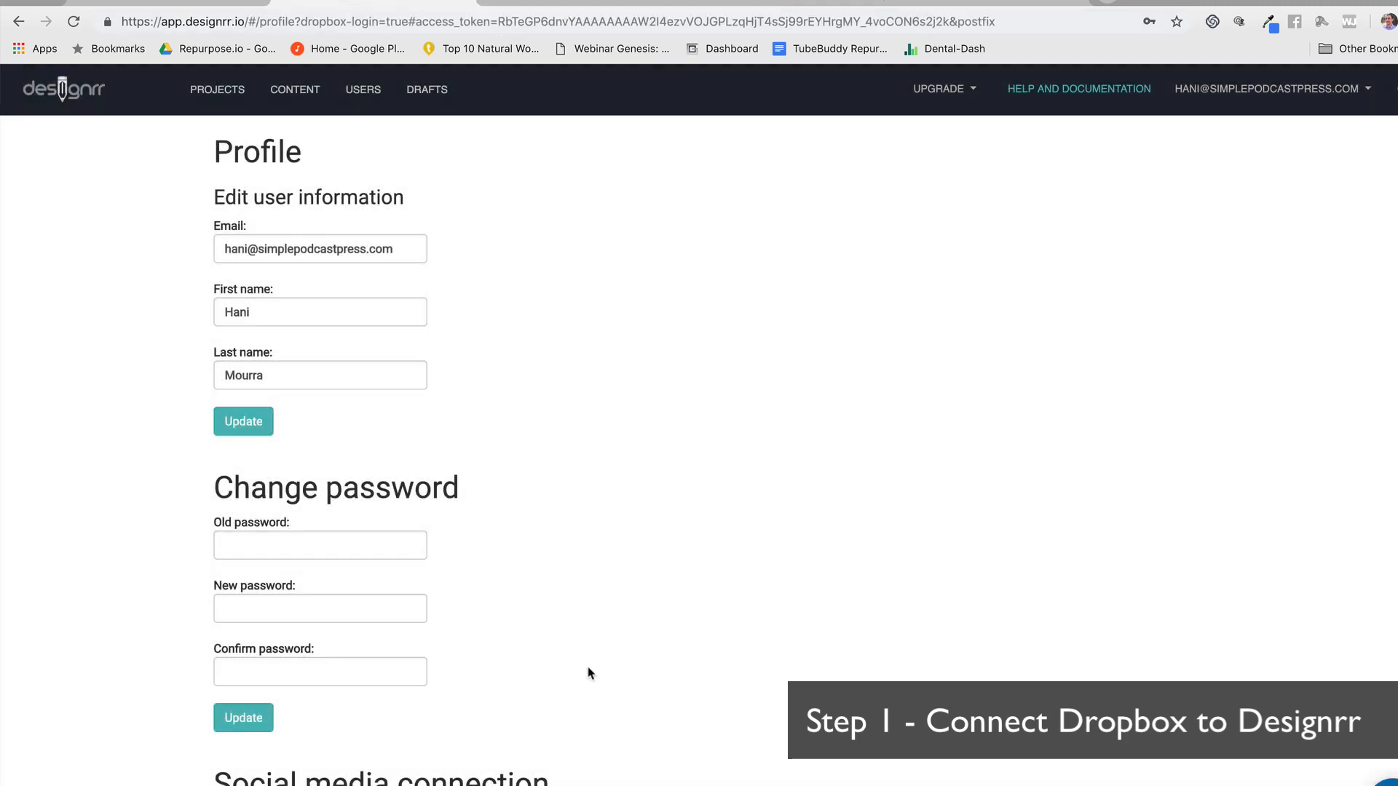
scroll("down", 3)
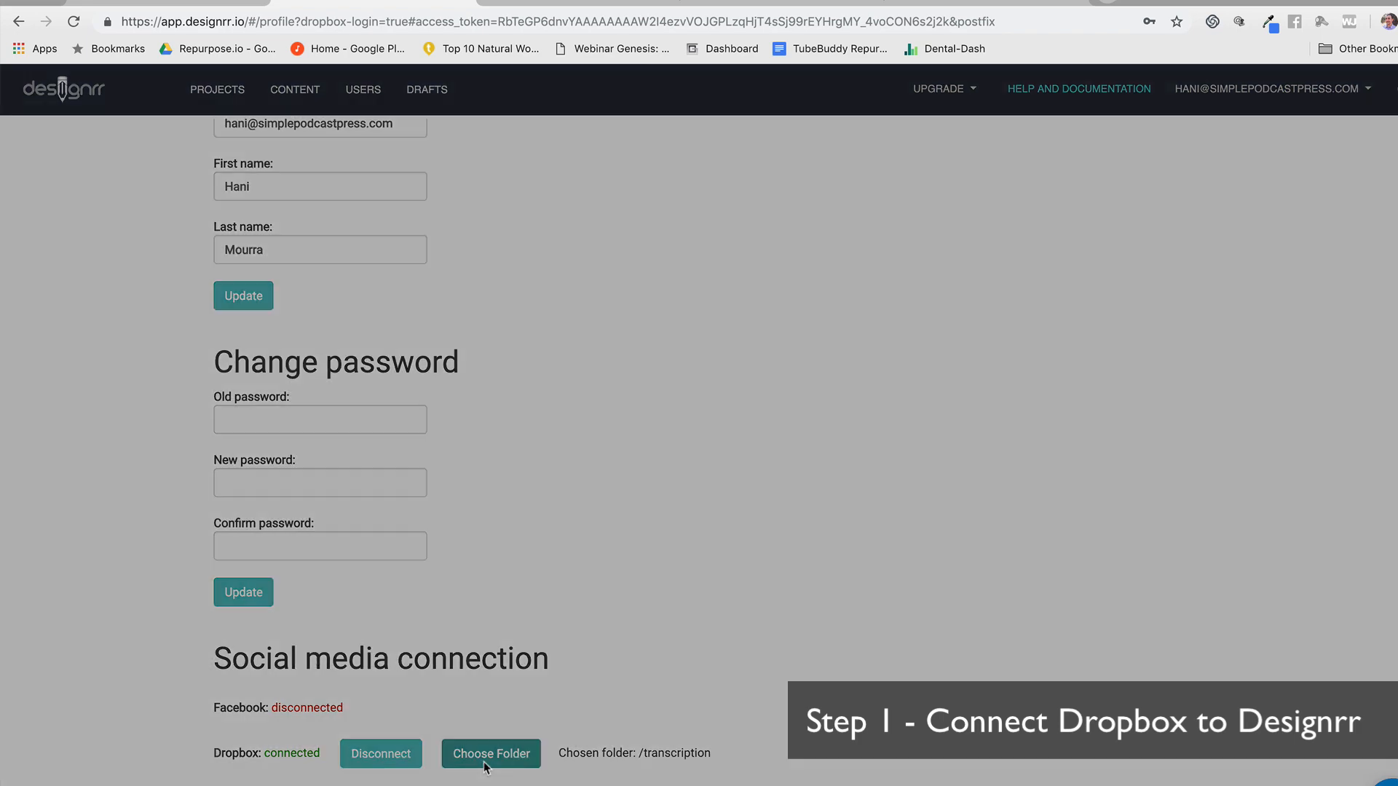
left_click(490, 753)
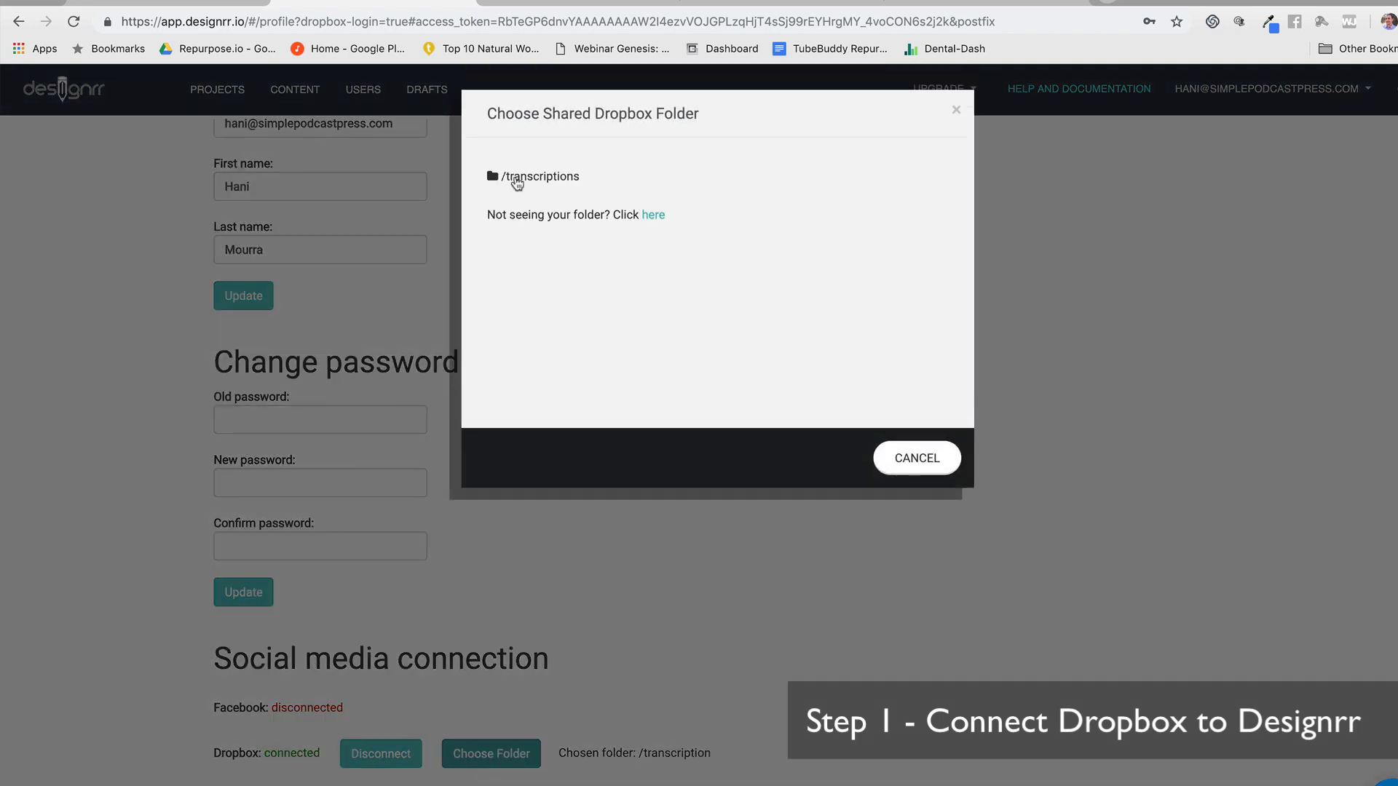
left_click(542, 176)
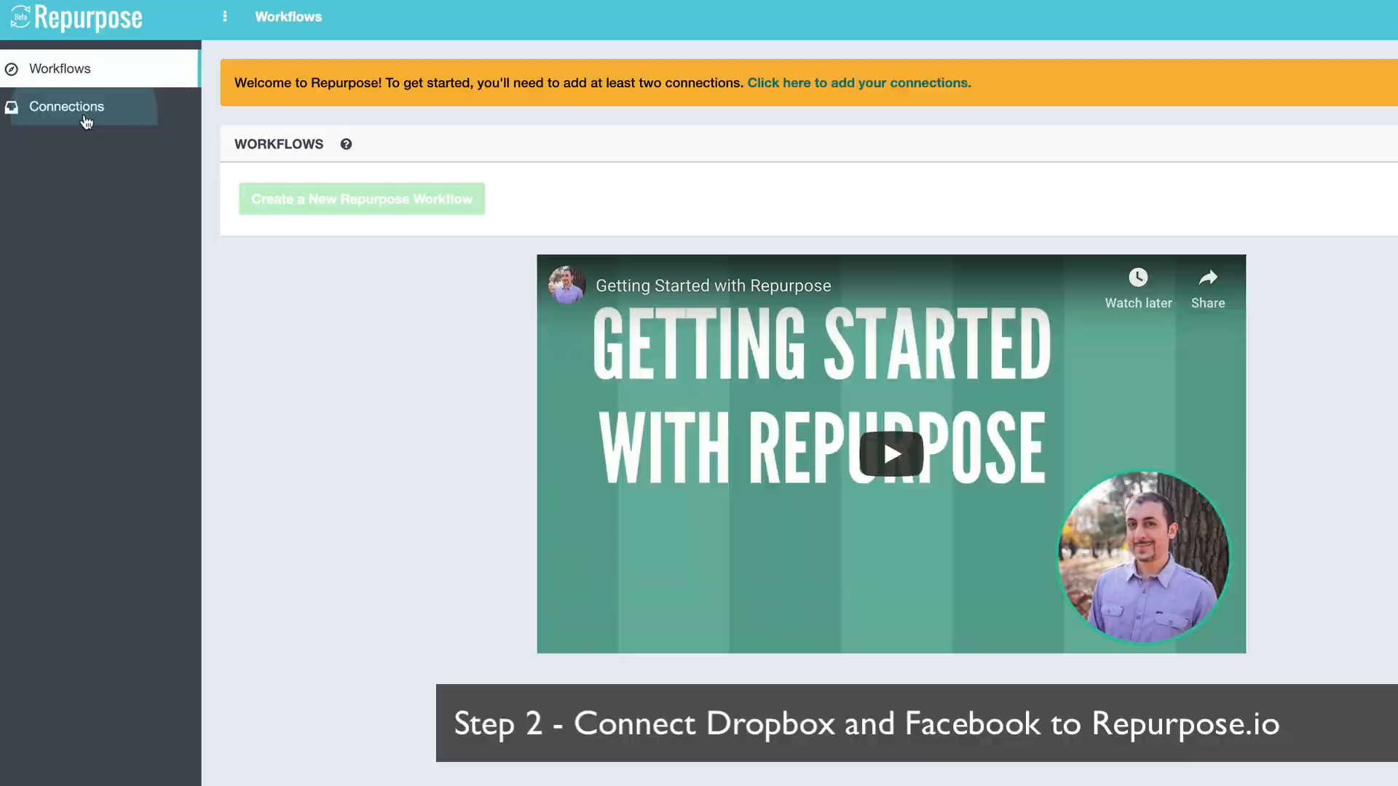
On Repurpose.io Connections, add a Dropbox connection named 'Hani's DropBox'.
left_click(65, 106)
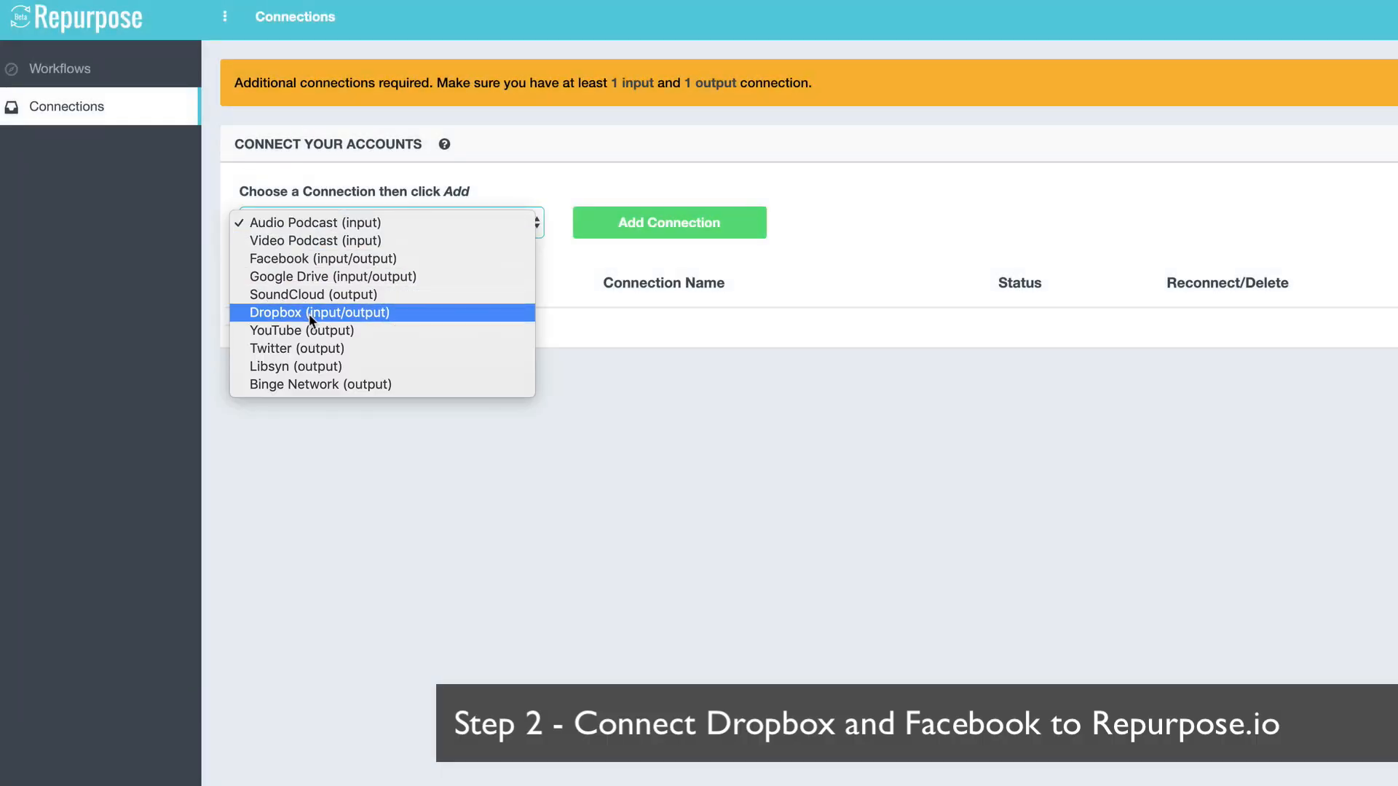
left_click(668, 222)
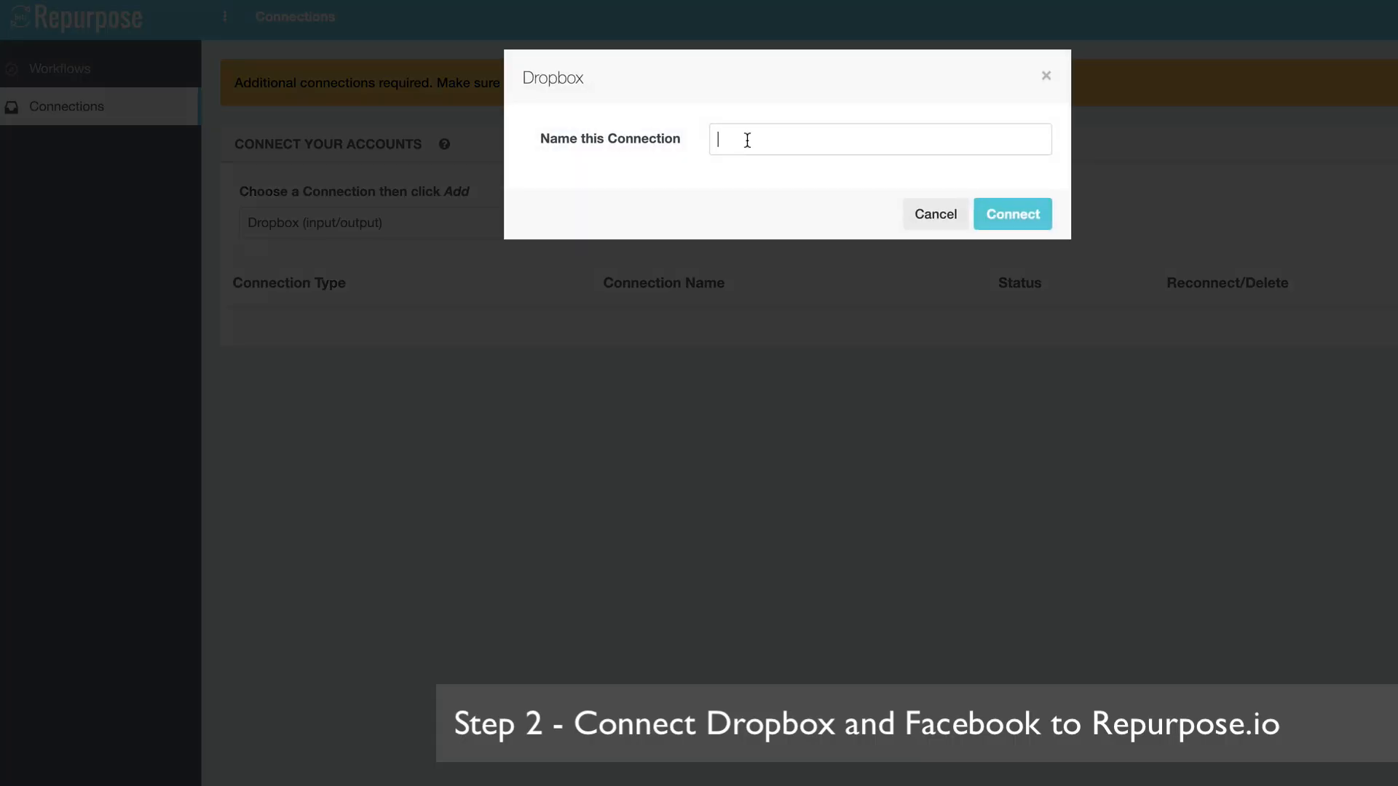
type("Hani's Dr")
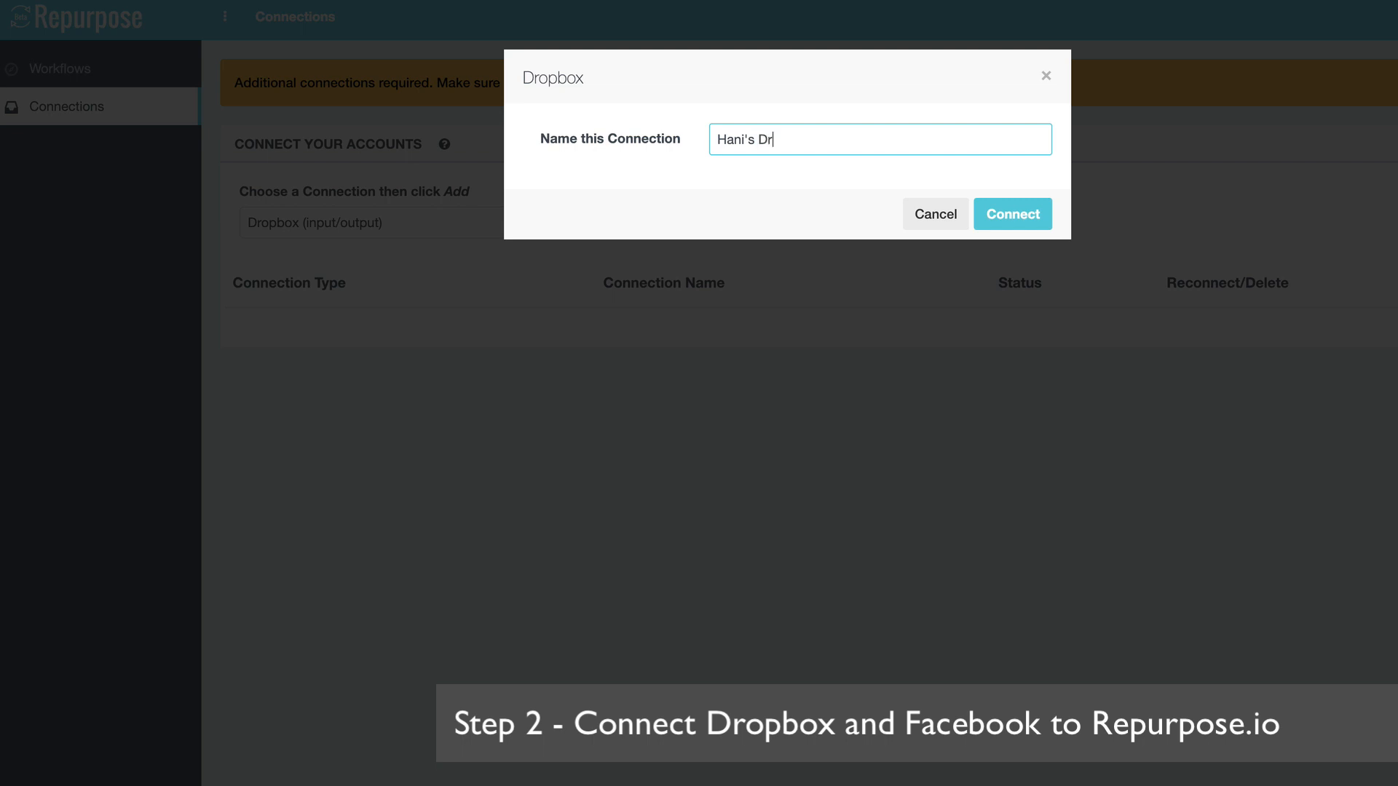
type("opBox")
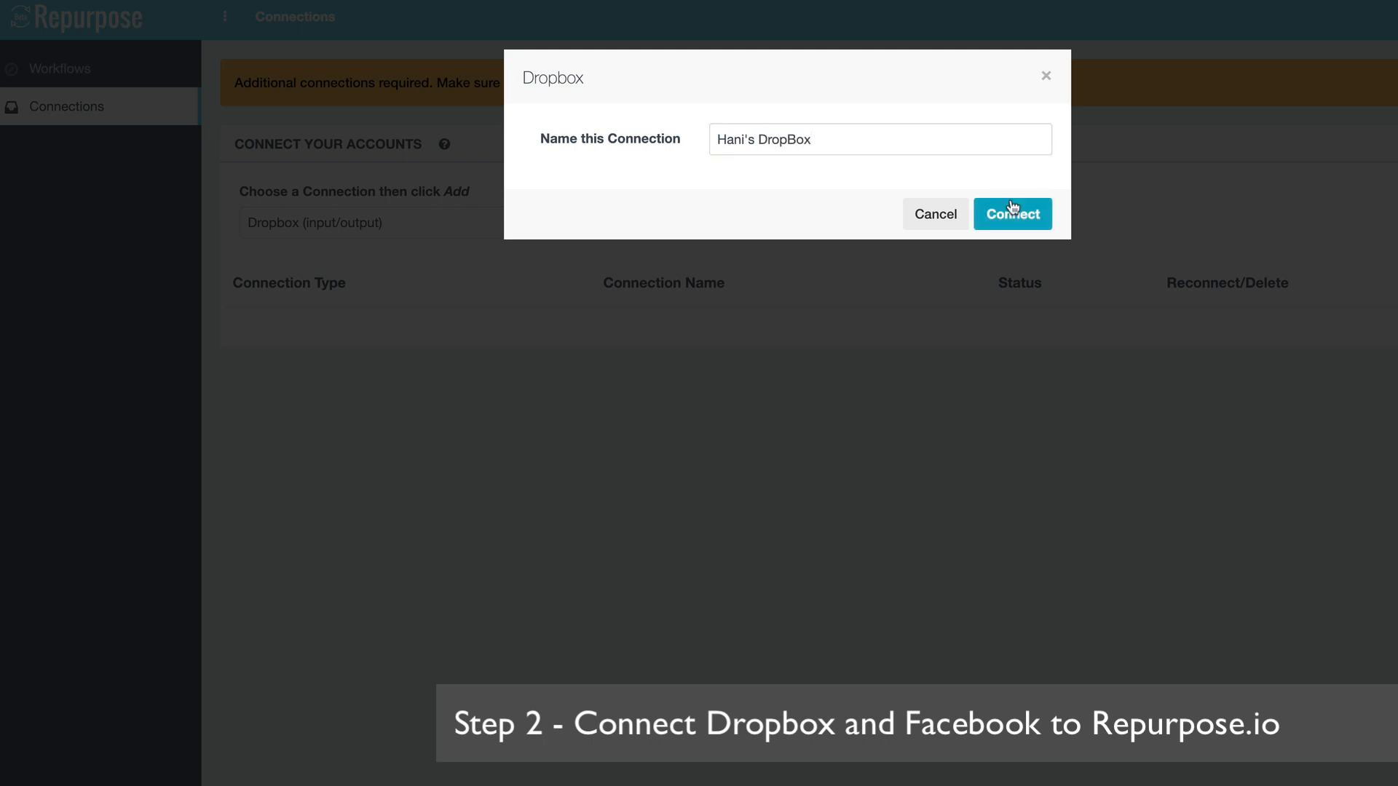
Connect and authorize the Dropbox connection so it shows as active.
left_click(1012, 214)
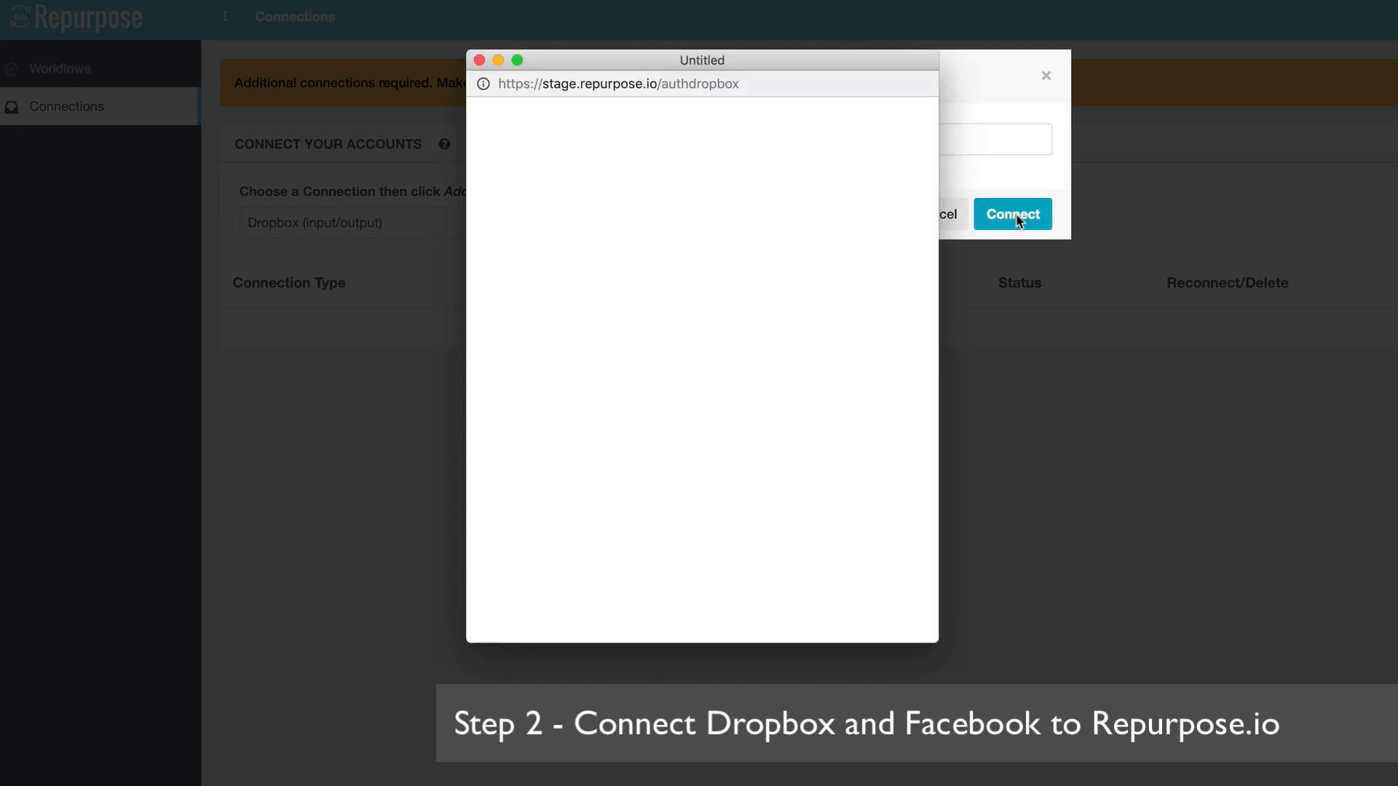
left_click(1012, 214)
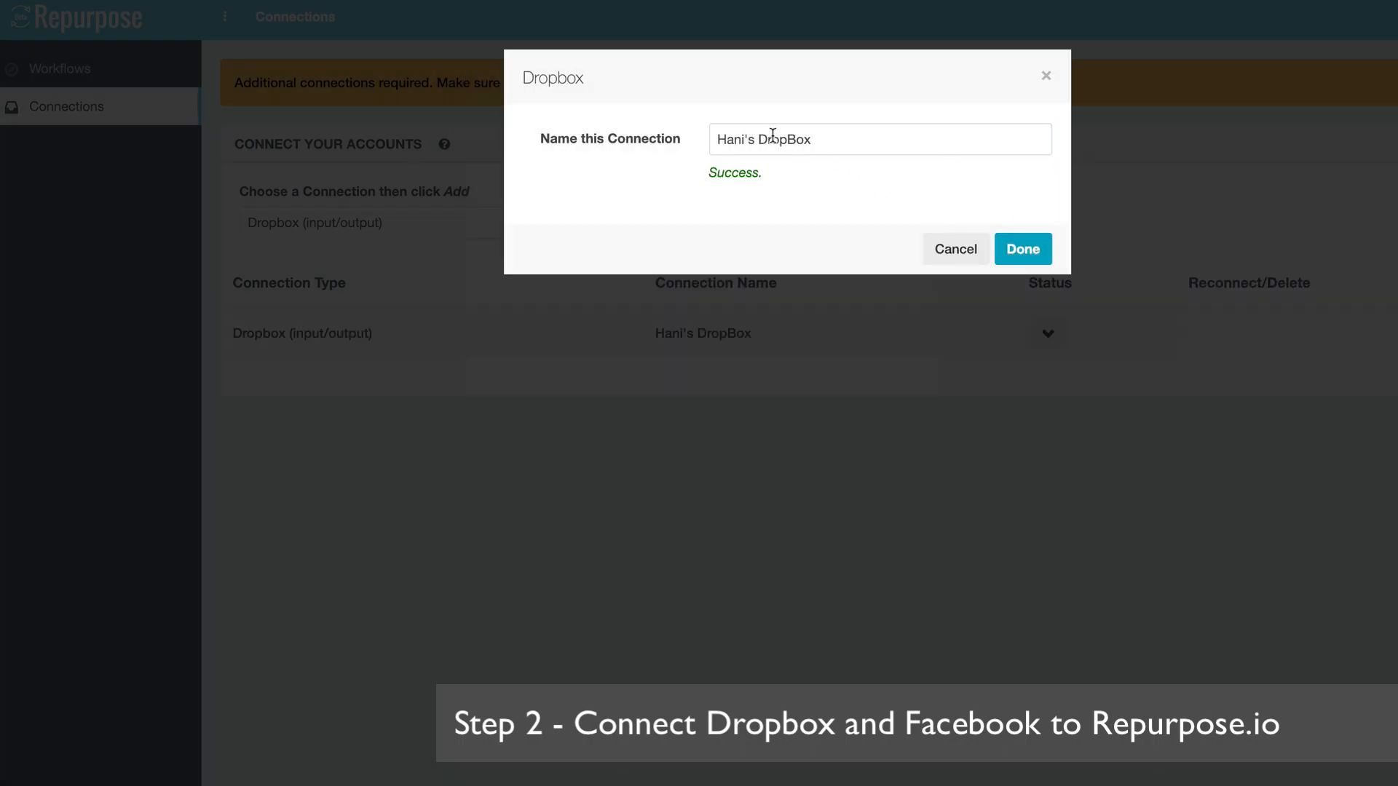
left_click(1022, 249)
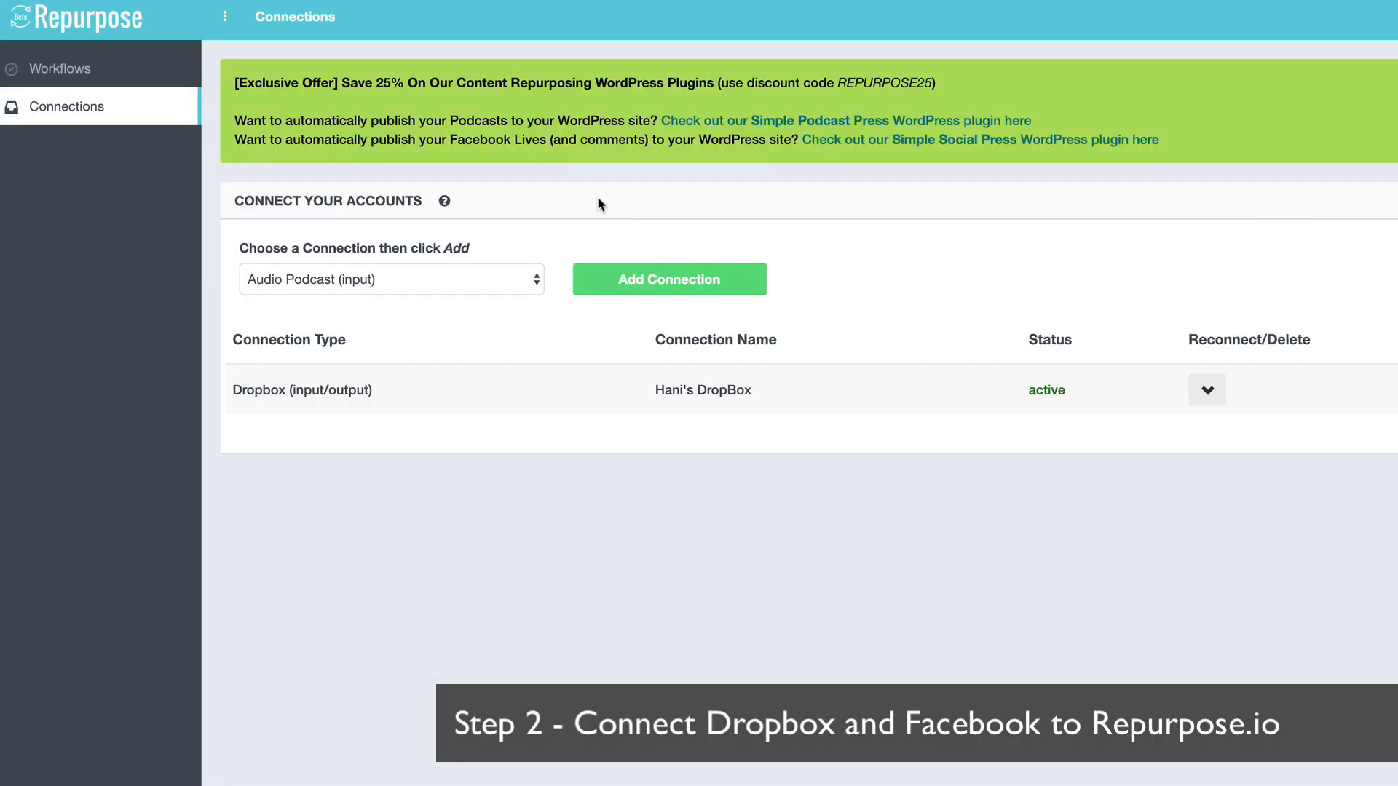
left_click(390, 278)
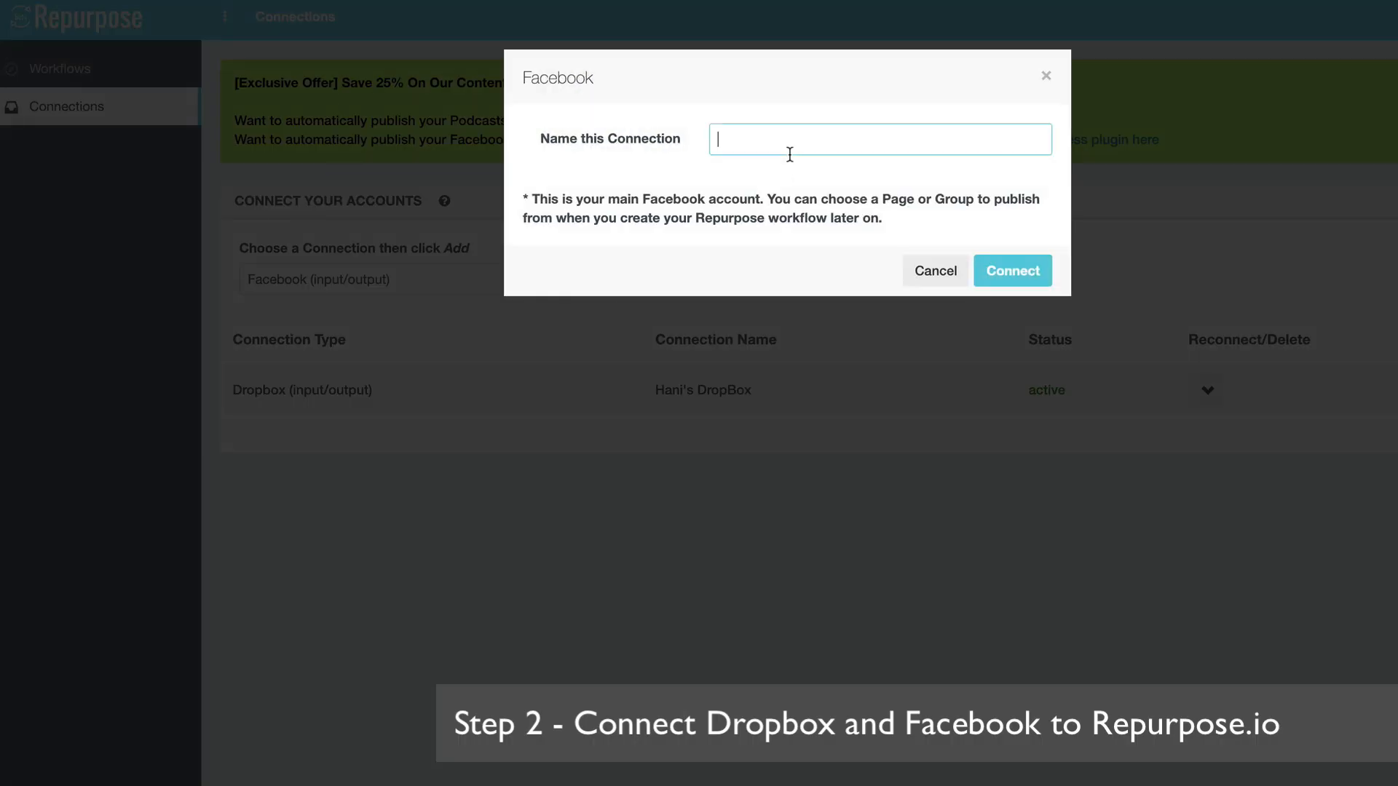
Add a Facebook connection named 'Hani's Facebook', then go to Workflows.
type("Hani's Fa")
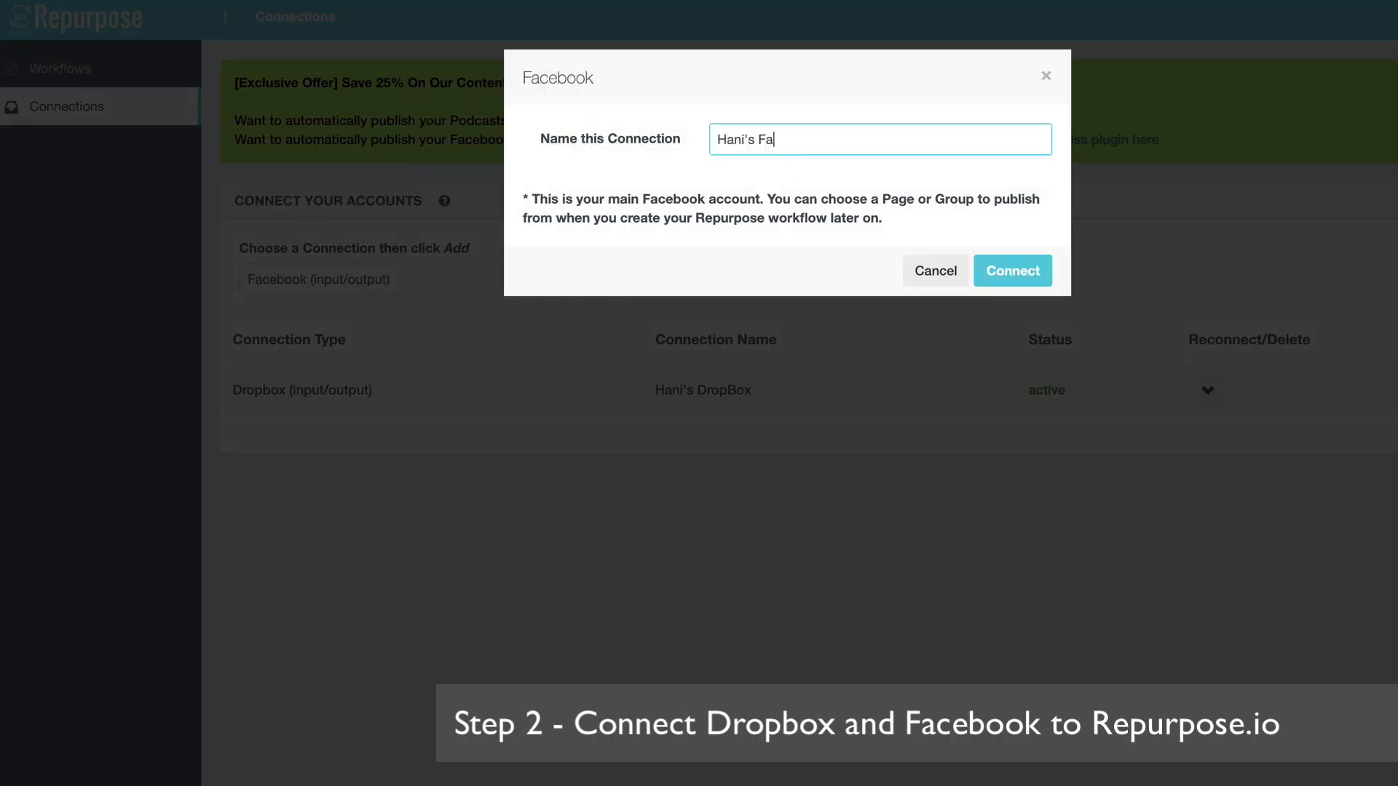
type("cebook")
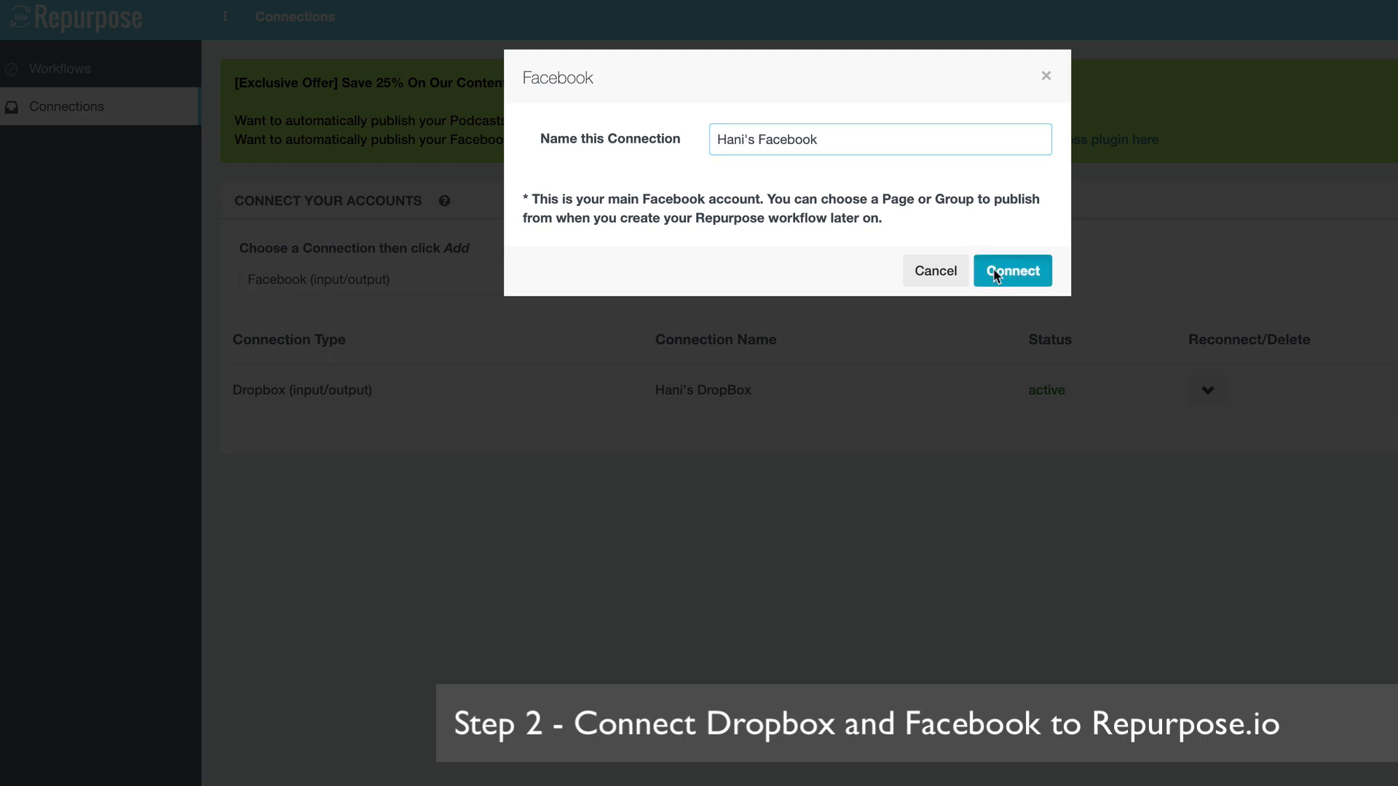
left_click(1010, 271)
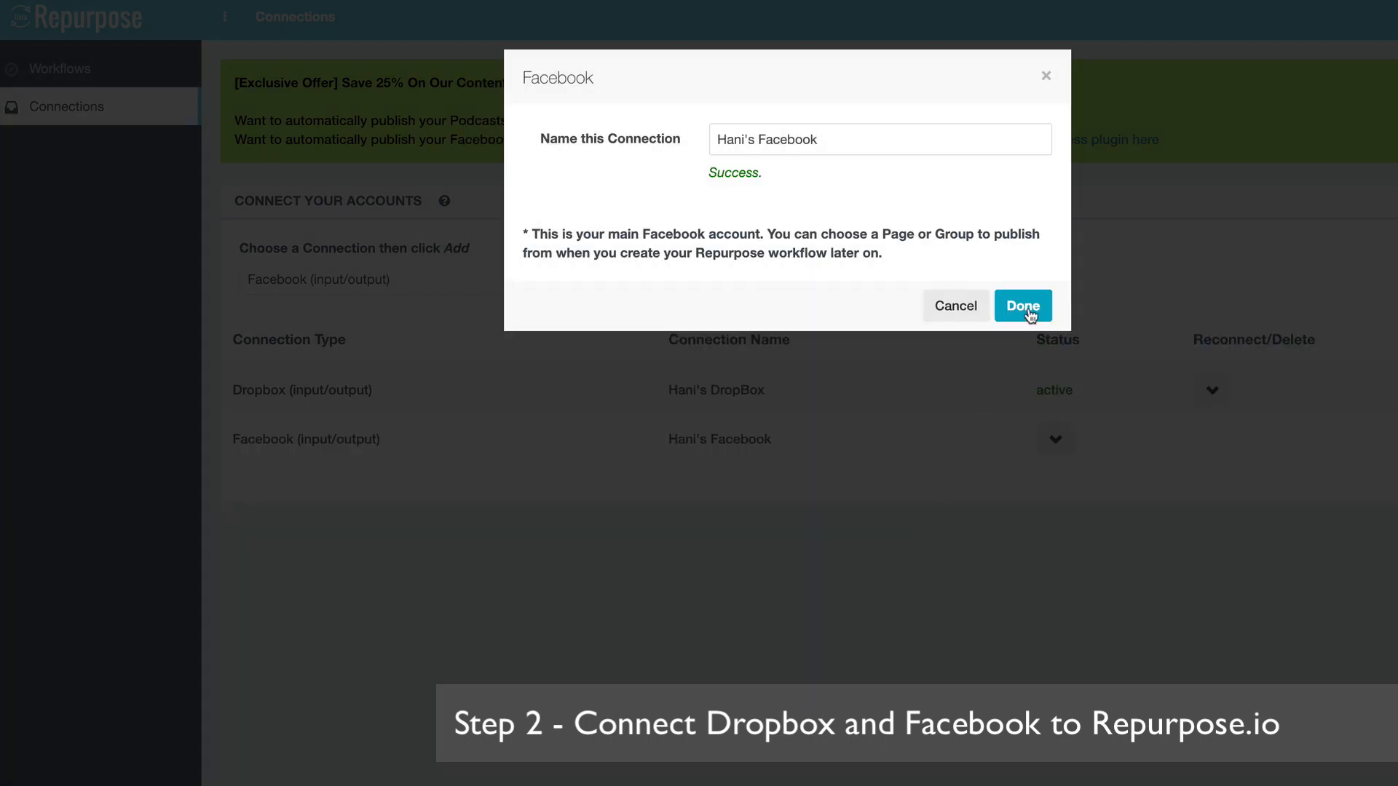
left_click(1022, 304)
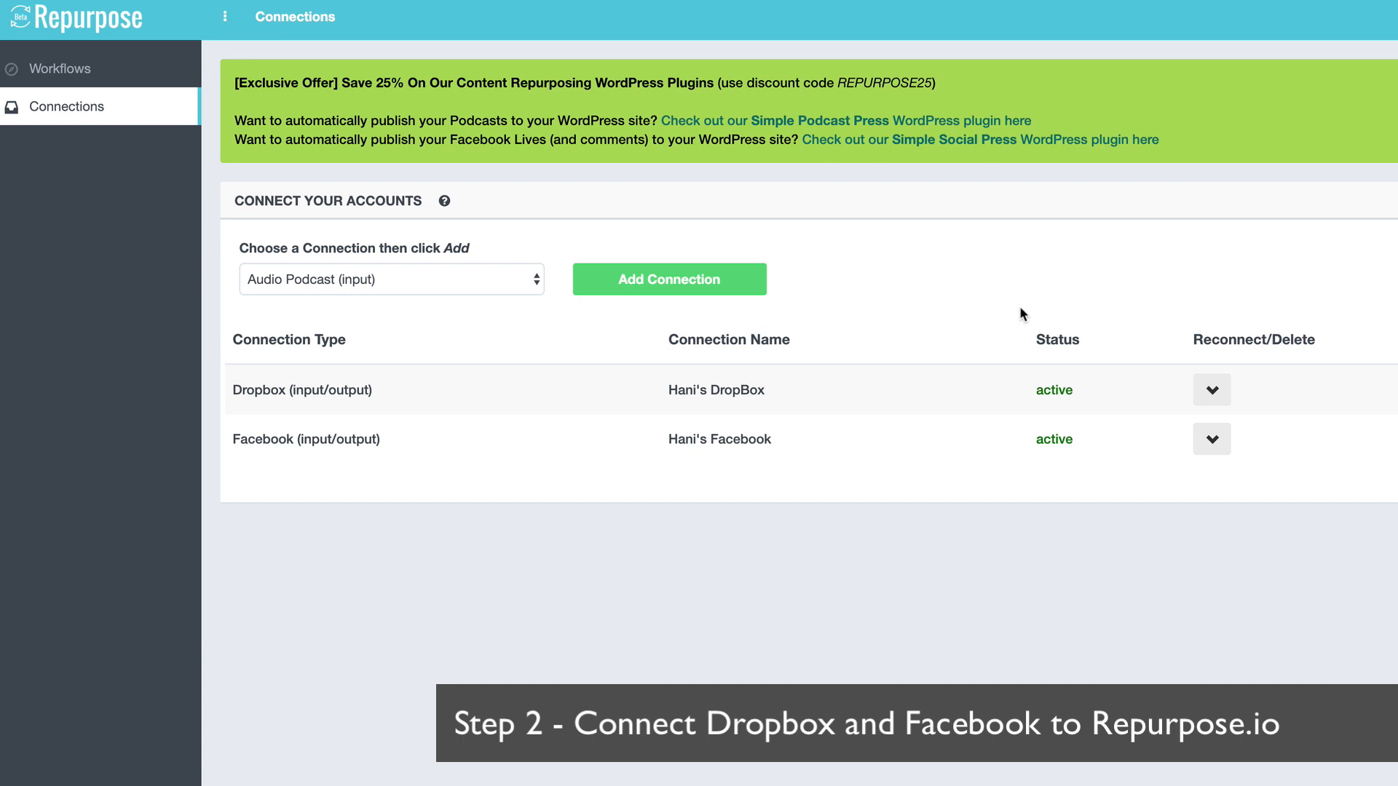
mouse_move(463, 268)
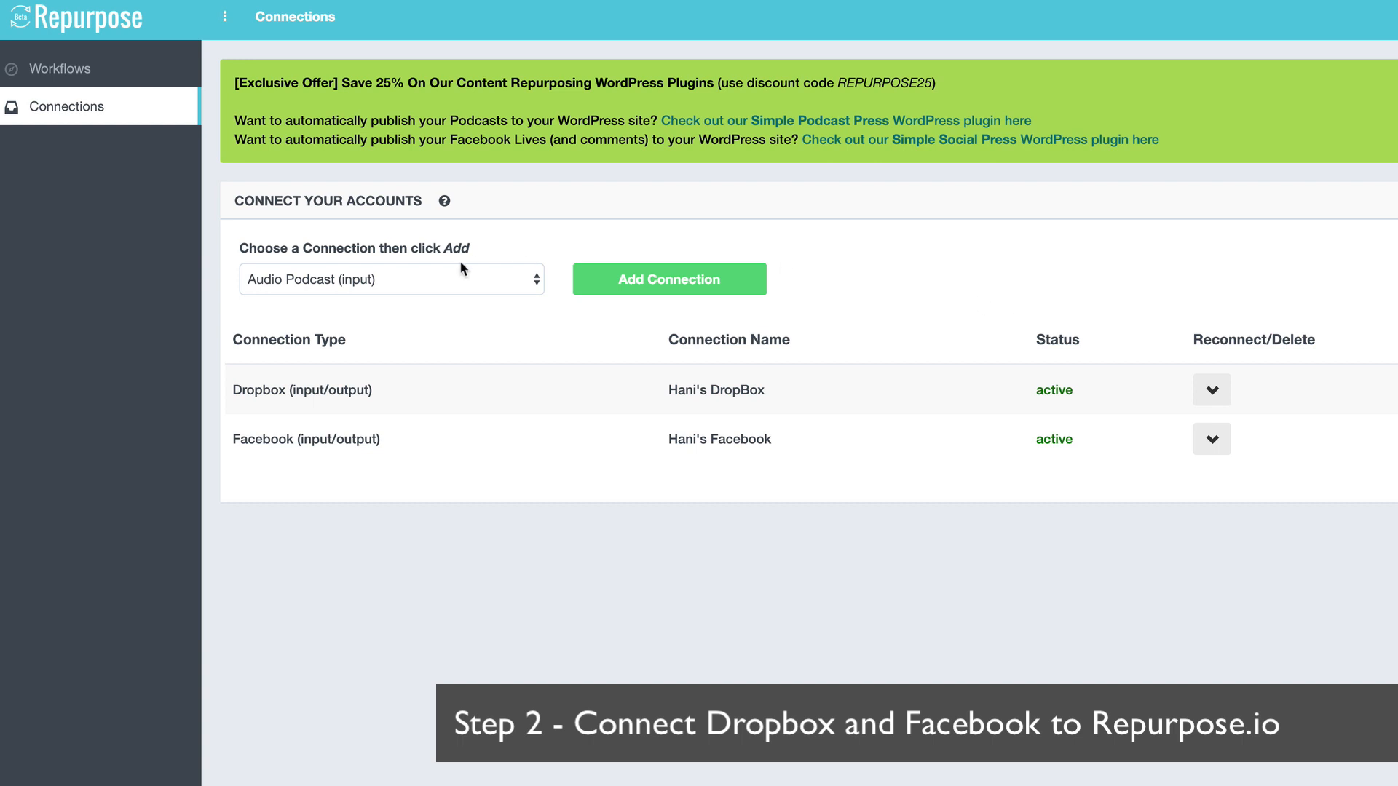
left_click(55, 69)
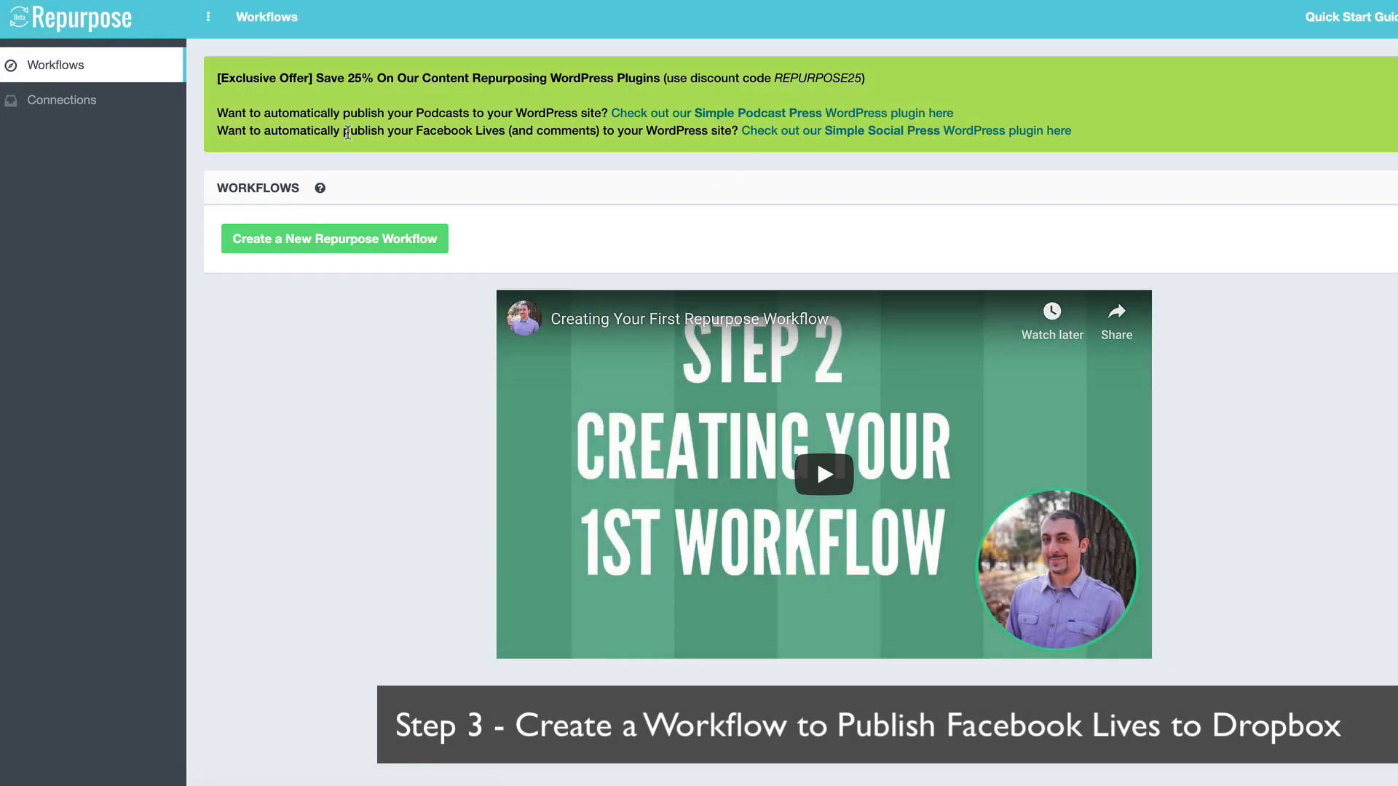
Create a new workflow named 'FB Live to DropBox'.
left_click(333, 237)
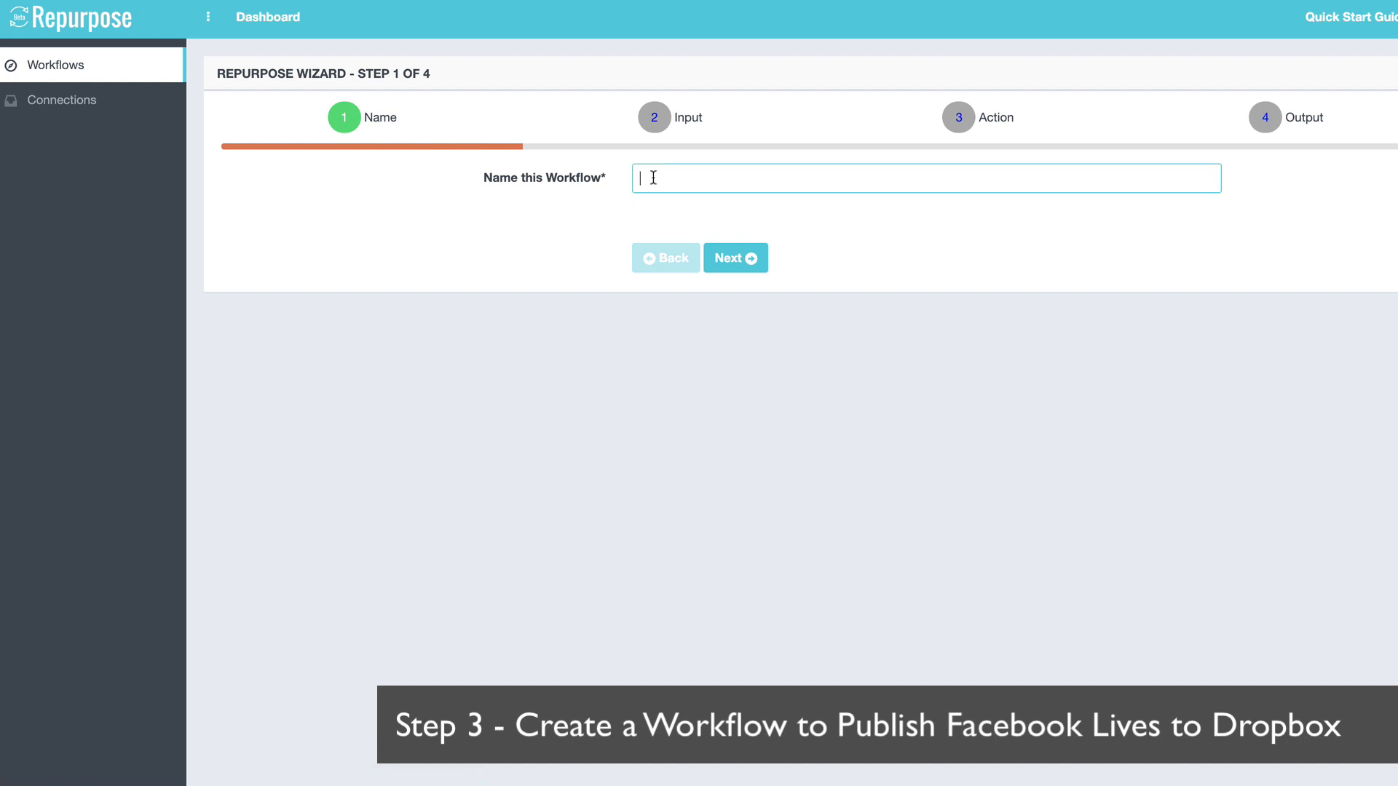
type("FB Live to")
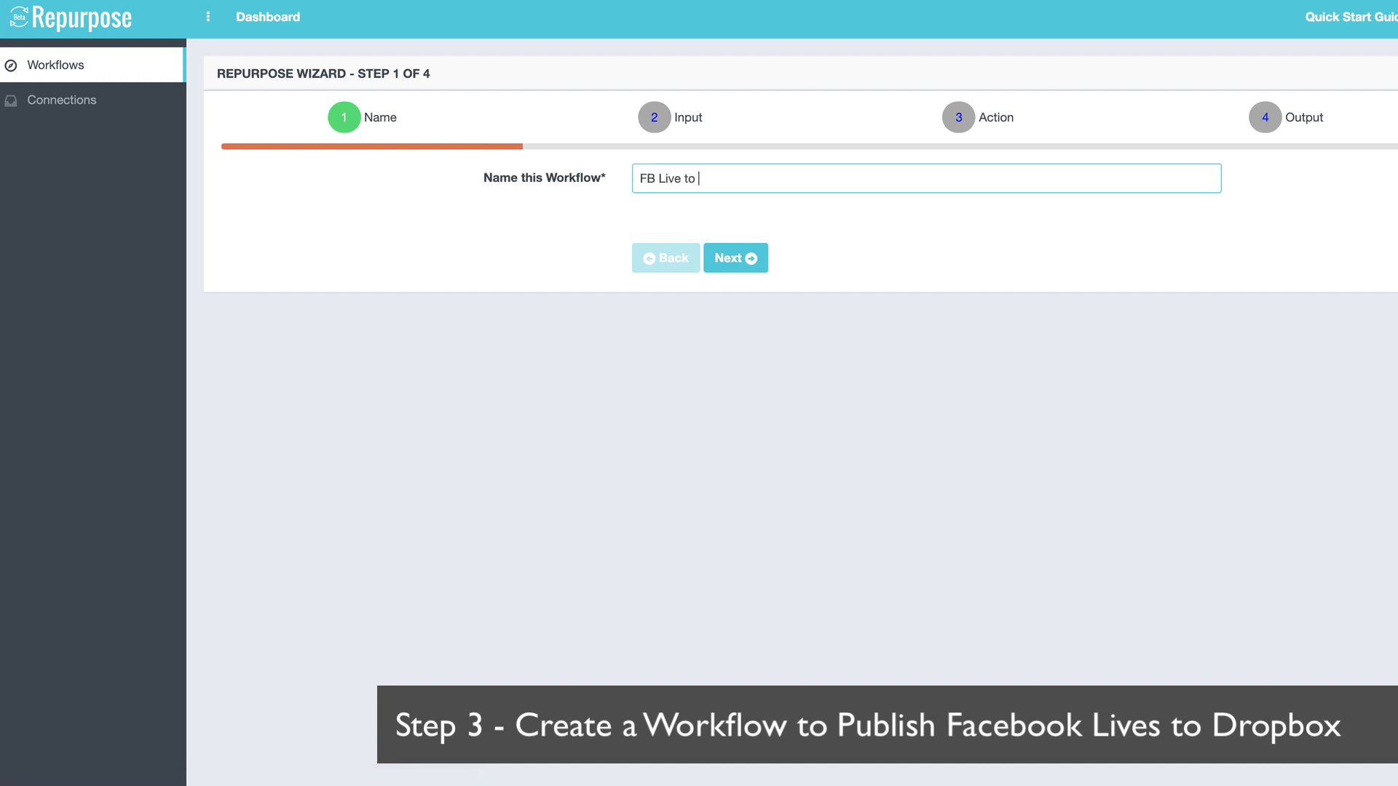
type("DropBox")
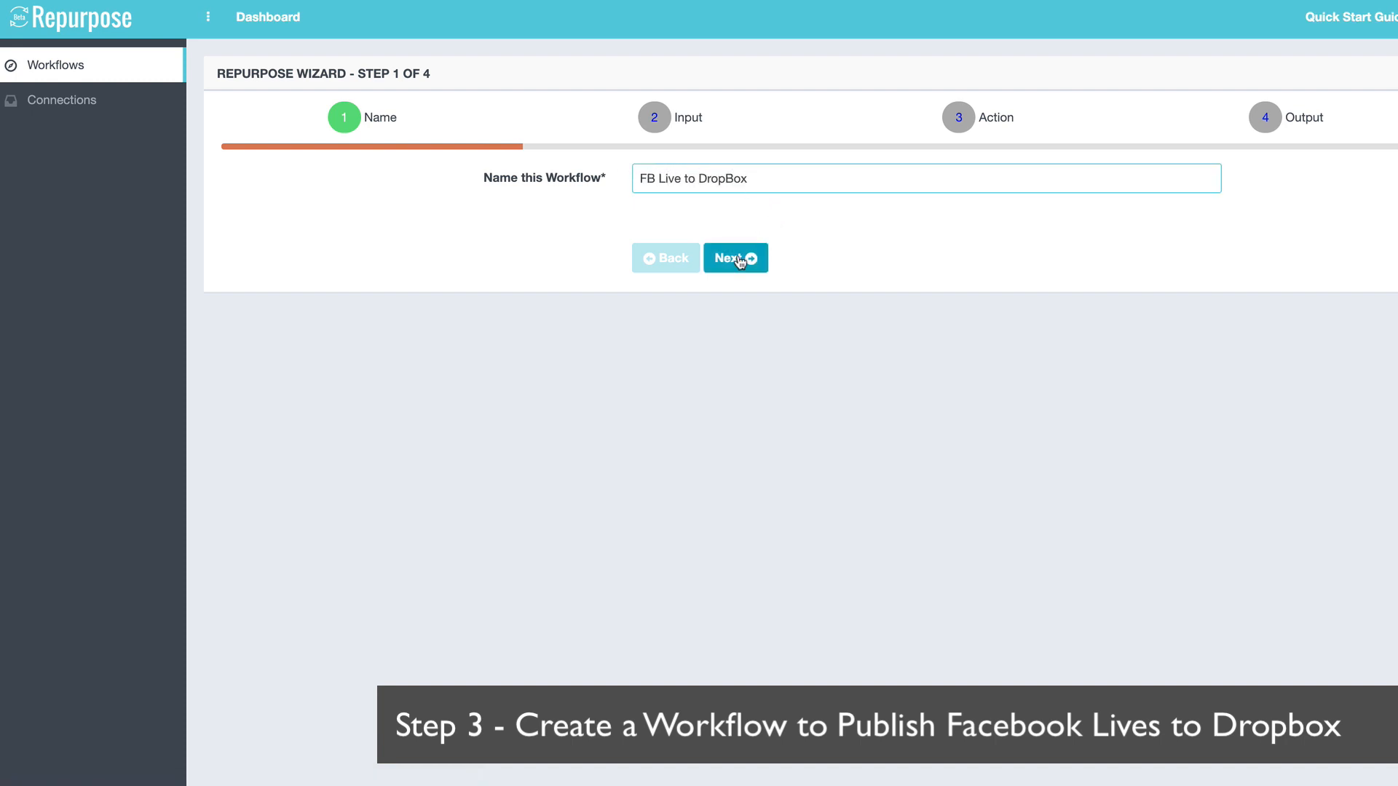
left_click(734, 257)
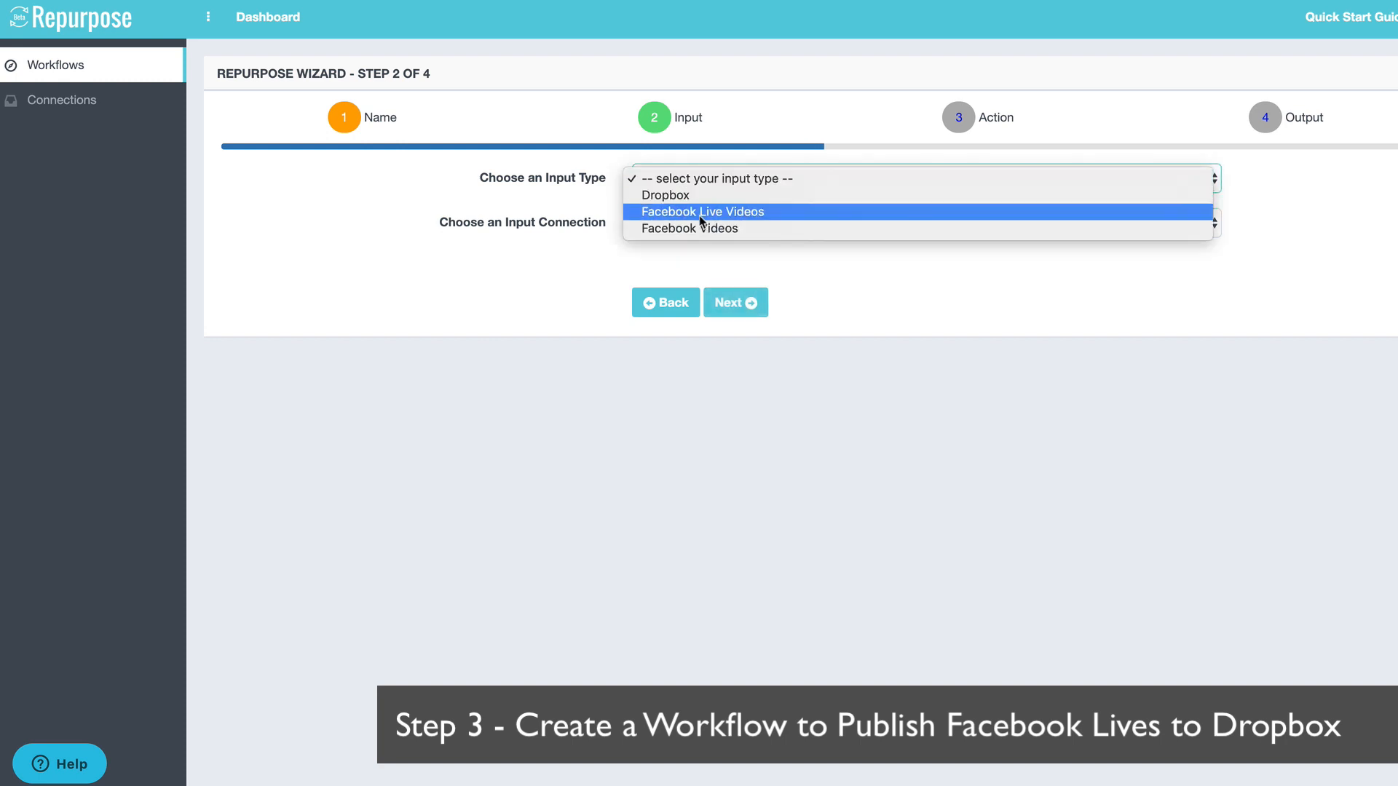
Set the input to Facebook Live Videos from the Personal Profile.
left_click(701, 211)
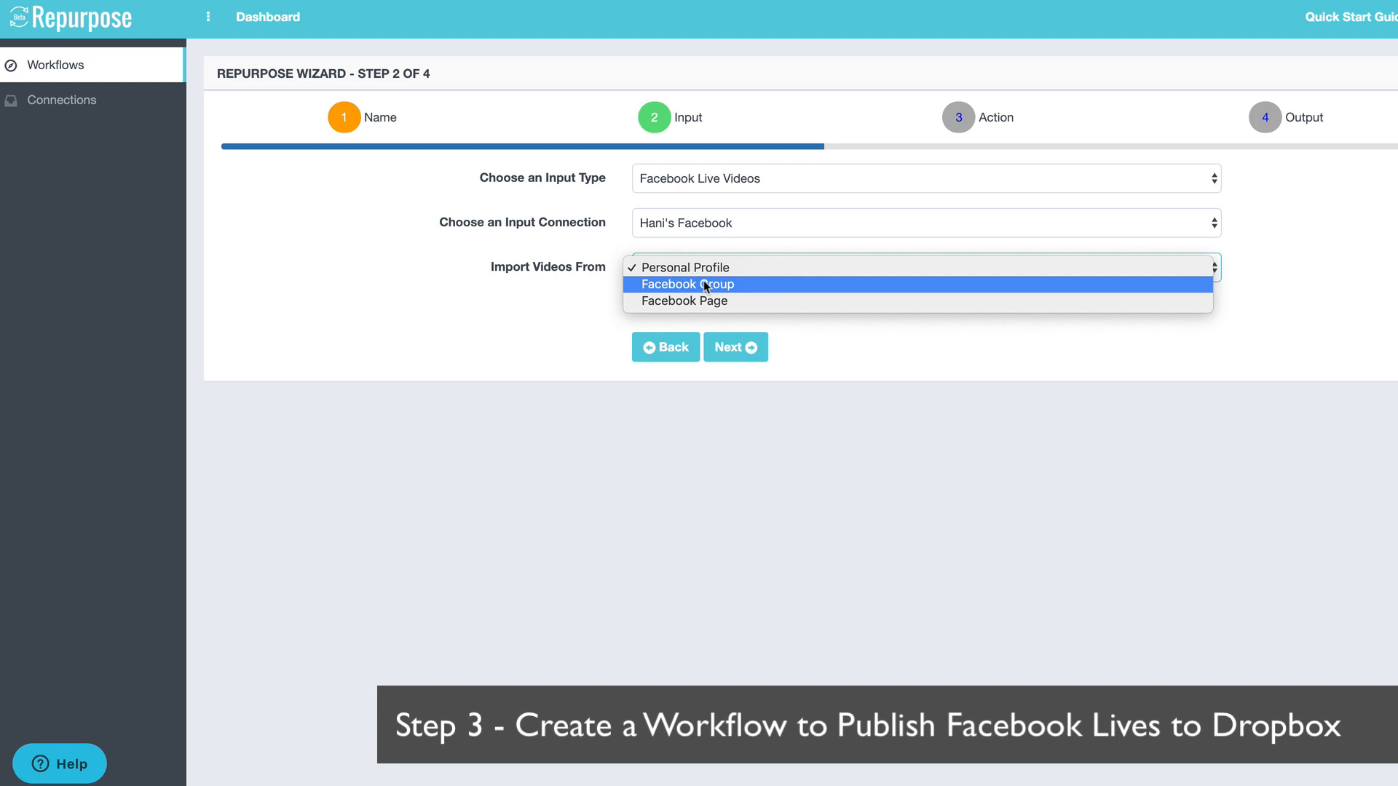
left_click(683, 268)
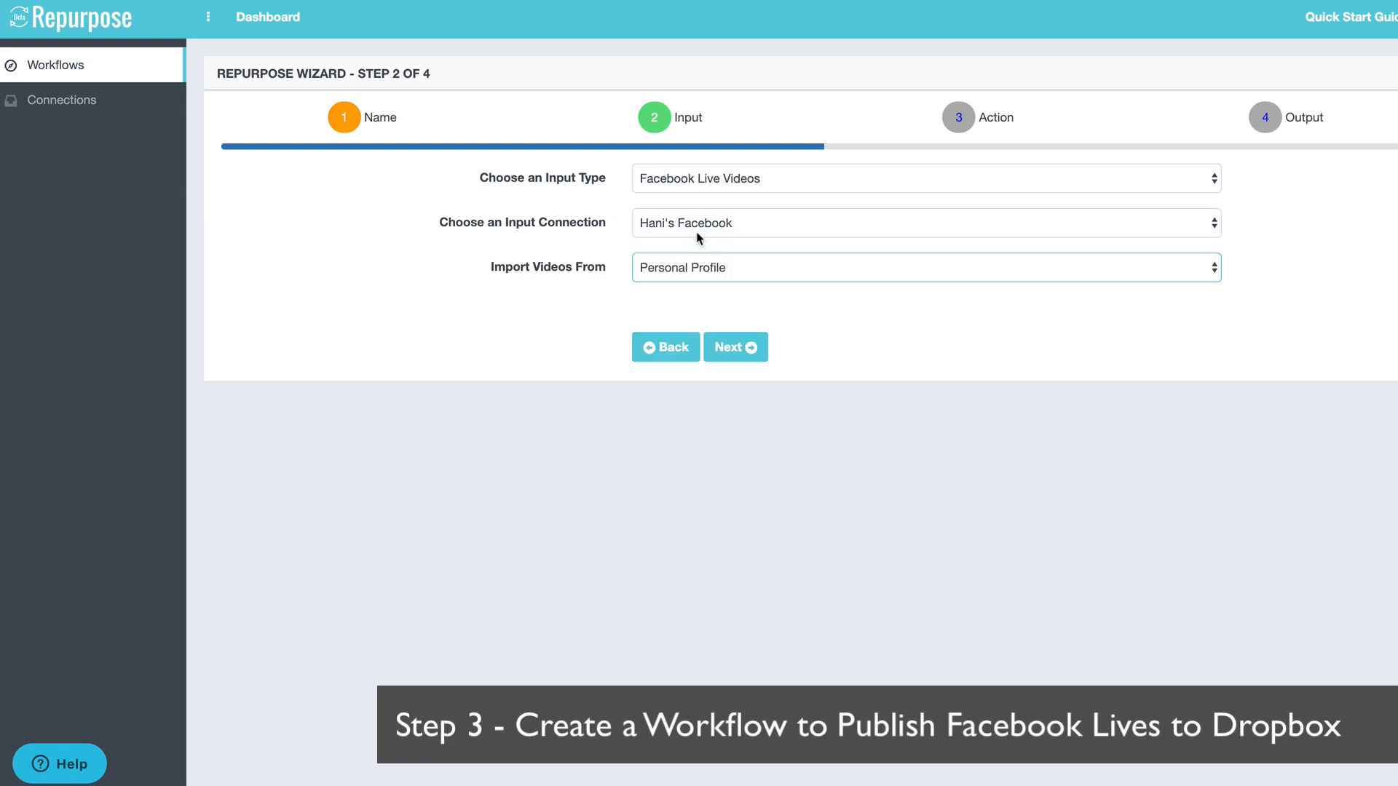
left_click(734, 347)
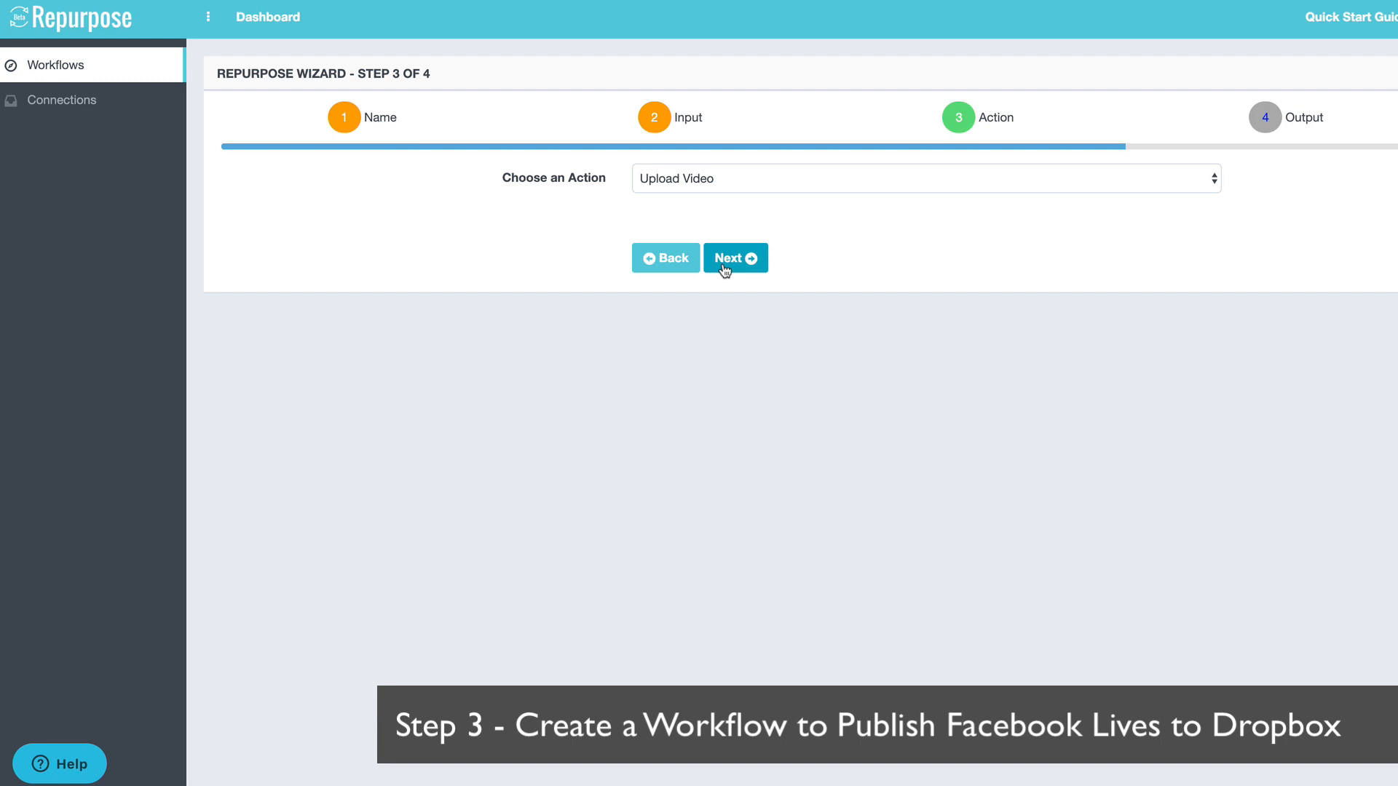
Keep Upload Video, output to Dropbox's Transcriptions folder, and create the workflow.
left_click(733, 258)
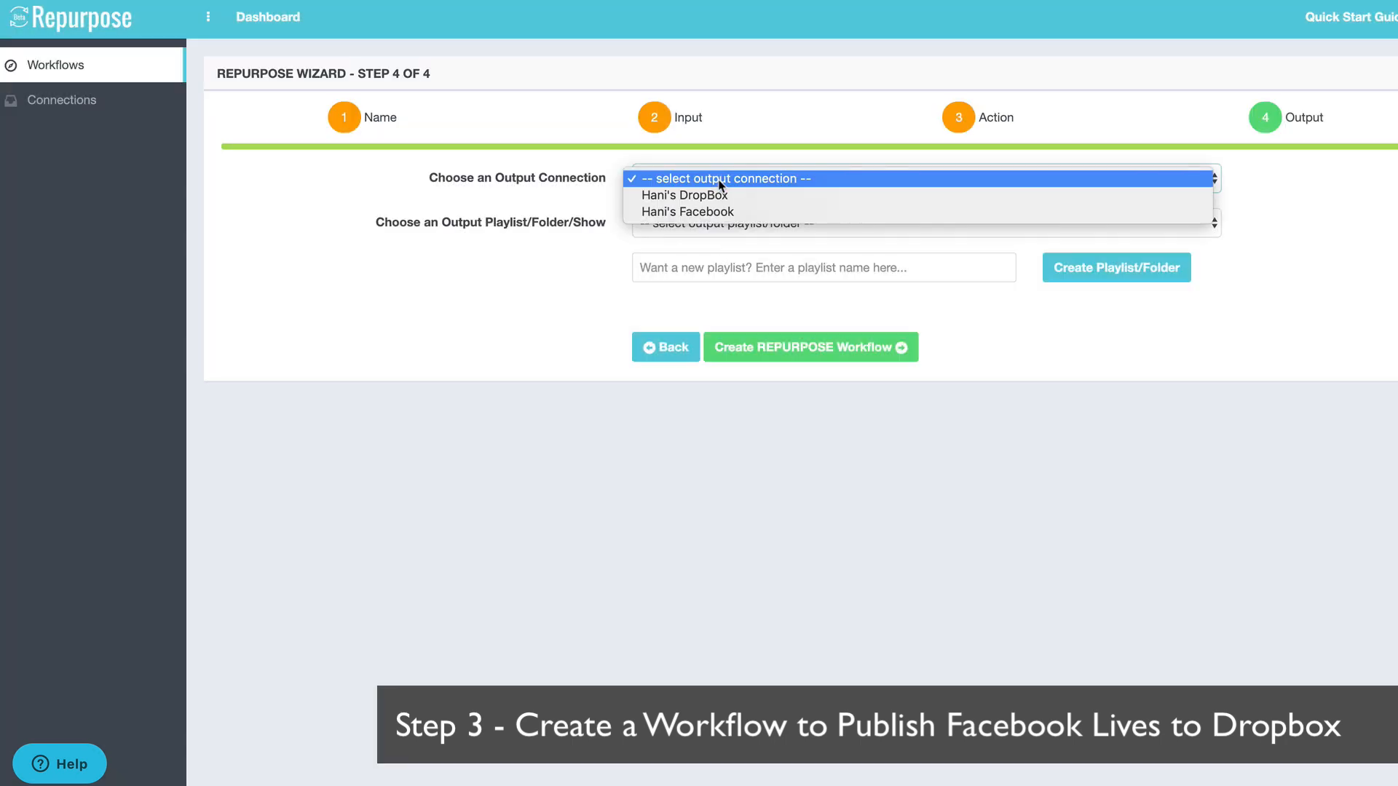
left_click(684, 195)
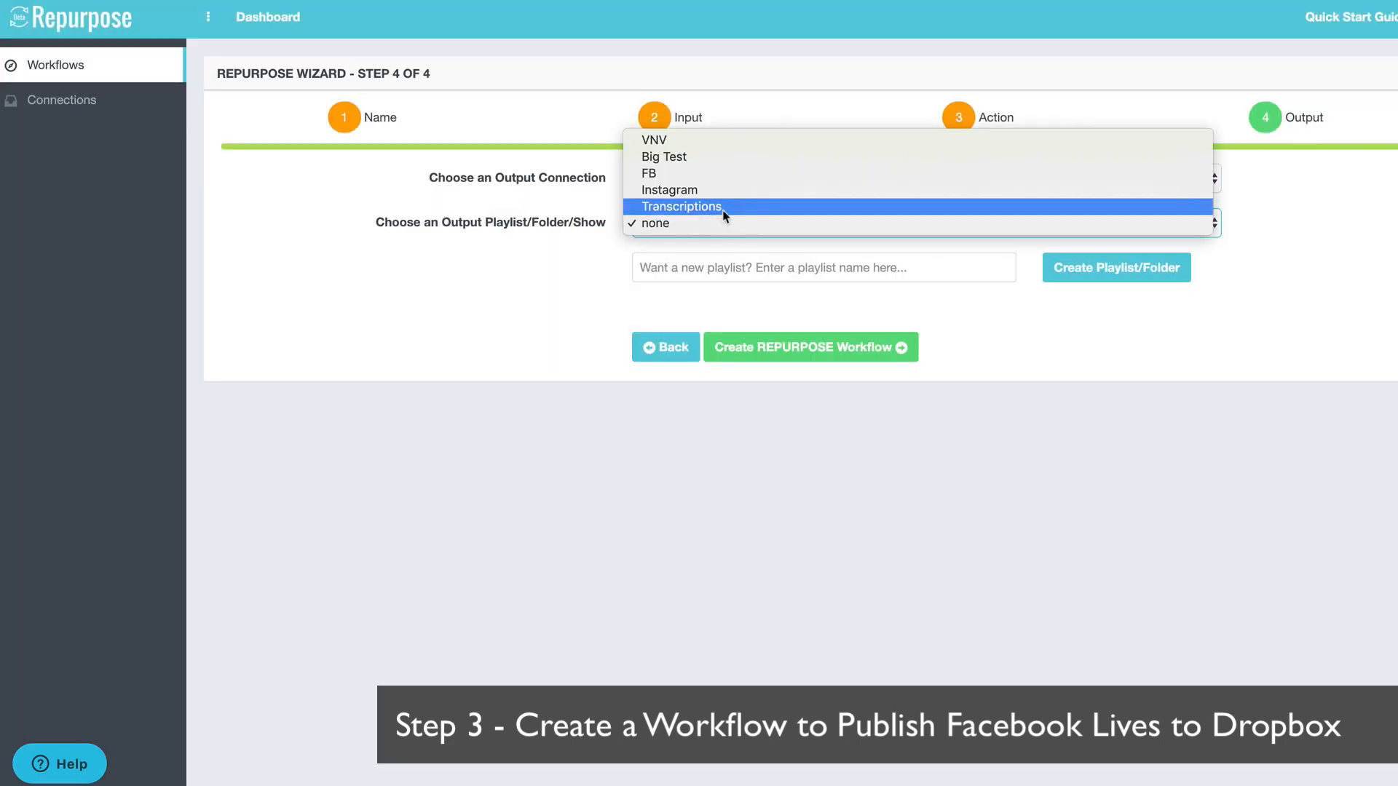
left_click(682, 205)
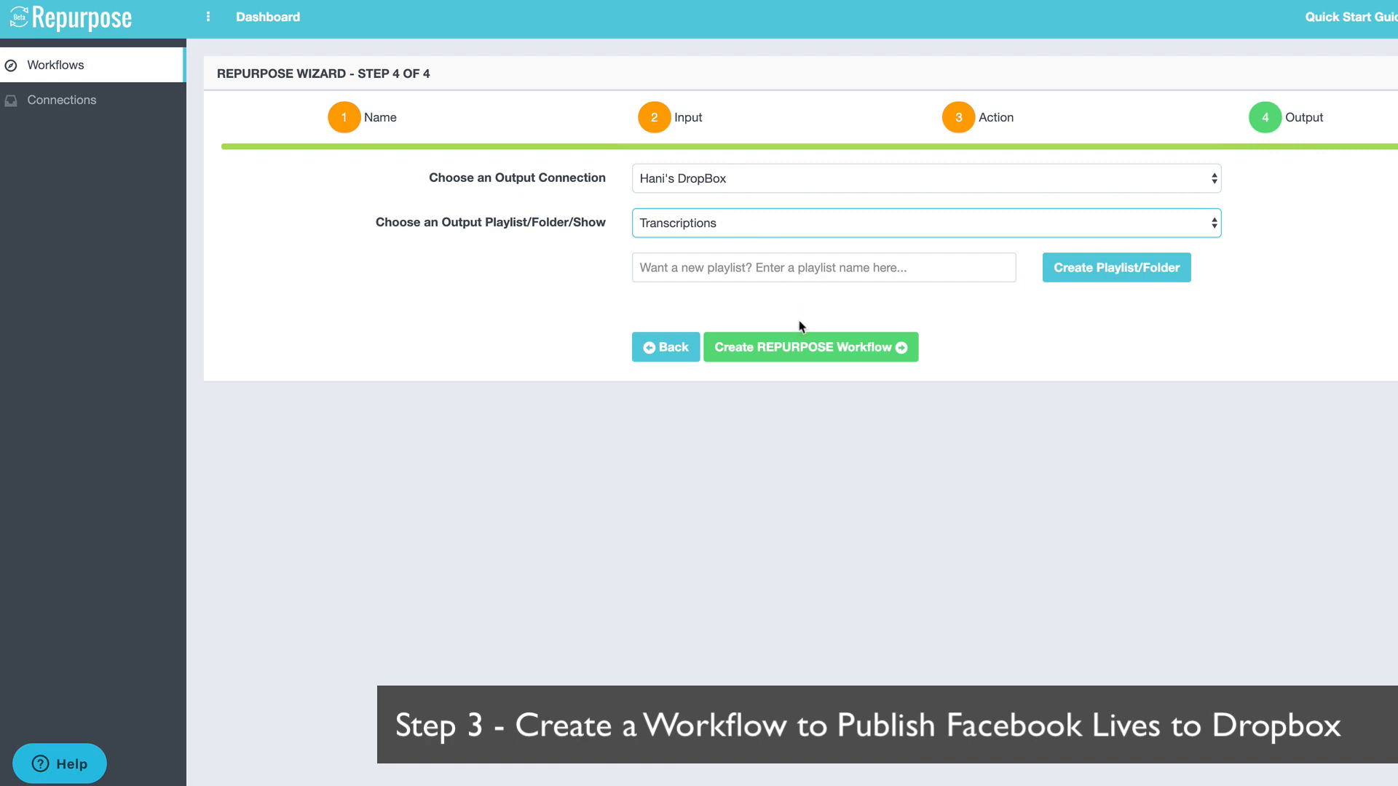
left_click(809, 347)
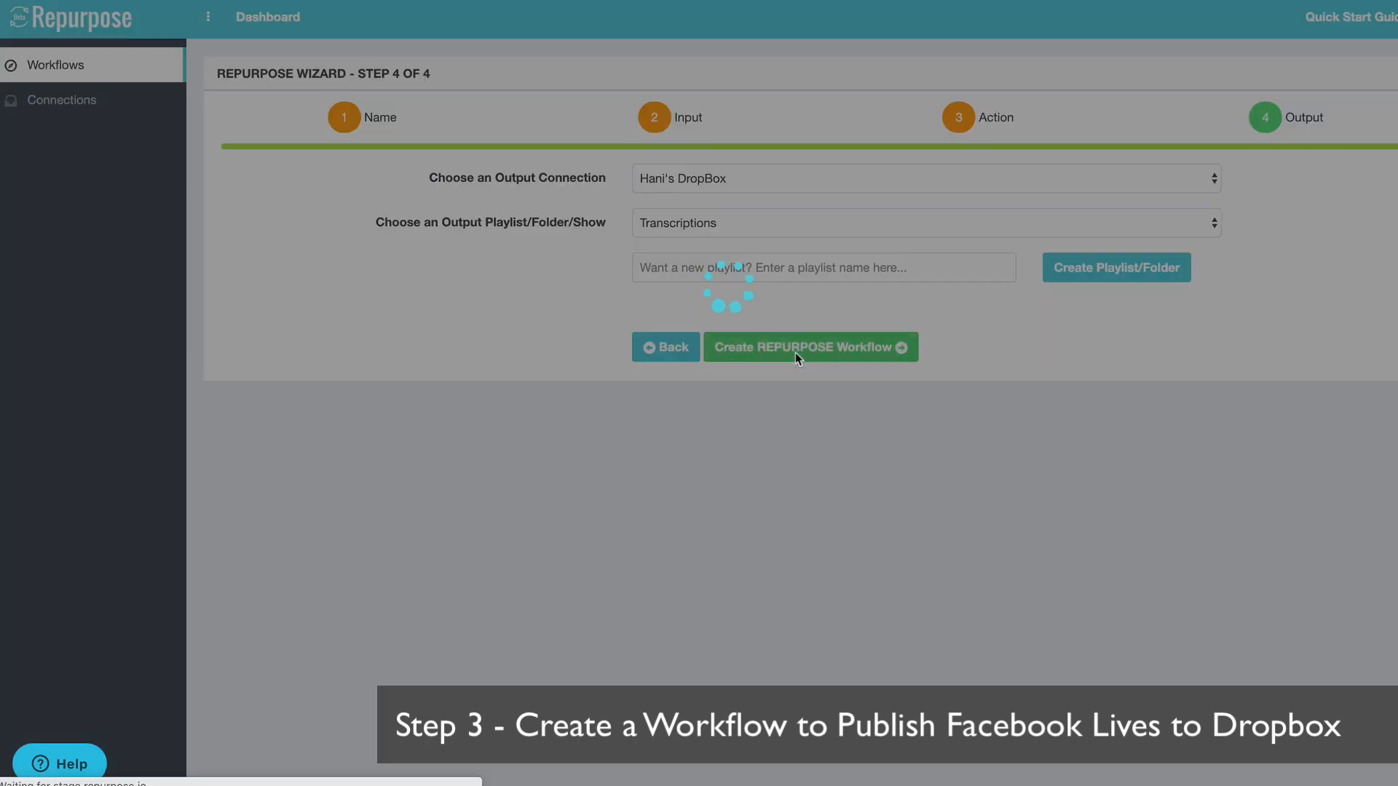
left_click(808, 347)
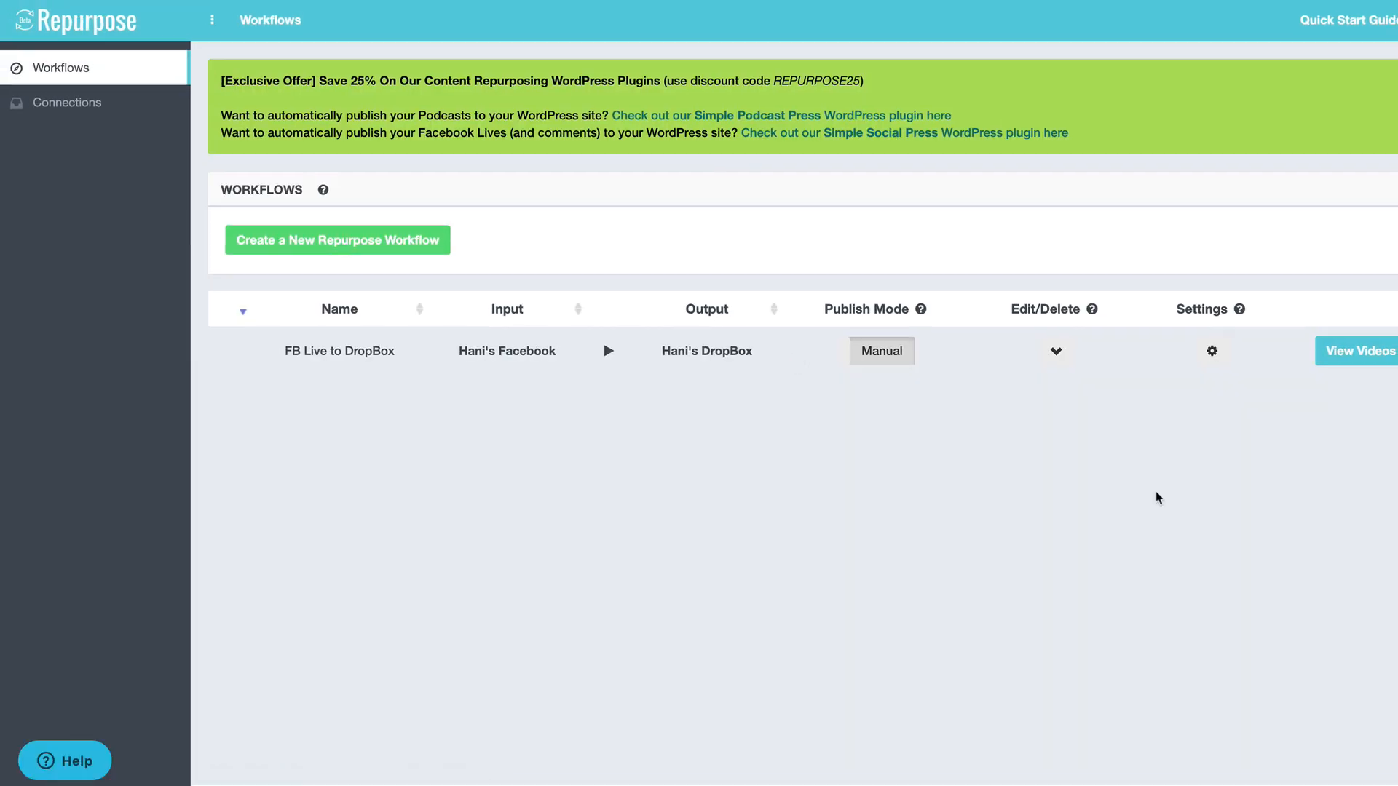
View the workflow's videos and open Publish for the live-streams episode.
left_click(1356, 351)
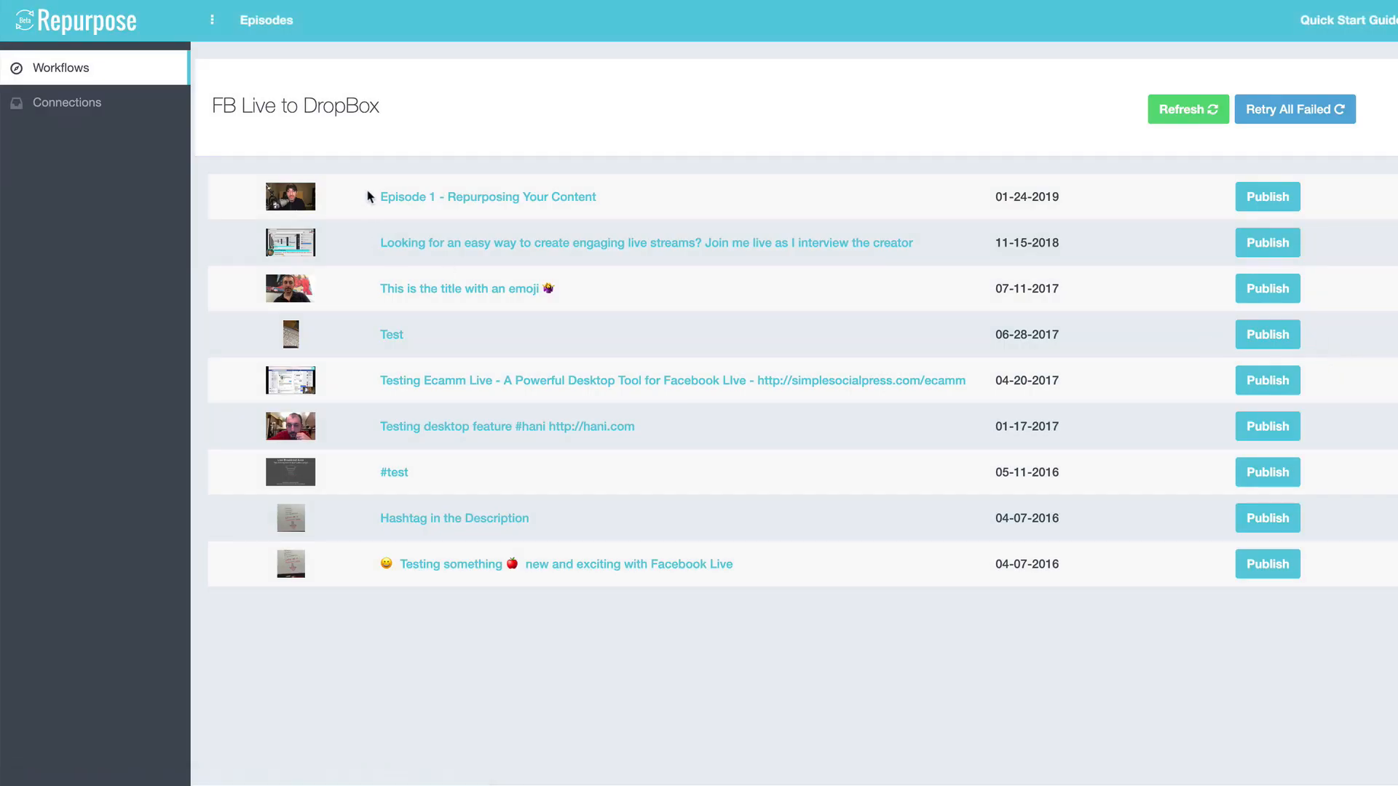
mouse_move(1187, 109)
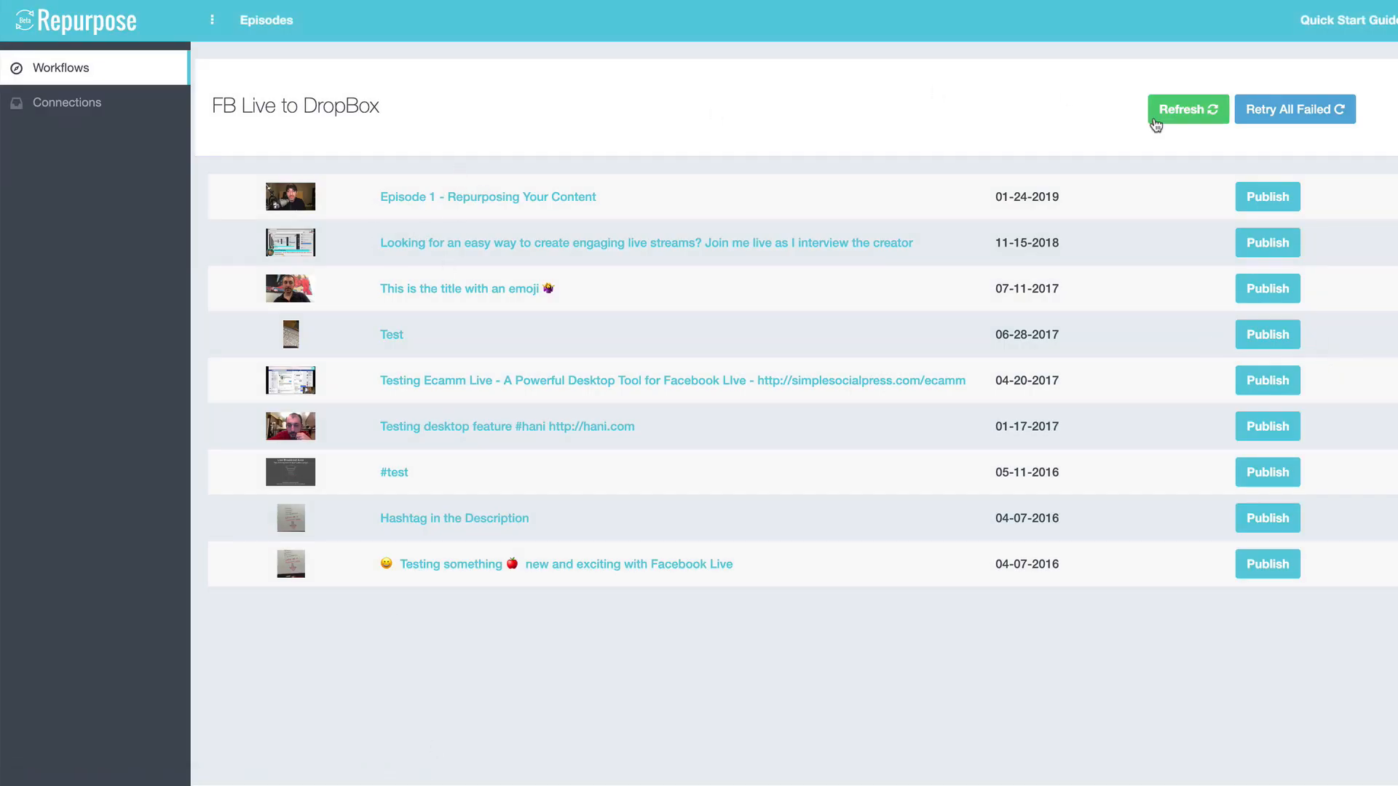
left_click(1265, 243)
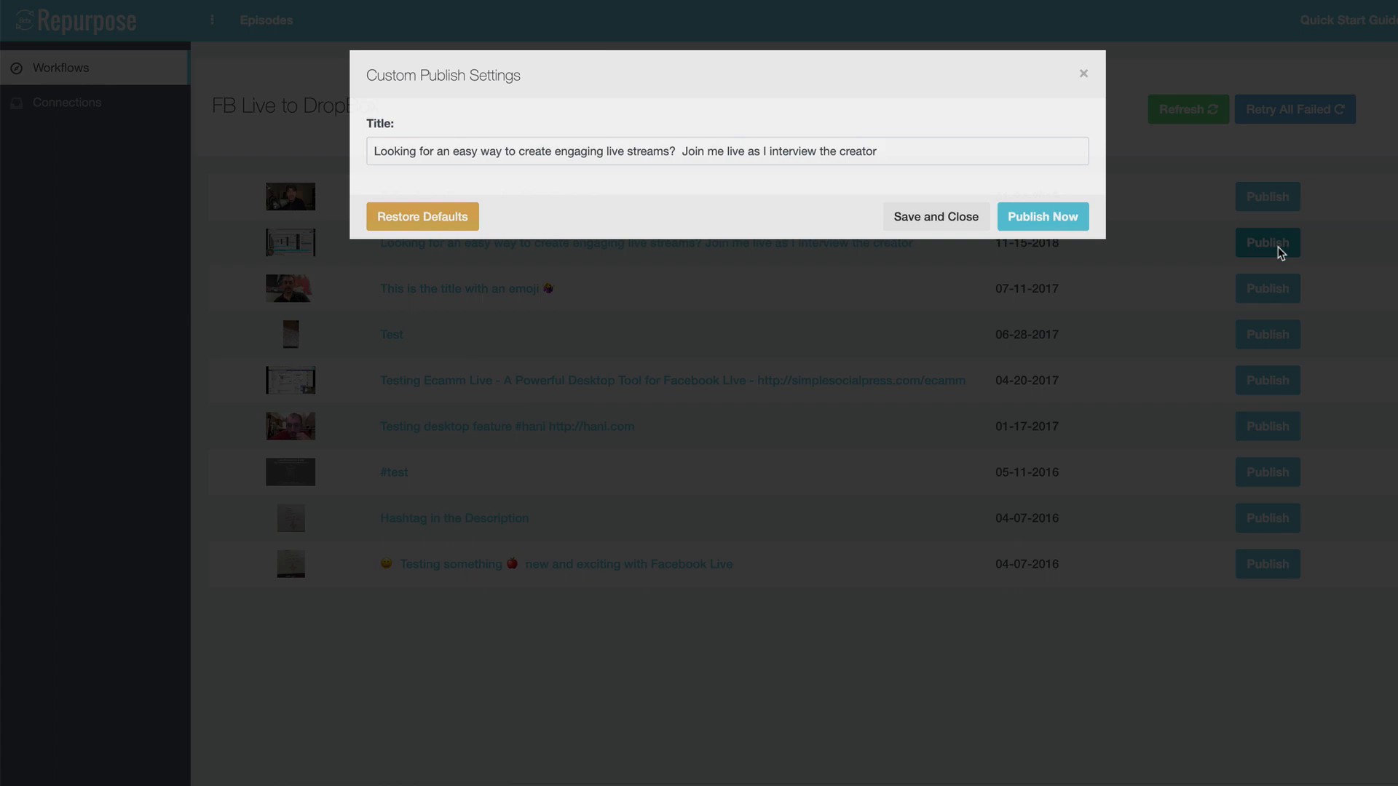
Publish the live-streams episode now and return to the workflows list.
left_click(1042, 217)
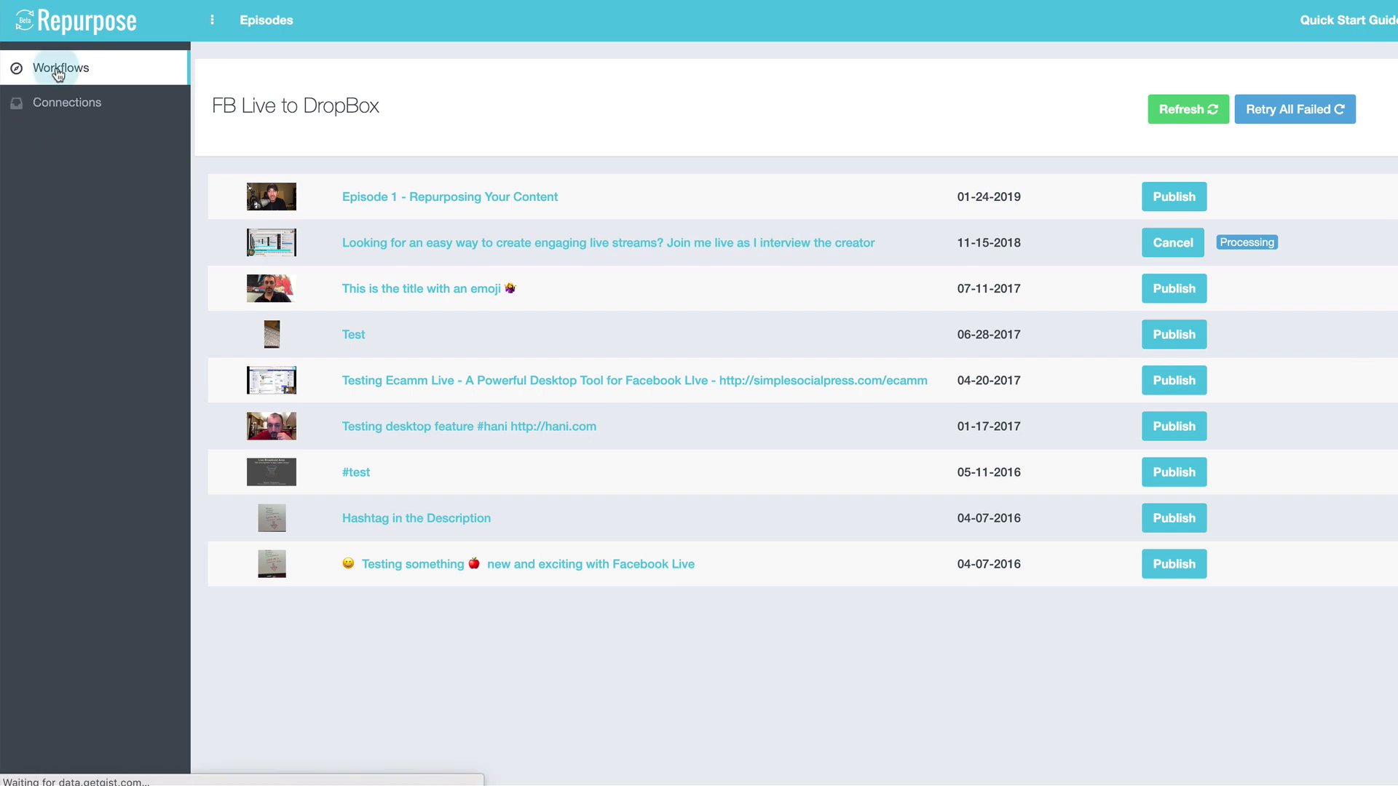
left_click(61, 66)
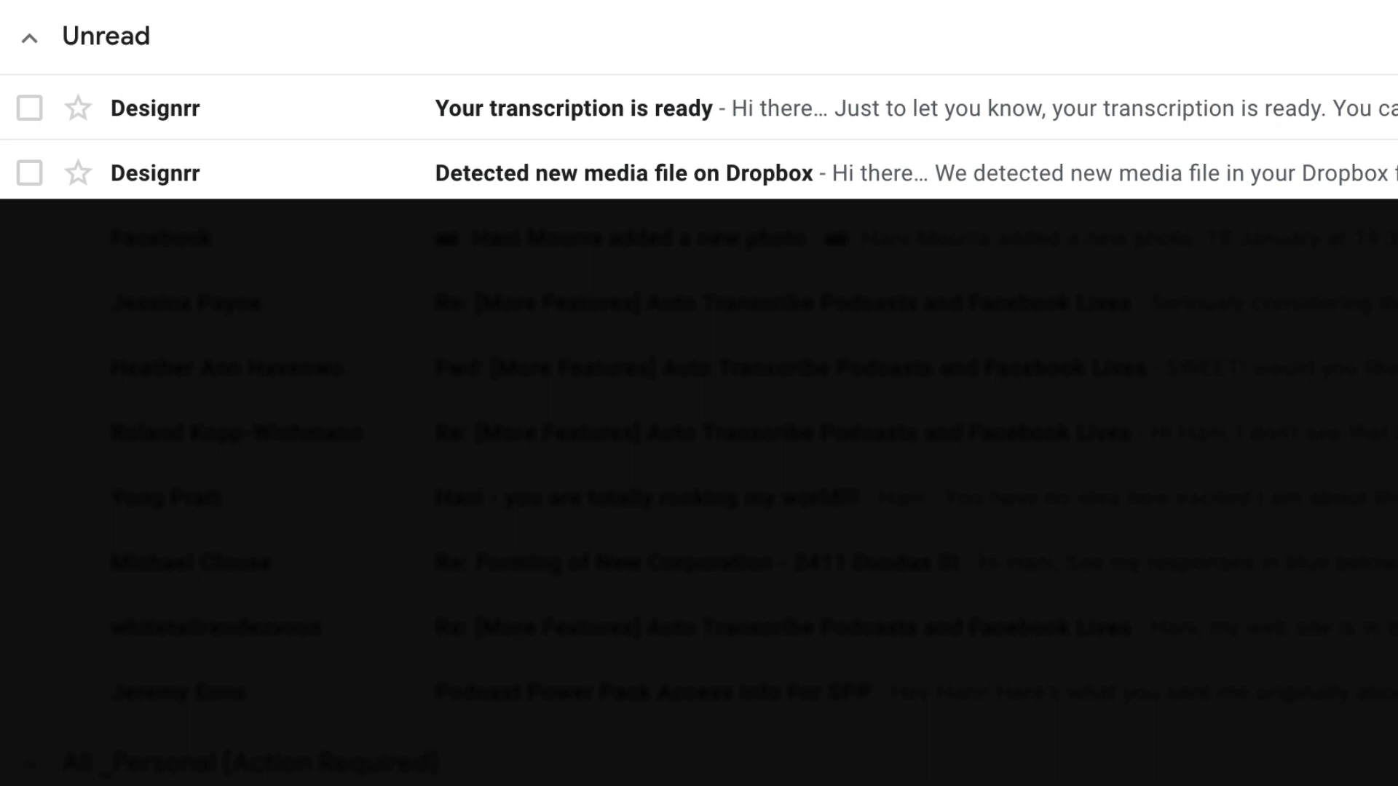
mouse_move(184, 121)
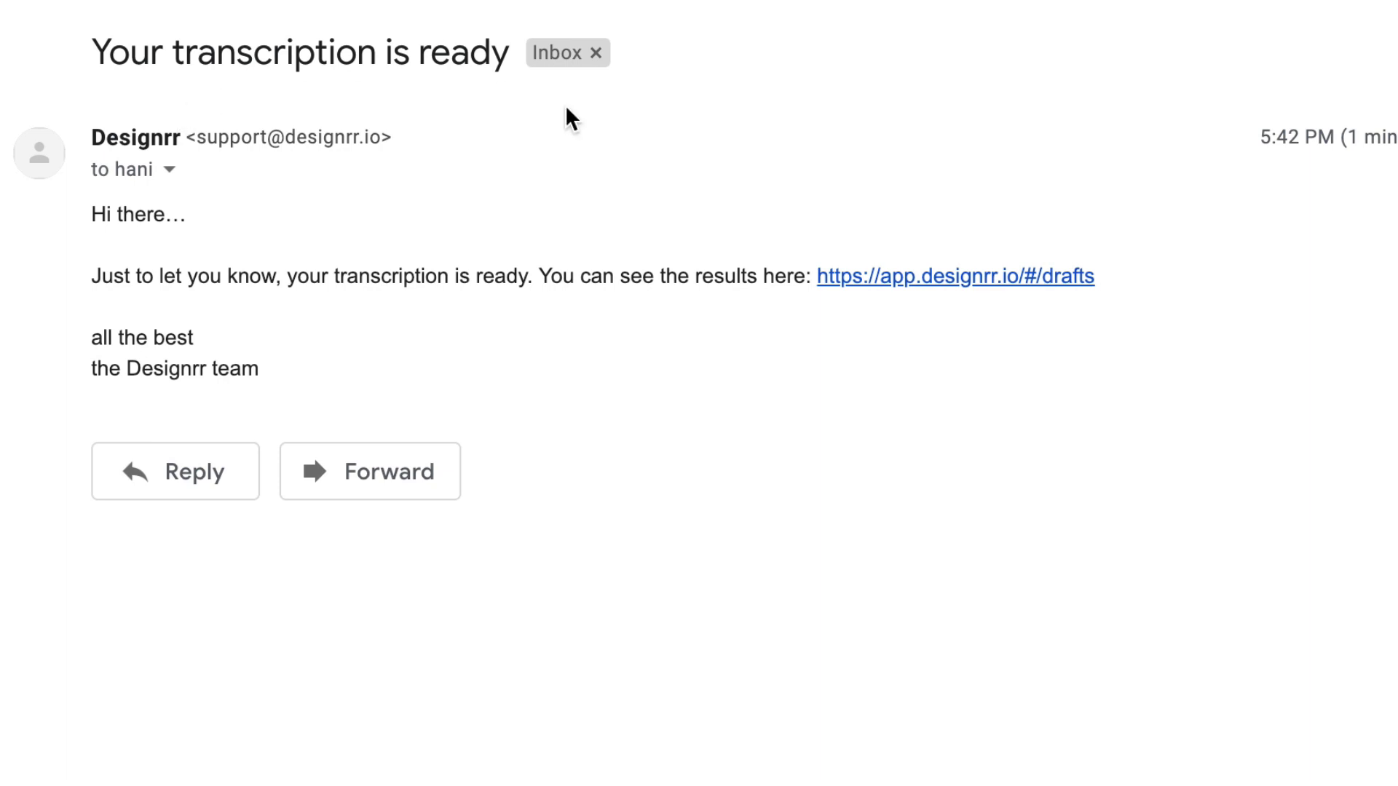
Follow the drafts link in Designrr's 'Your transcription is ready' email.
left_click(953, 277)
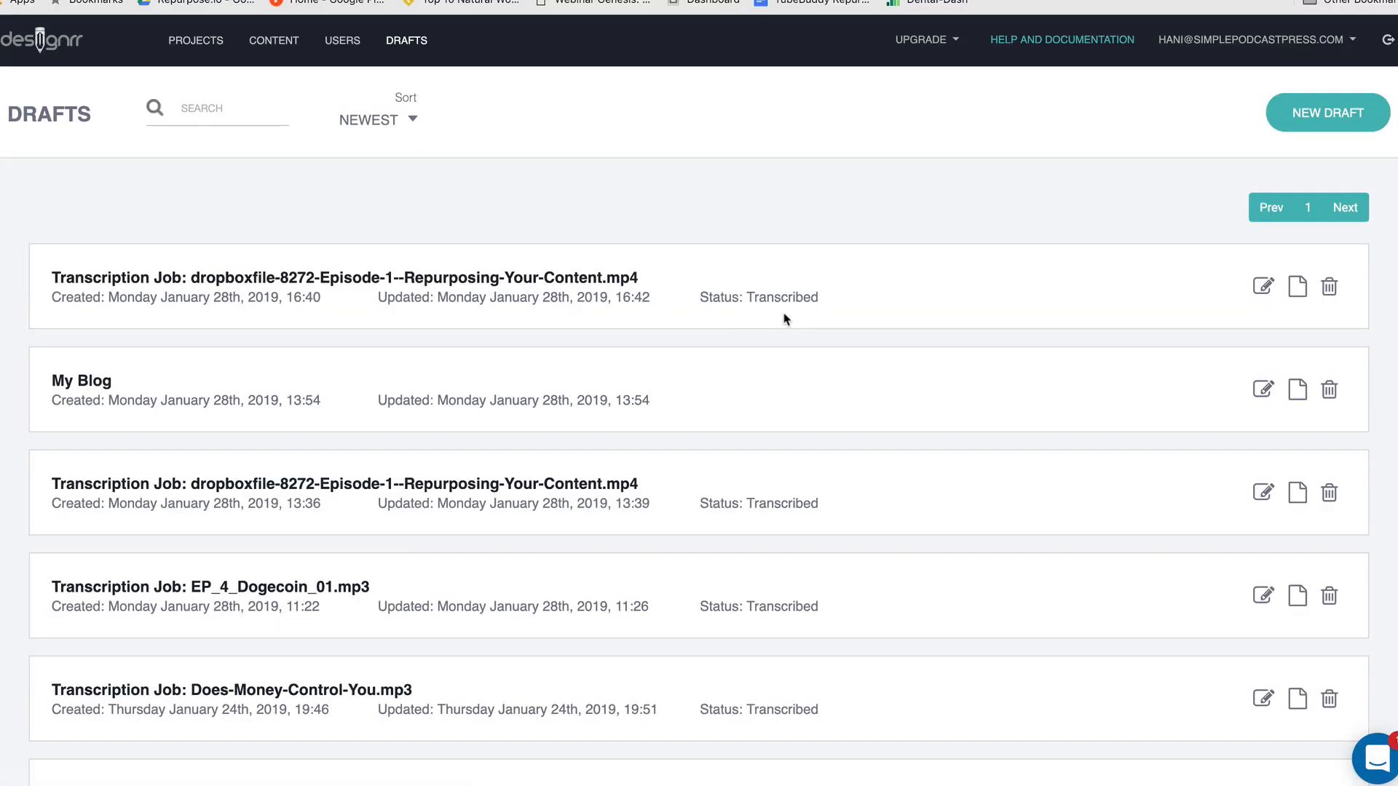
mouse_move(1297, 287)
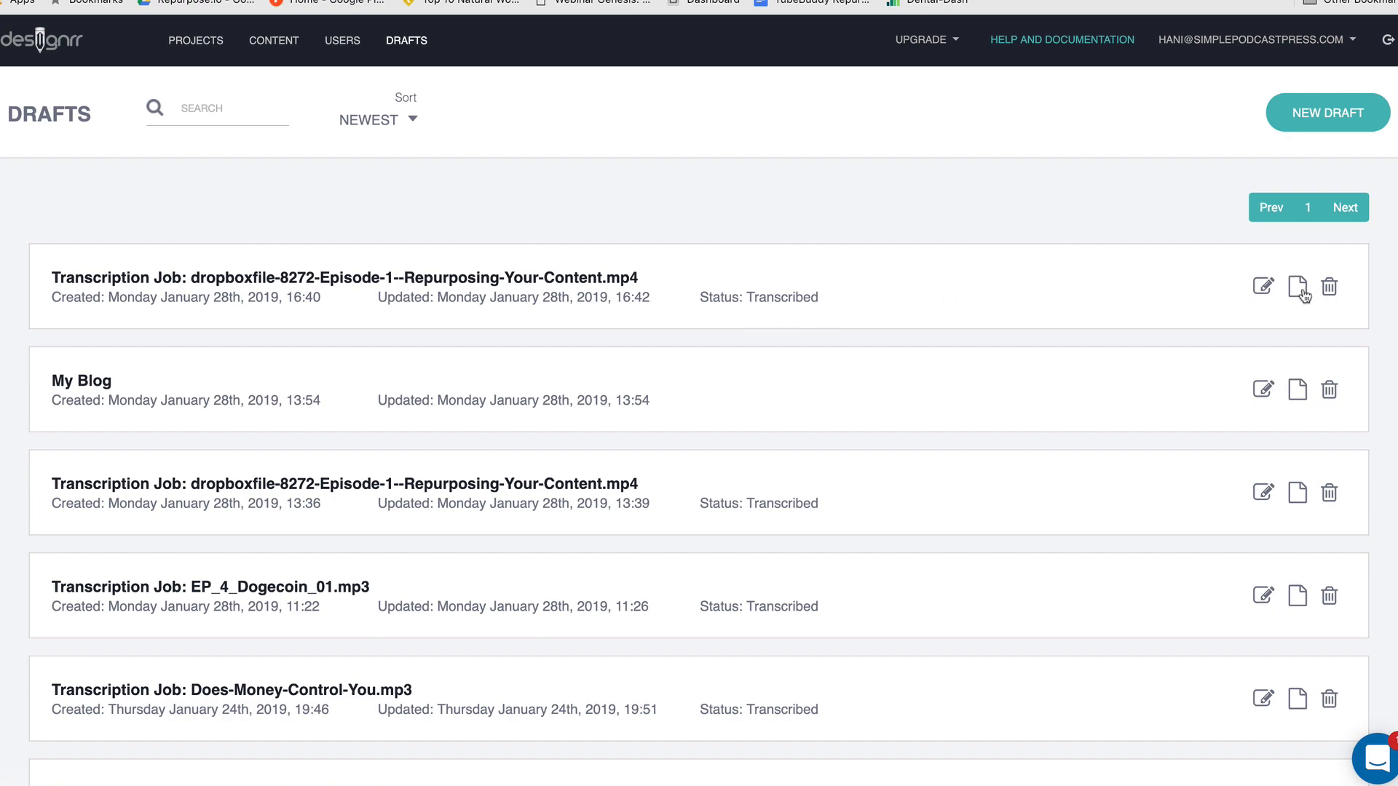
Open the top Episode 1 transcription job from the Drafts page for review.
left_click(1295, 286)
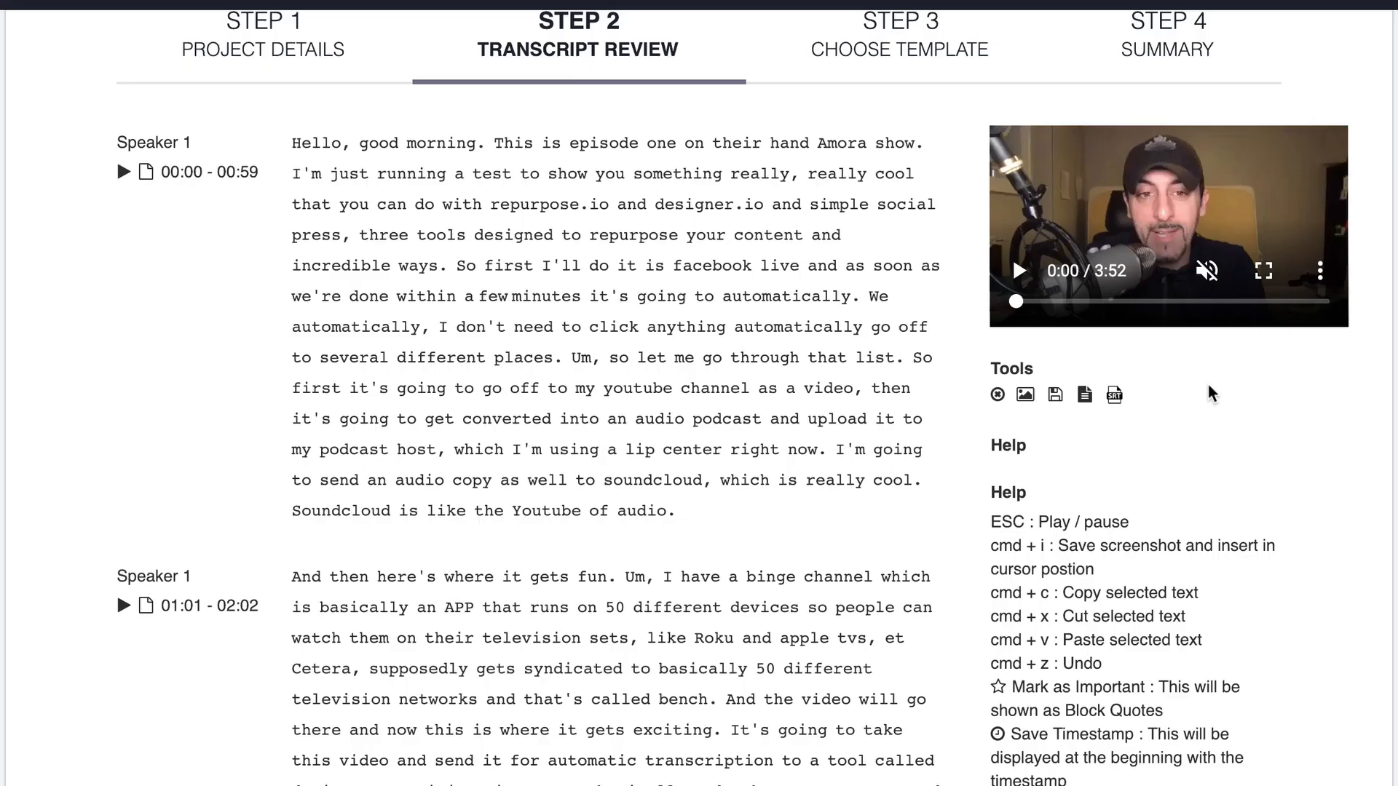
mouse_move(756, 118)
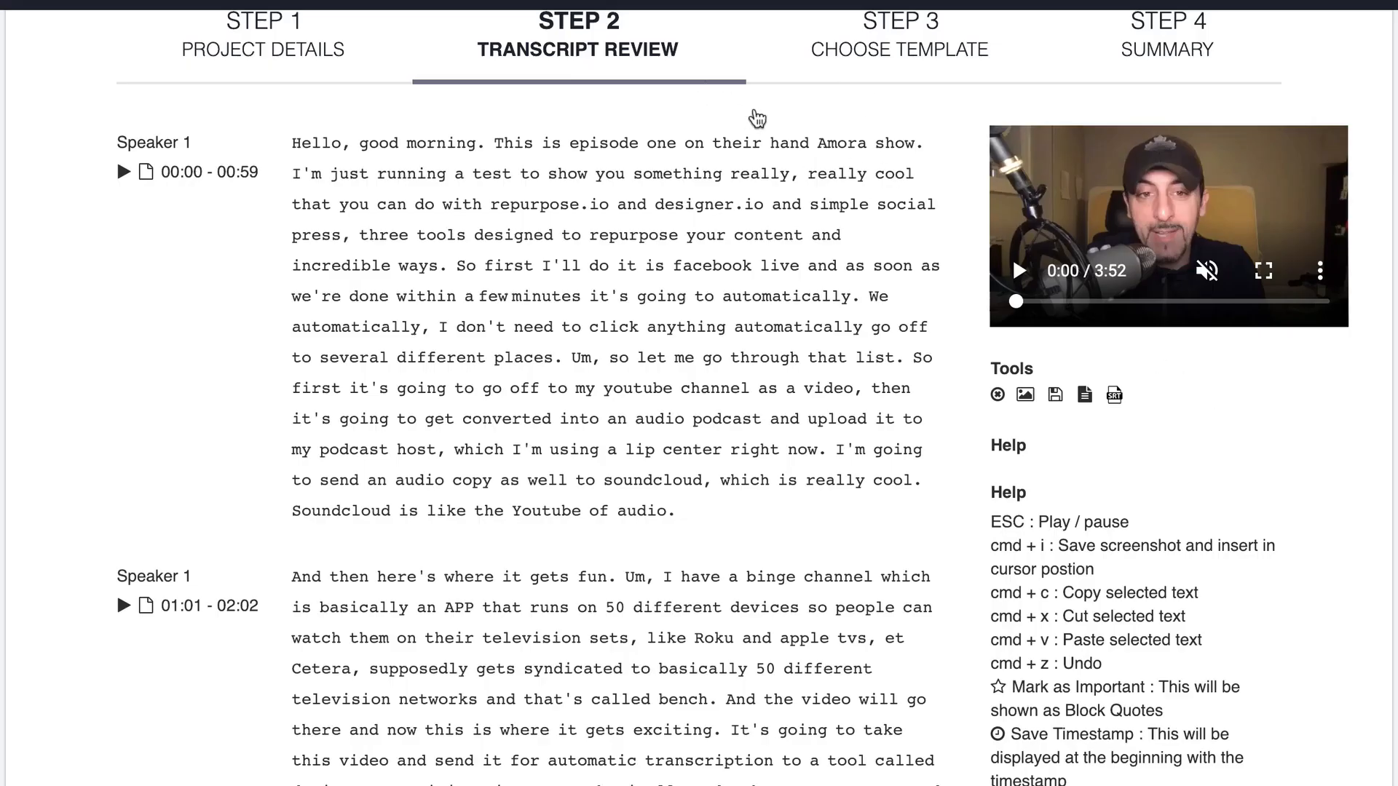
mouse_move(1019, 407)
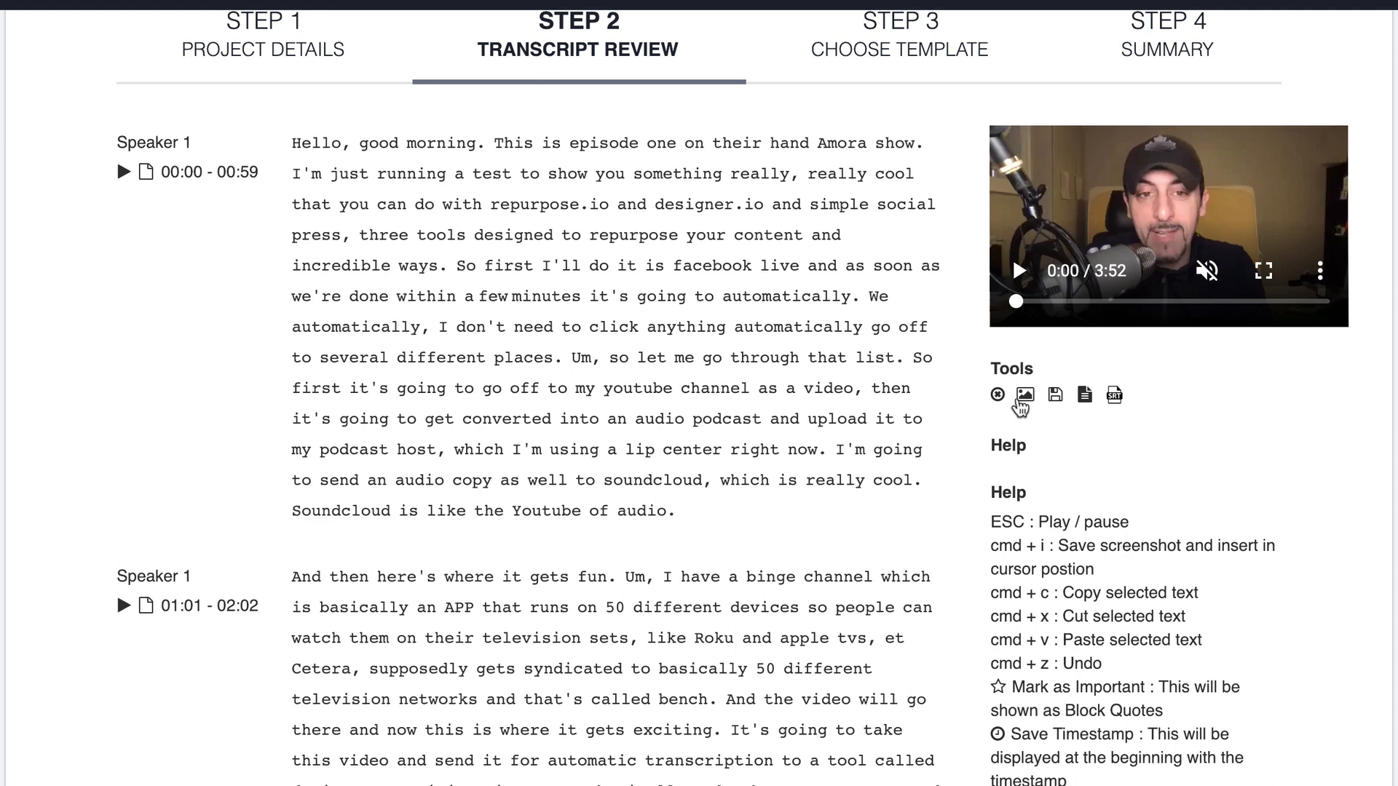
mouse_move(1024, 394)
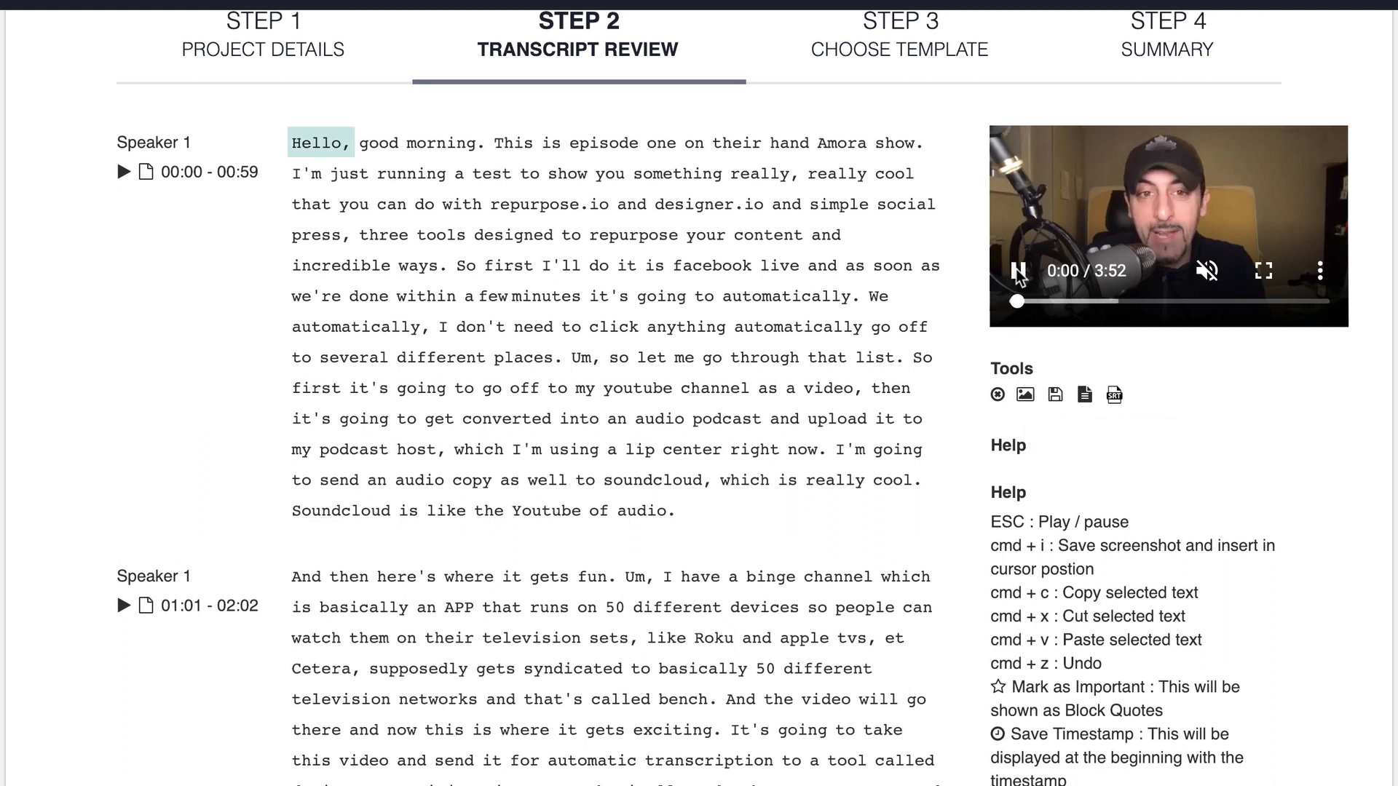
Play the Episode 1 video so the transcript highlights along, then review it to the end.
left_click_drag(320, 142, 553, 143)
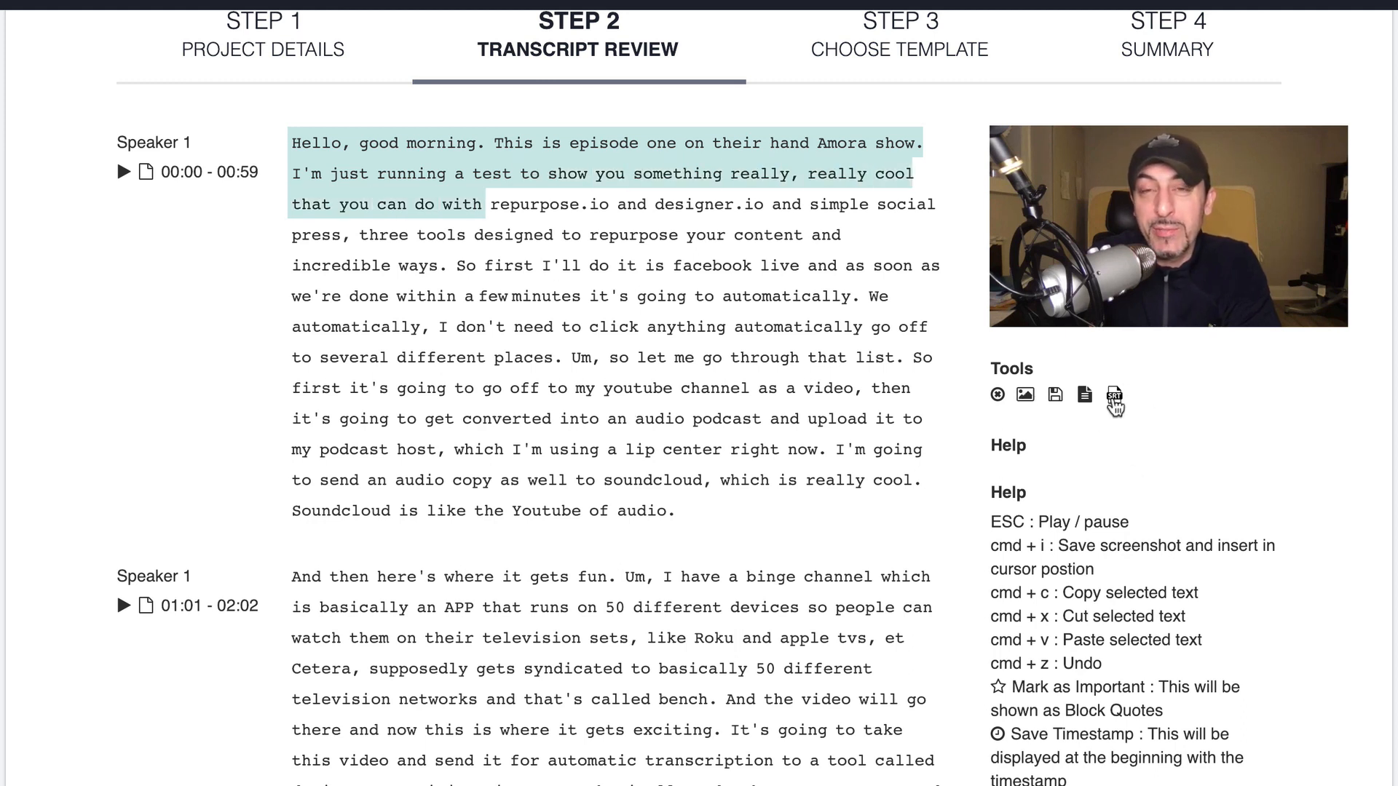
mouse_move(1113, 394)
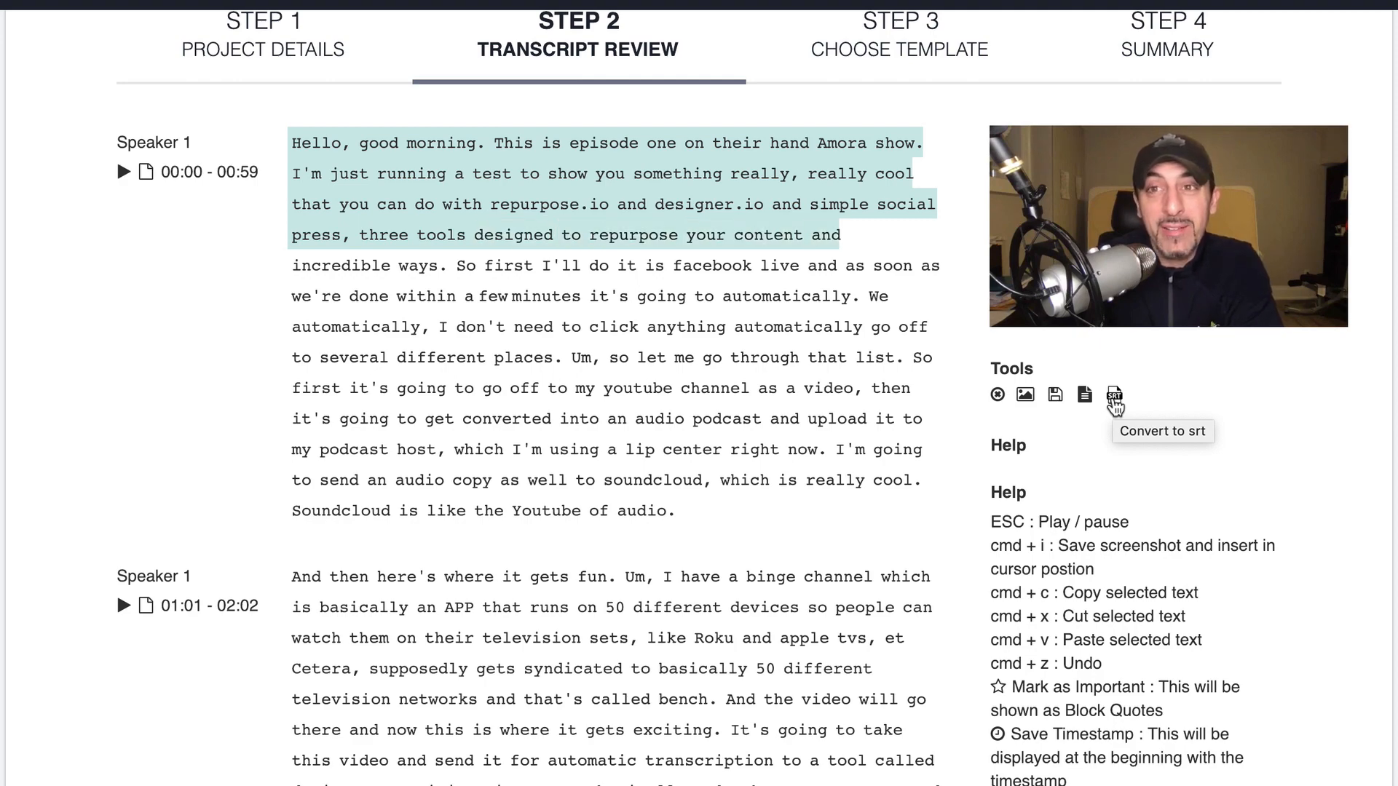
scroll("down", 3)
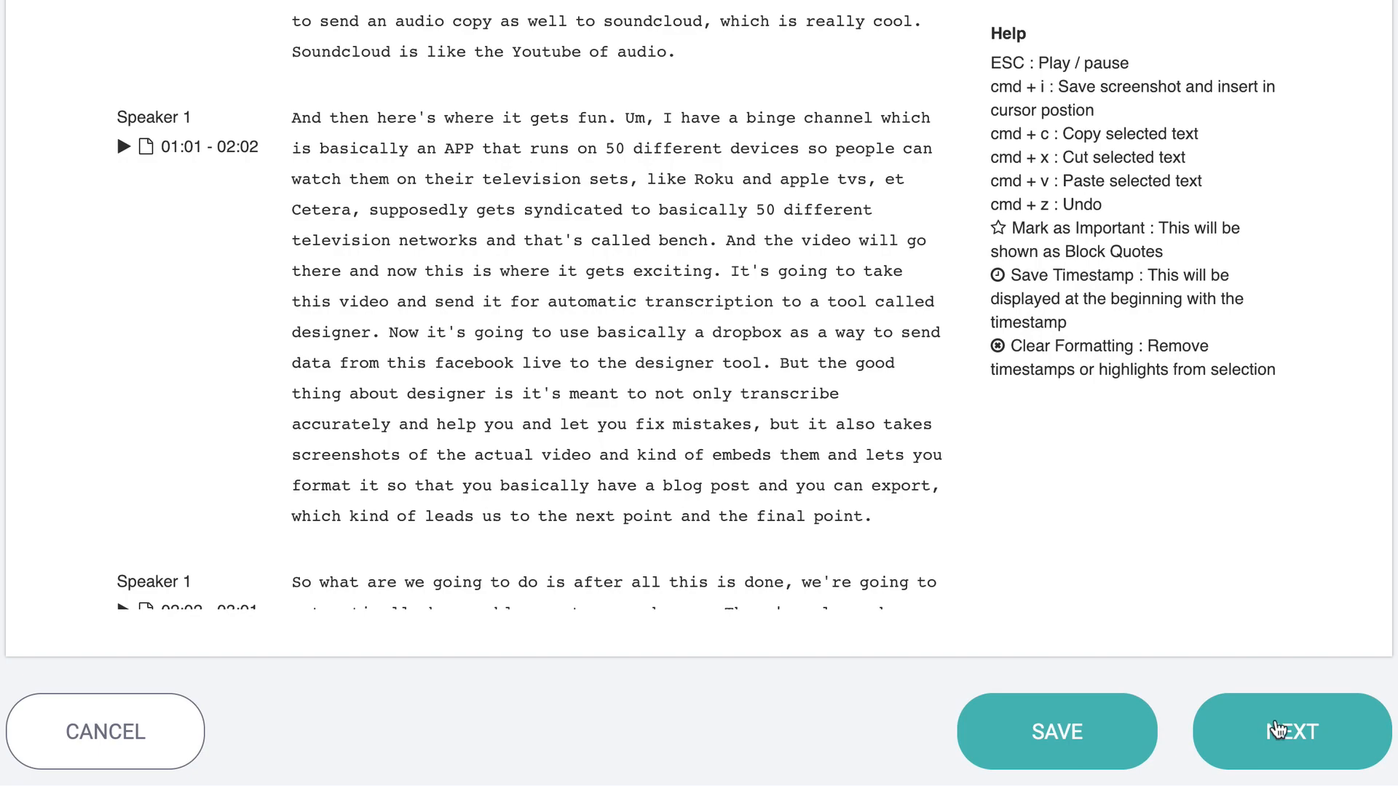
Create the Test project using the Music - 1 Column - Yellow template and land on its cover page.
left_click(1288, 731)
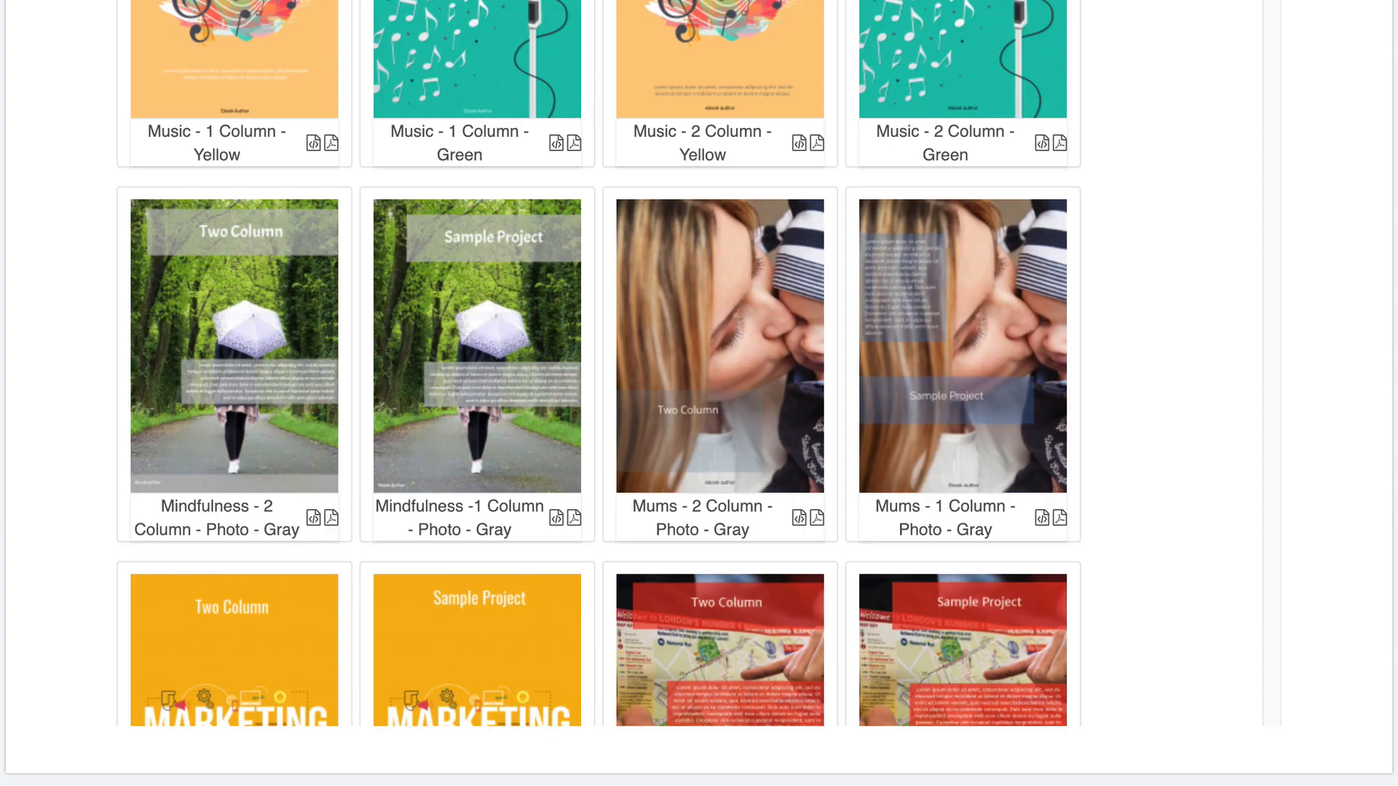
scroll("down", 3)
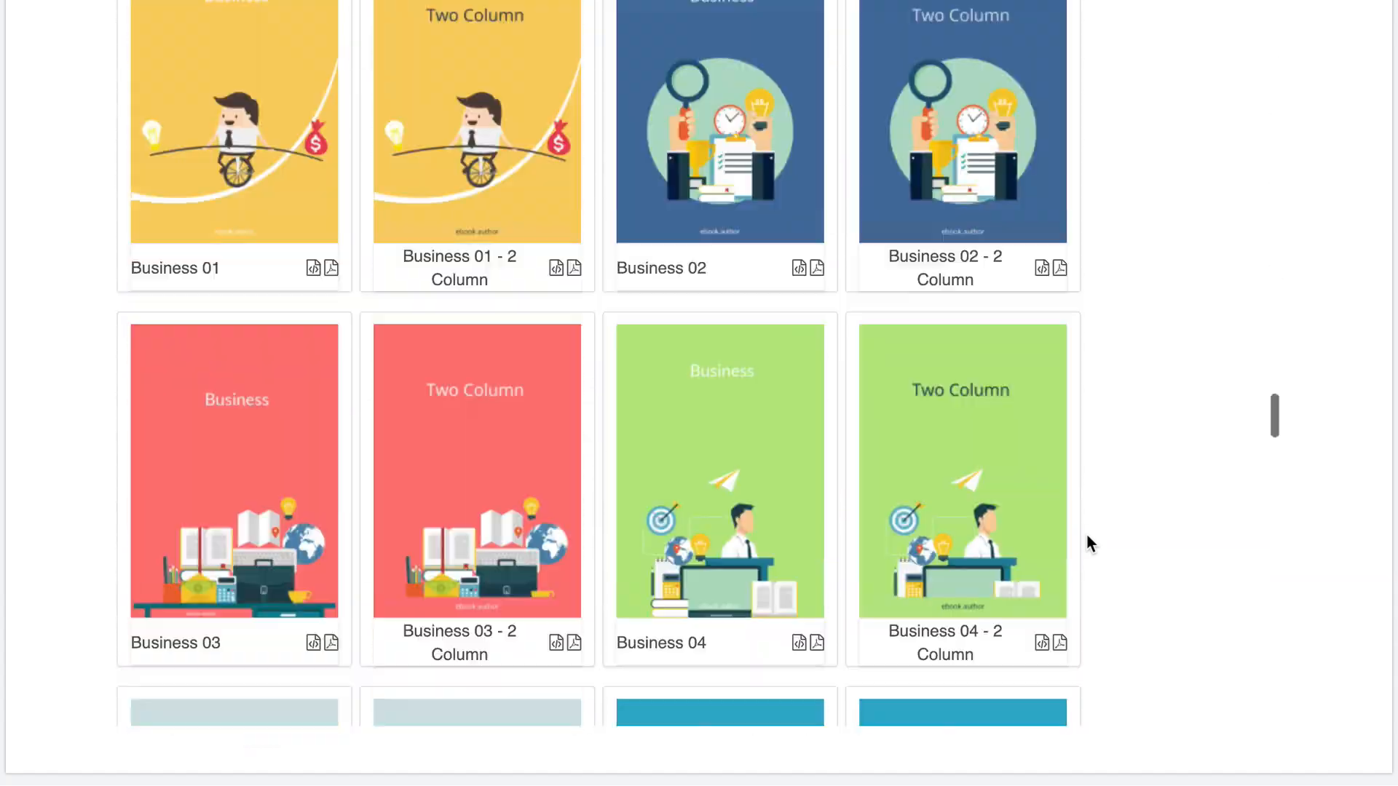
scroll("down", 3)
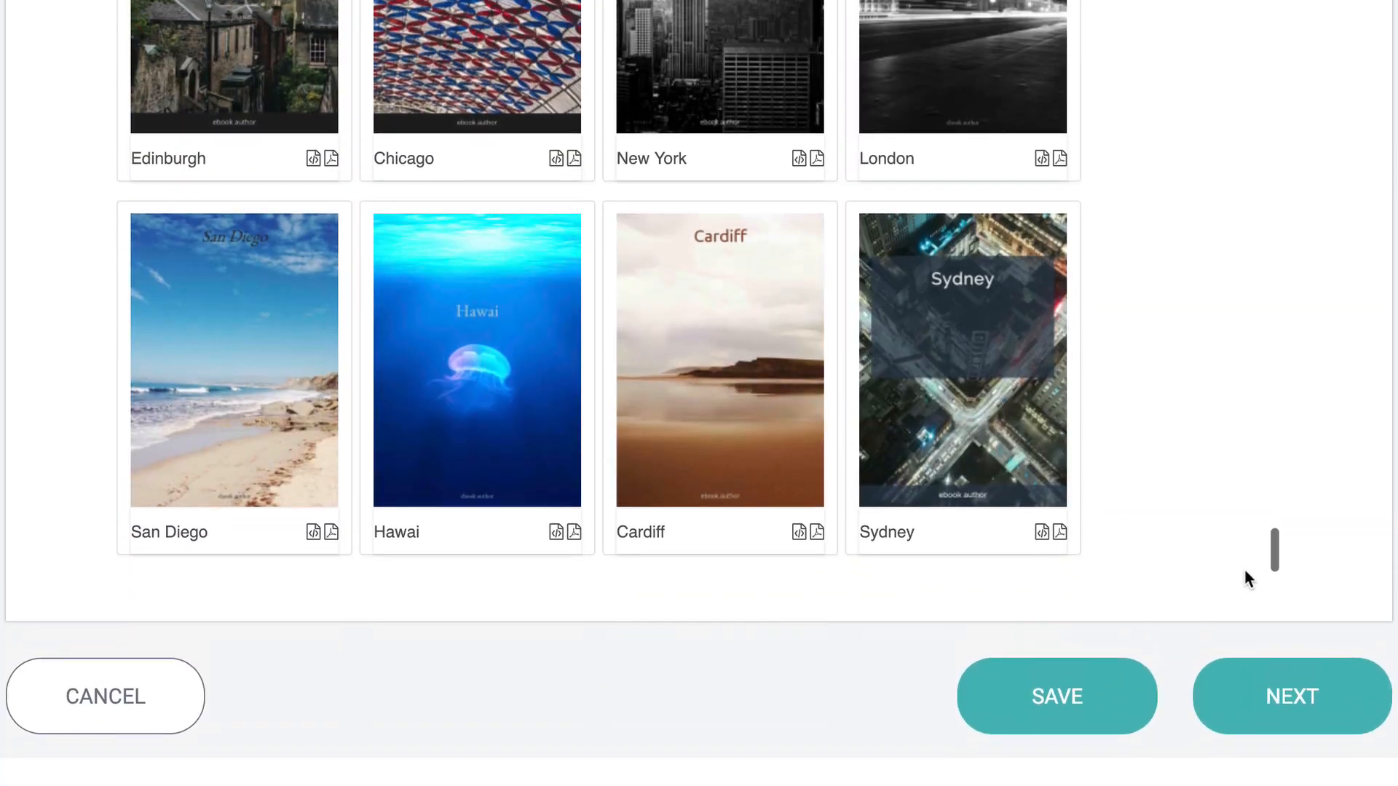
left_click(1292, 696)
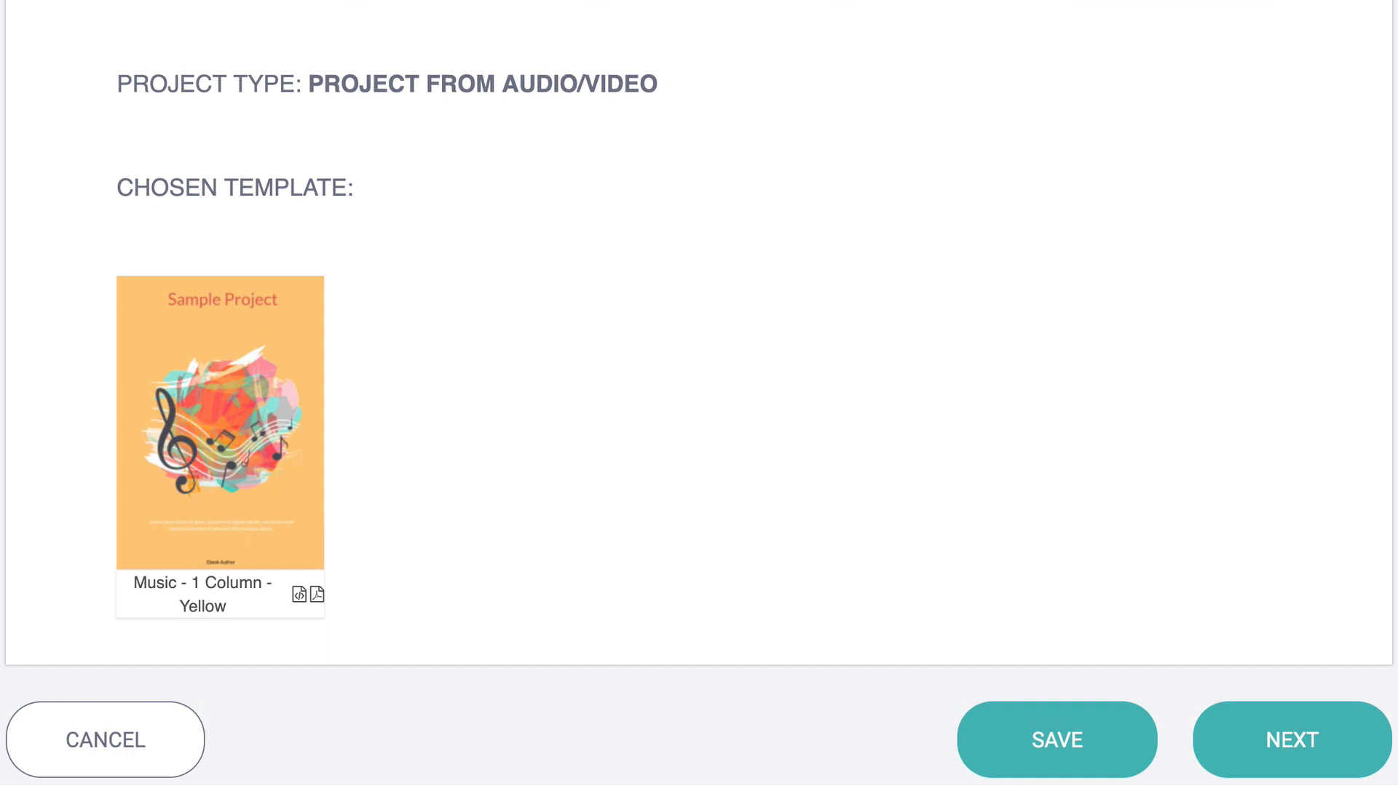
scroll("up", 3)
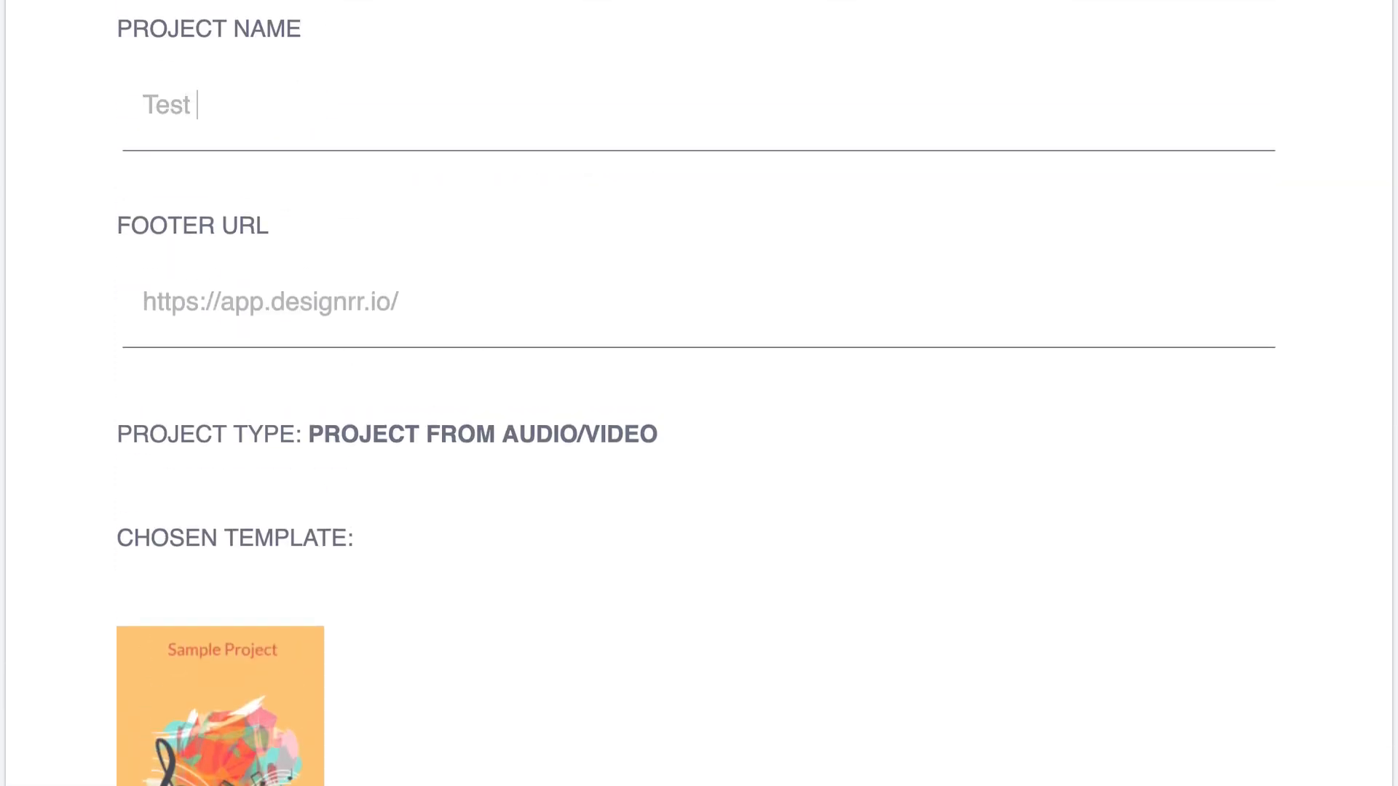
scroll("down", 3)
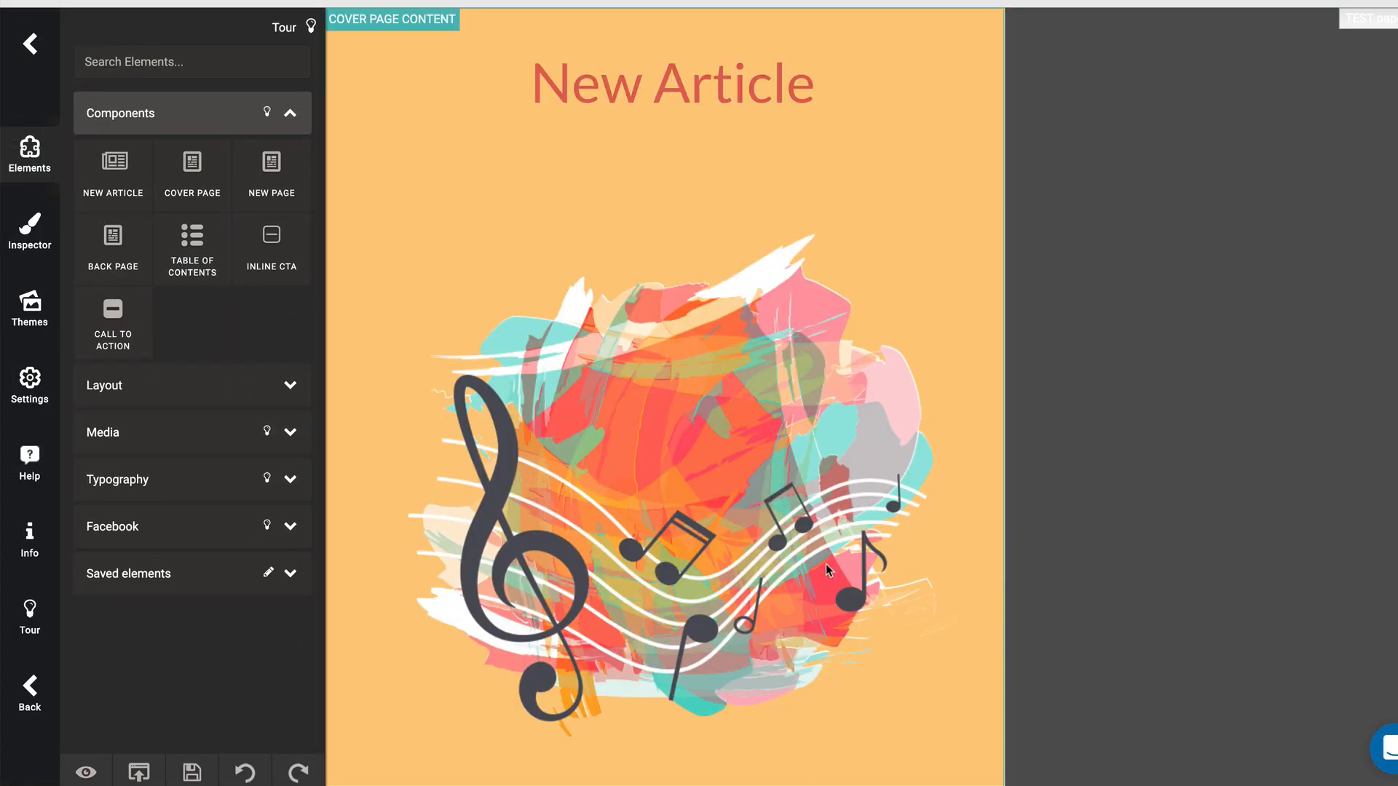
Place the Designrr logo Image element after the transcript's first speaker paragraph.
scroll("down", 3)
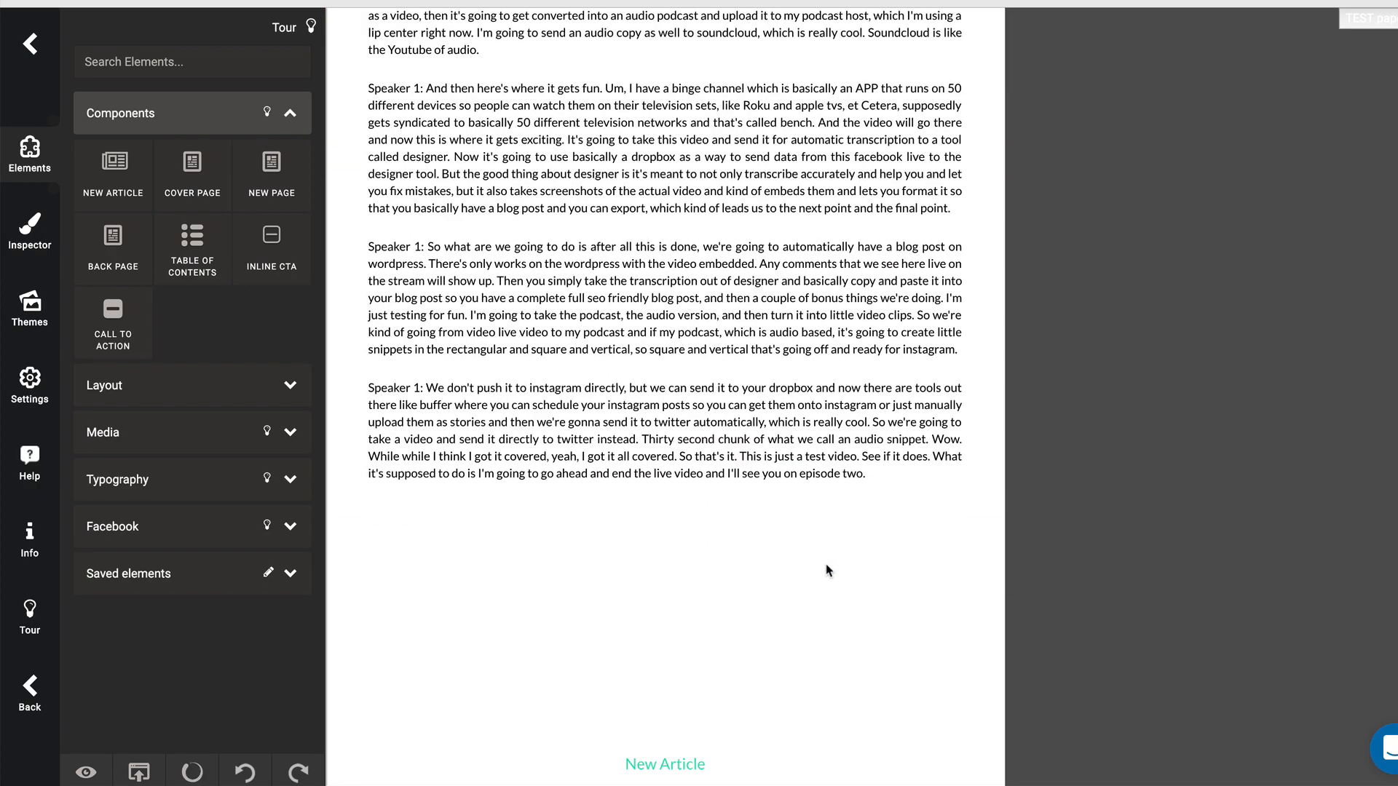
scroll("up", 3)
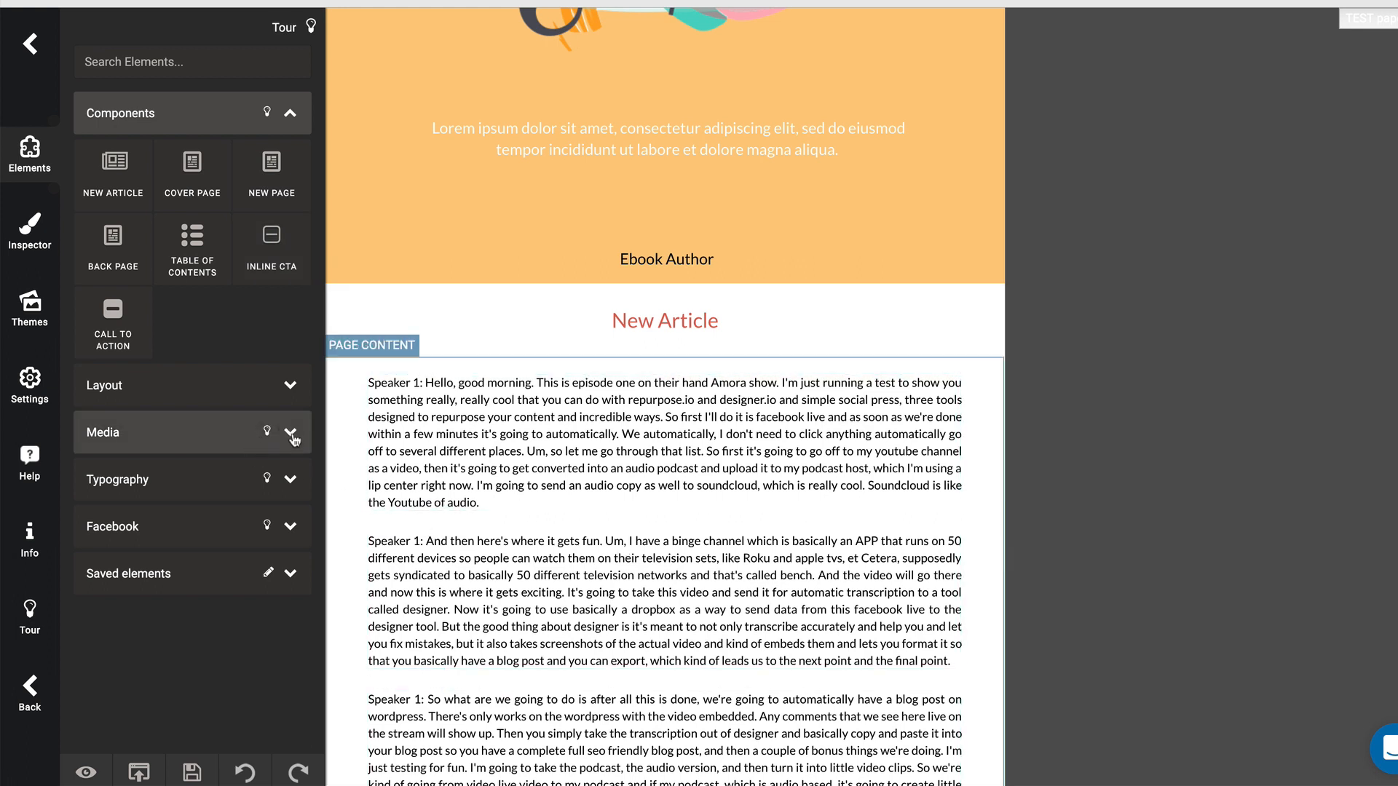
left_click(291, 435)
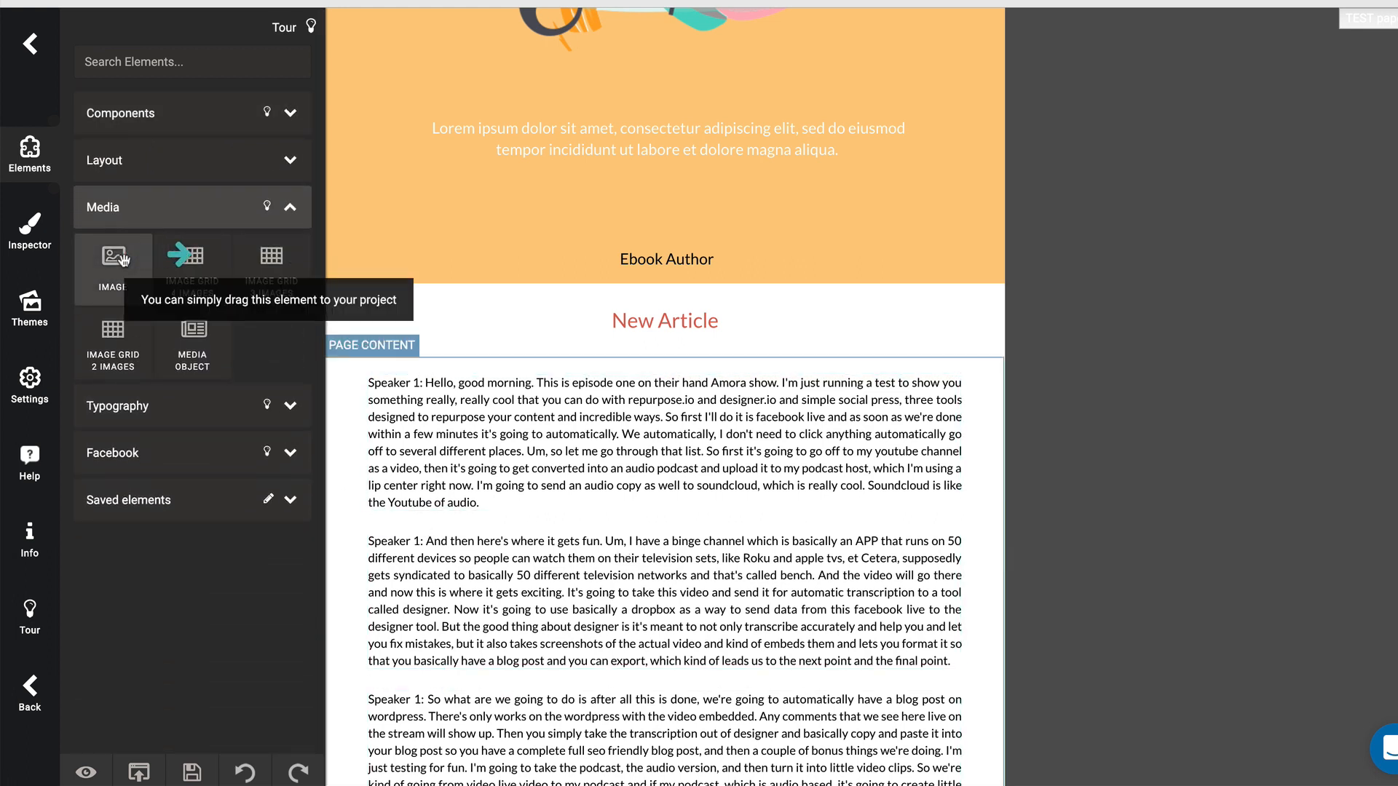
mouse_move(391, 253)
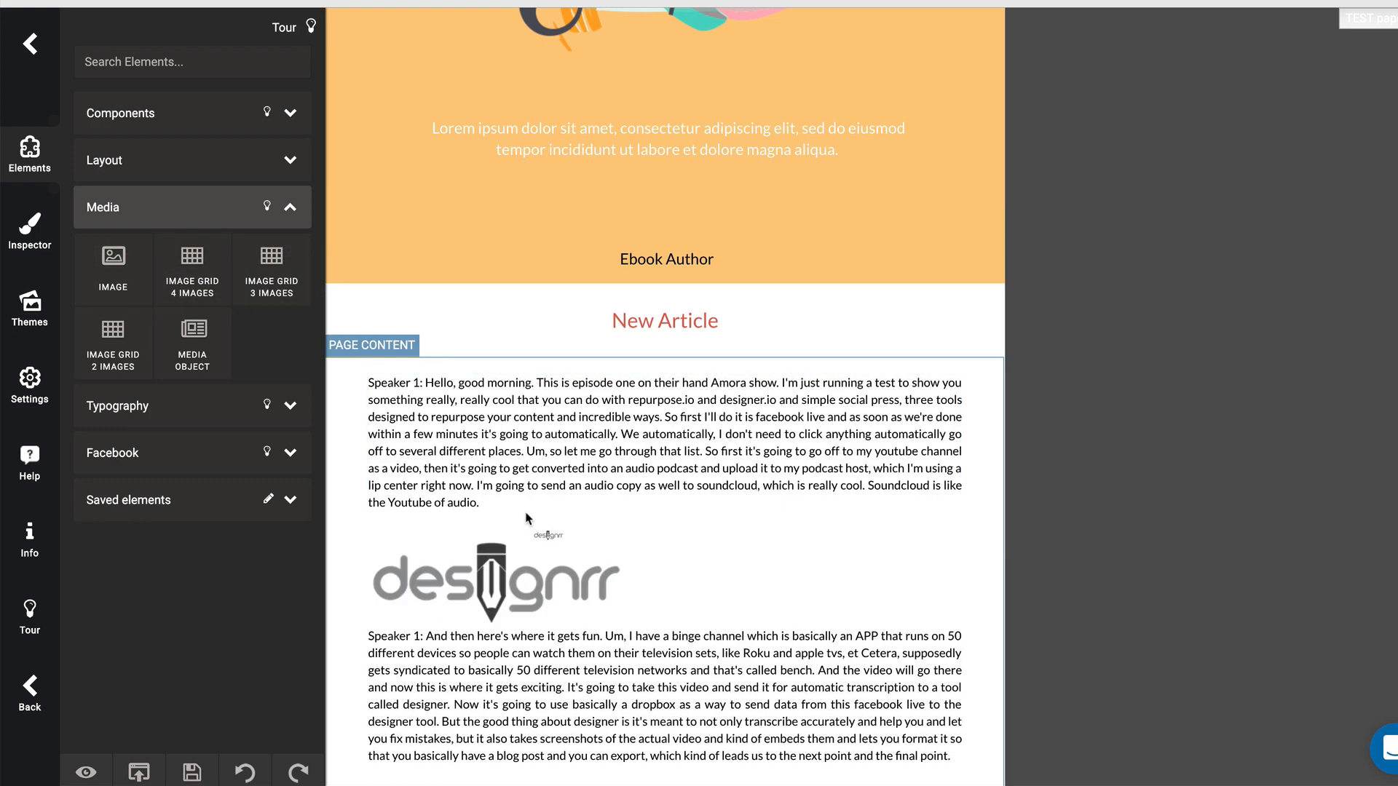
left_click(492, 581)
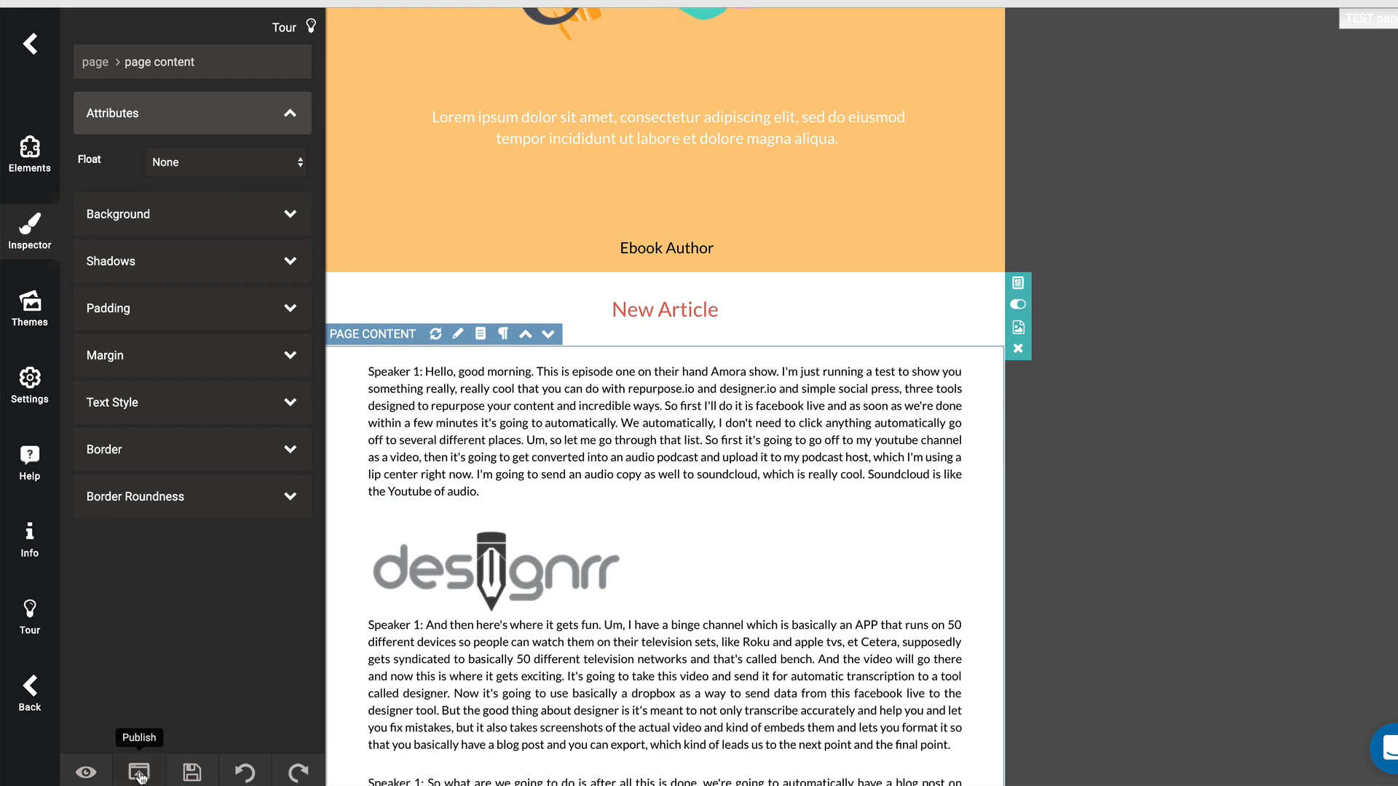
Export as HTML with cover and headers/footers removed and Include styles unchecked.
left_click(138, 770)
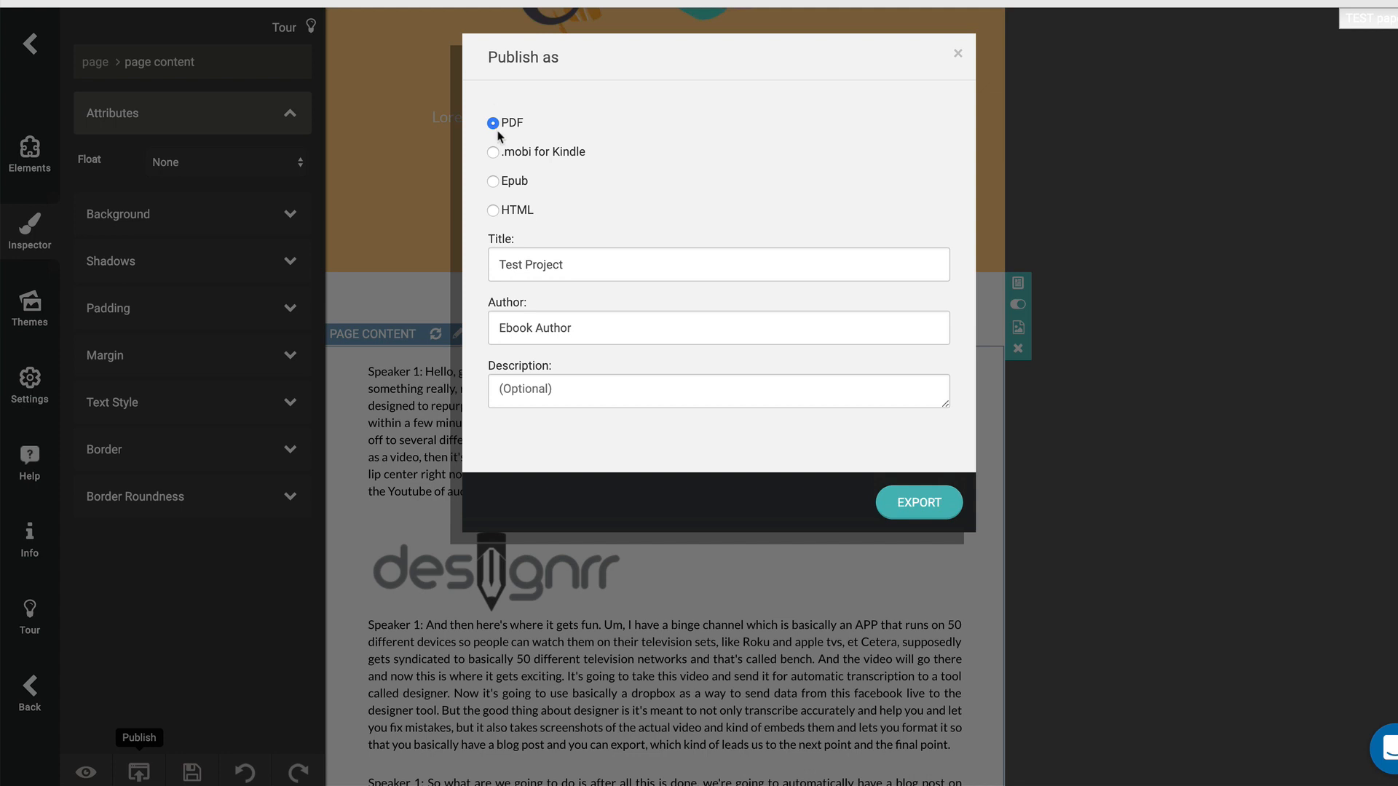
mouse_move(569, 169)
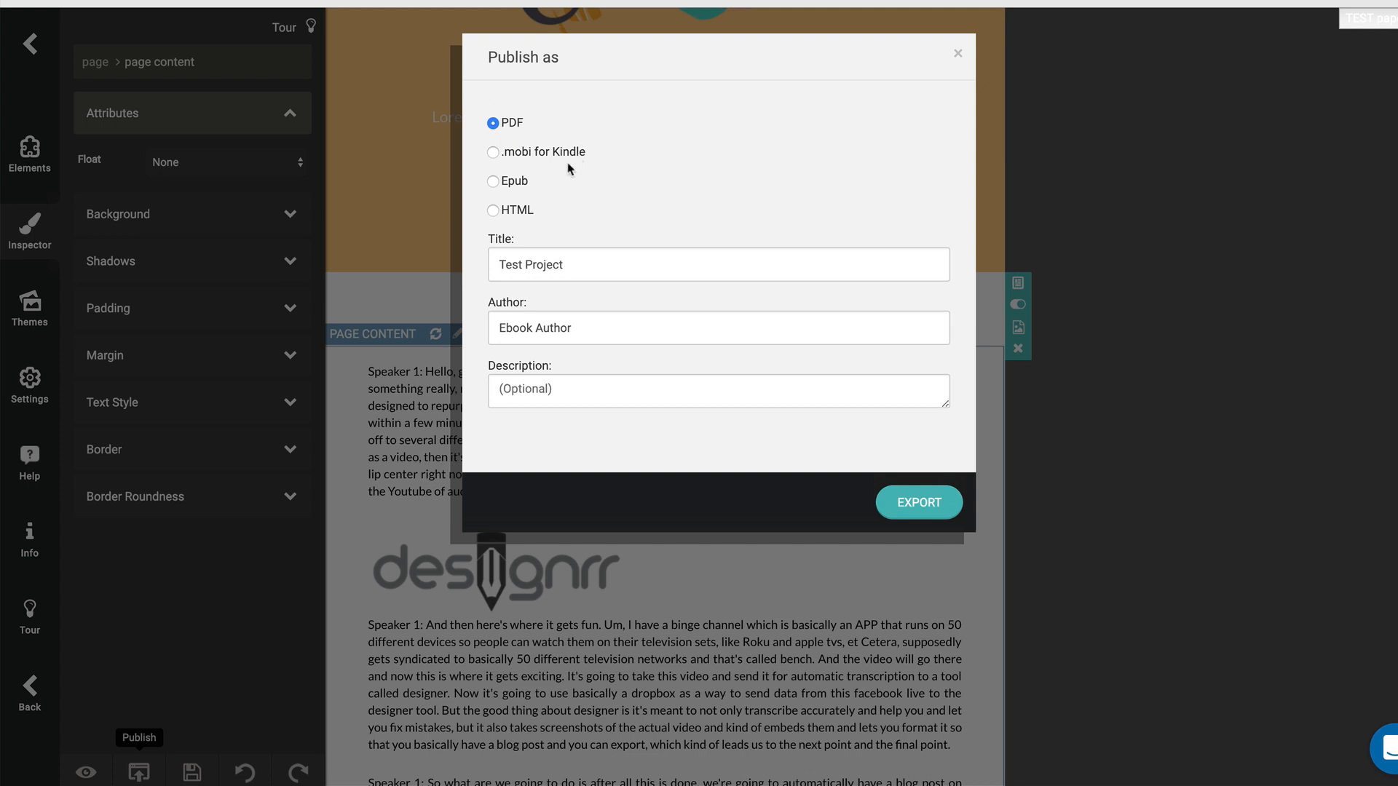
mouse_move(498, 214)
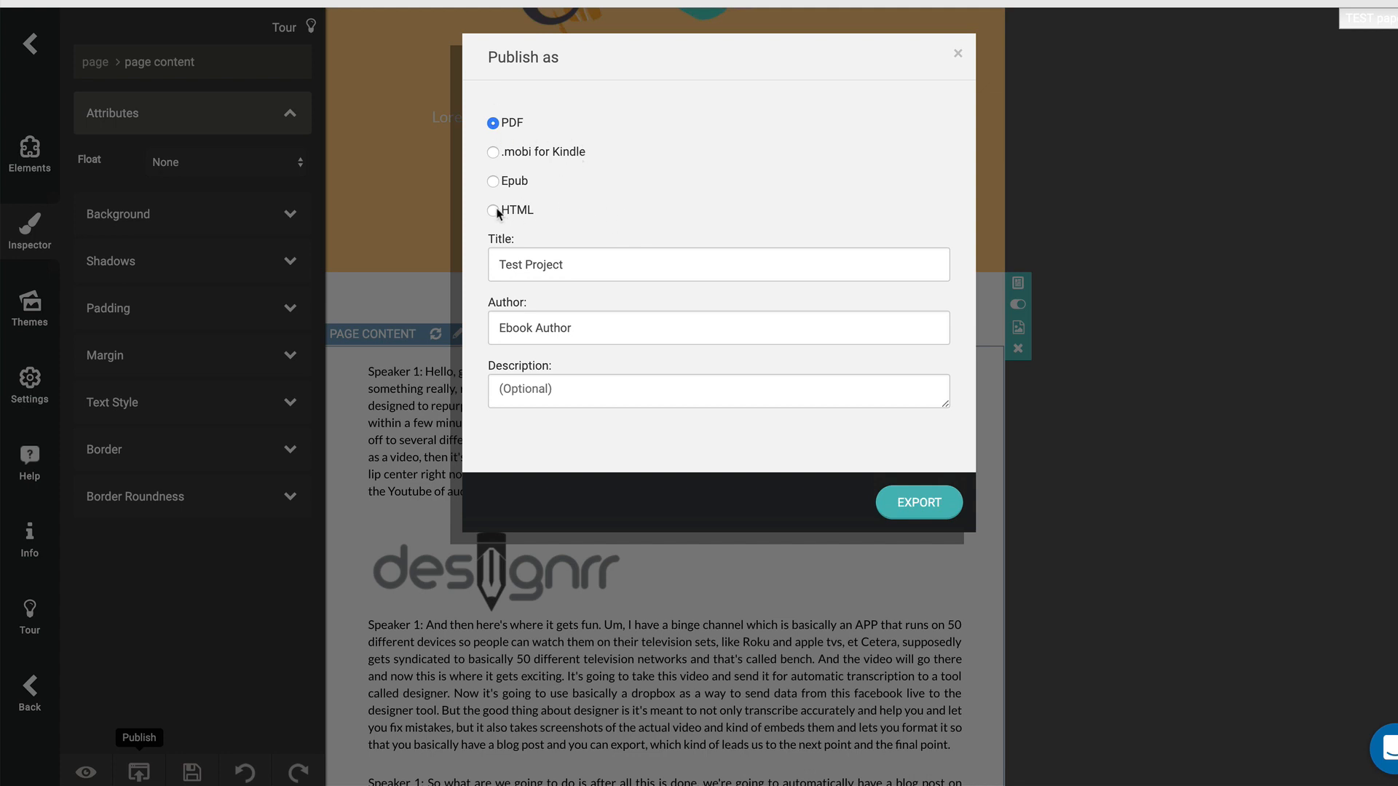
left_click(492, 209)
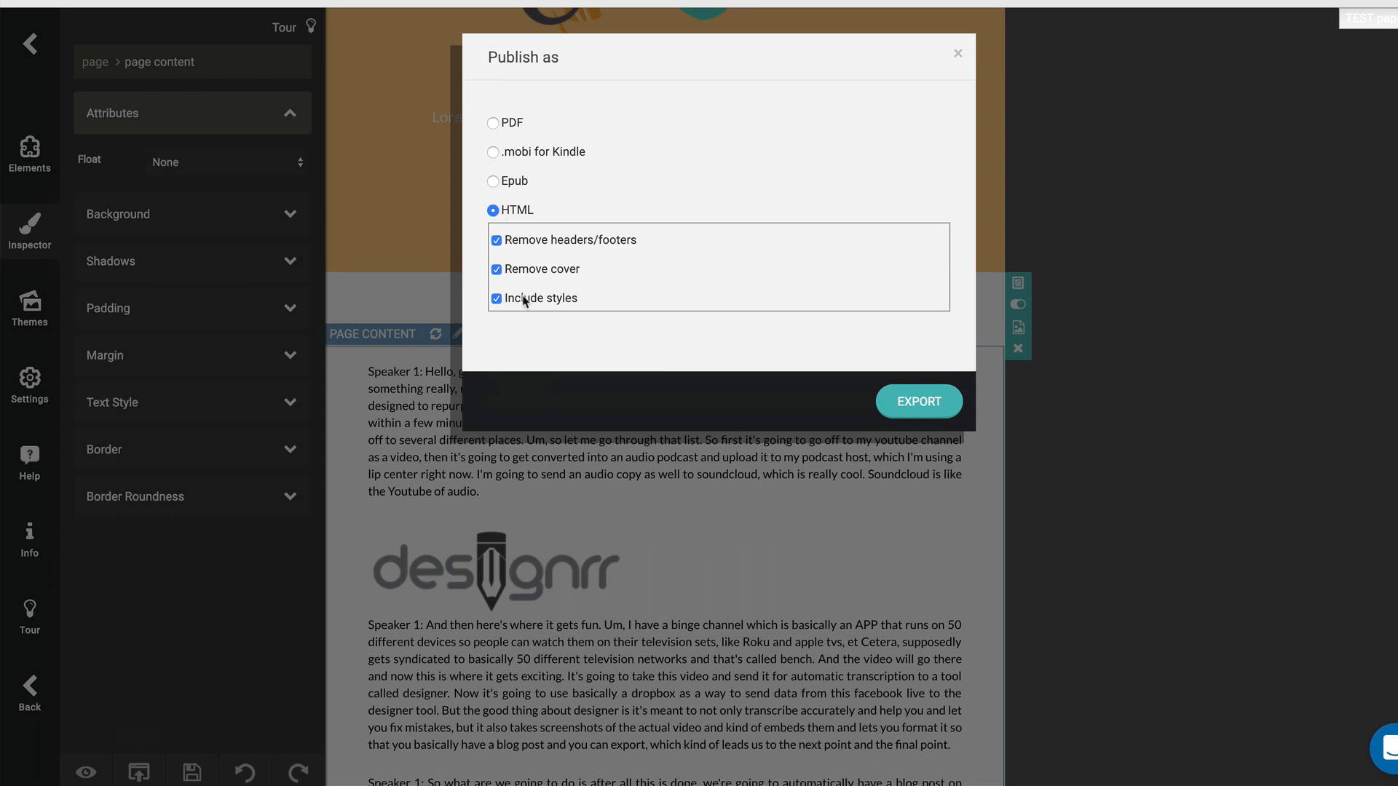
mouse_move(594, 273)
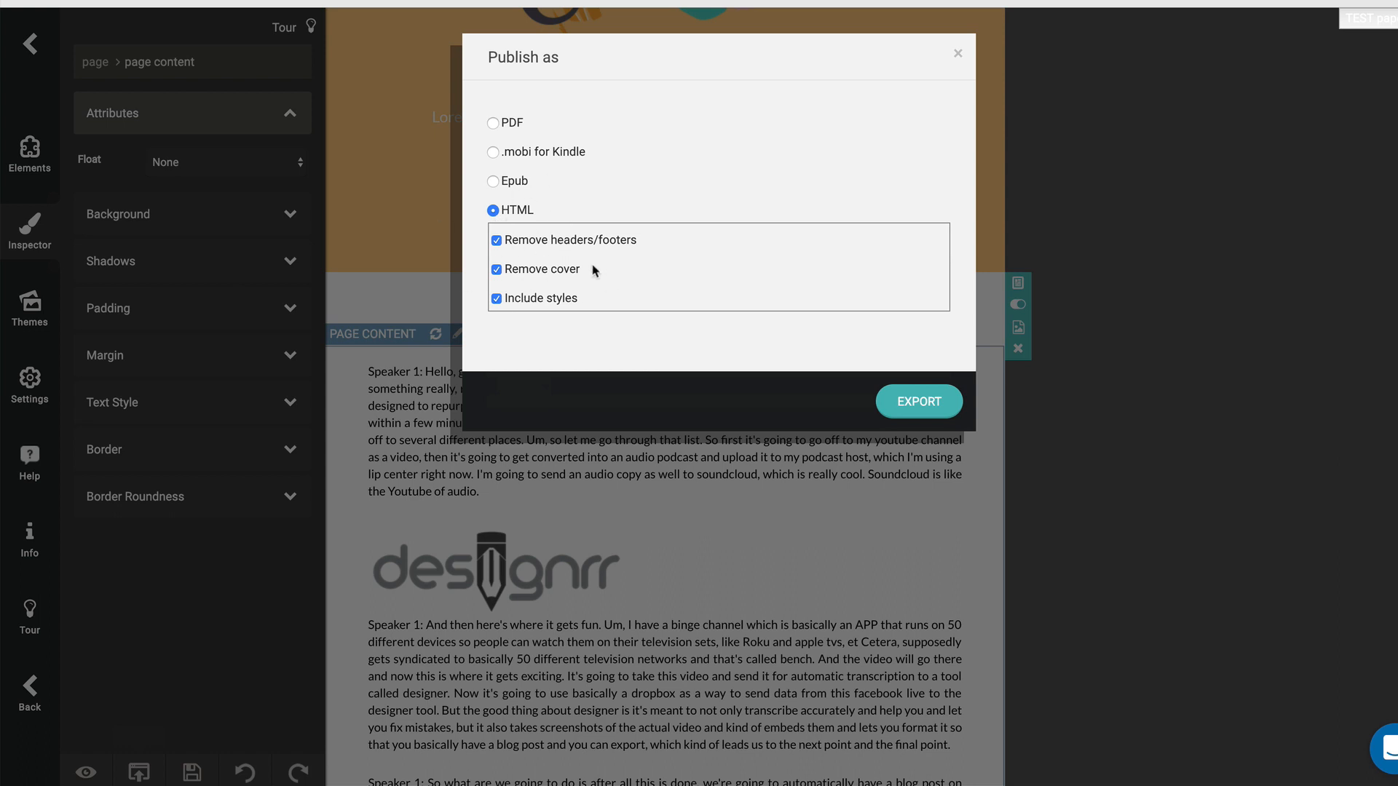
left_click(495, 297)
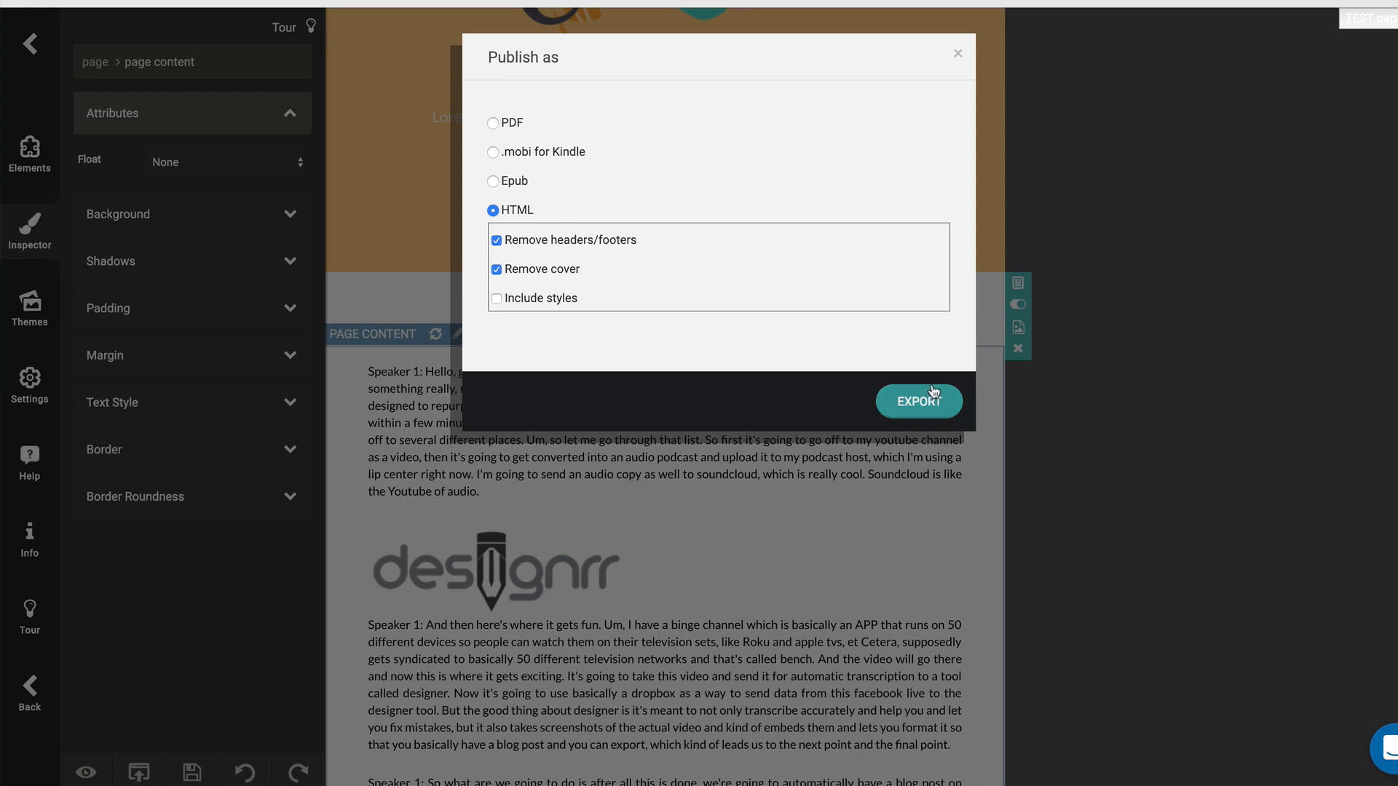
left_click(919, 401)
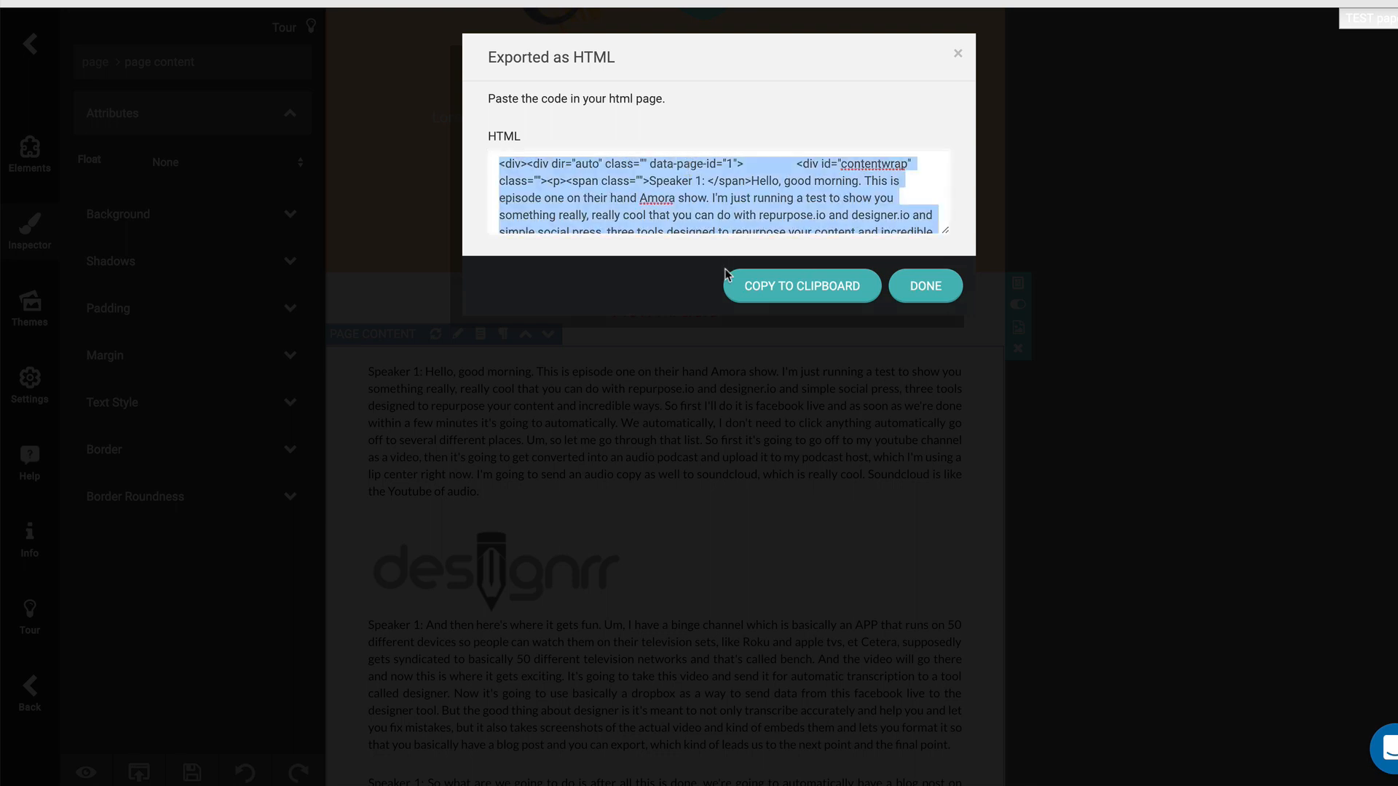
left_click(924, 287)
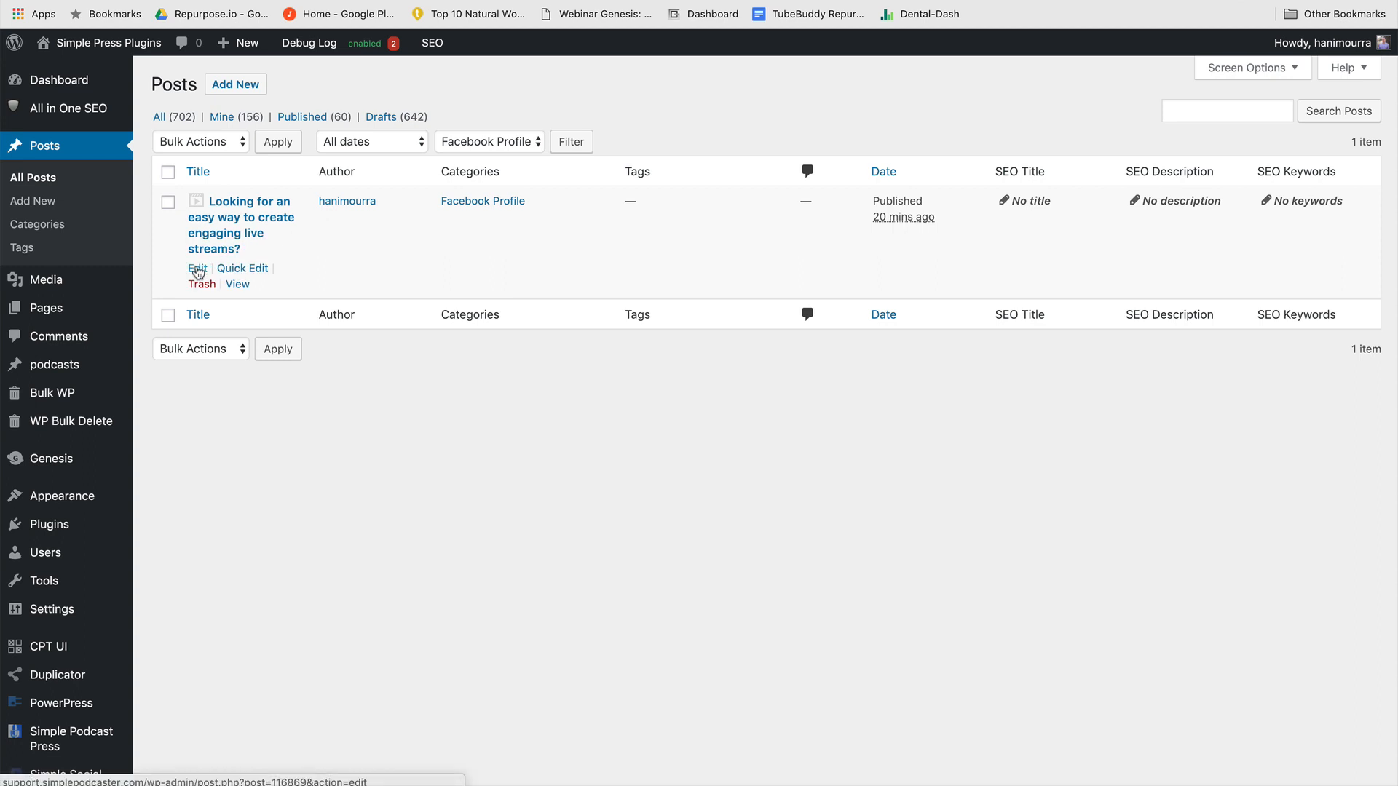
Edit the live-streams post and switch its body to the Code Editor.
left_click(196, 268)
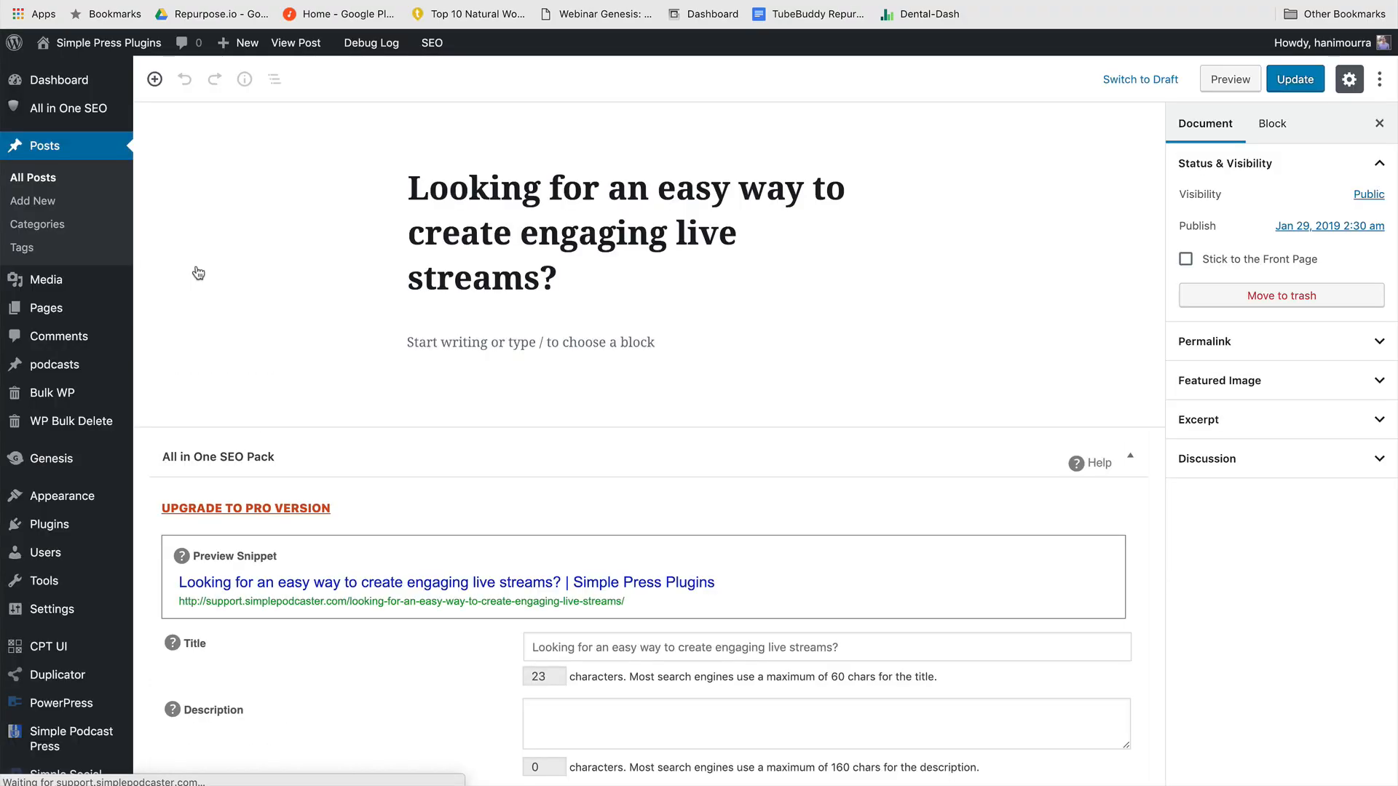
left_click(1348, 78)
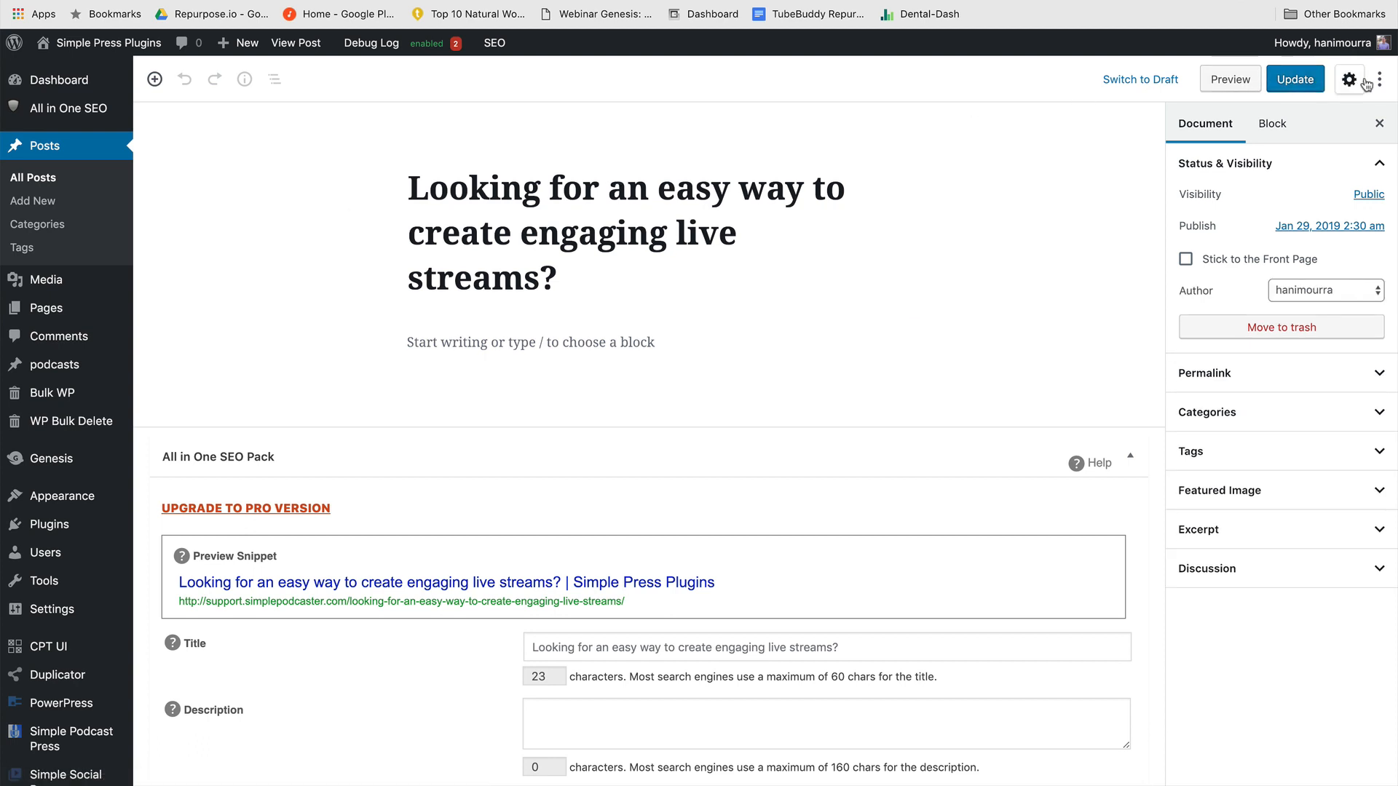
left_click(1376, 79)
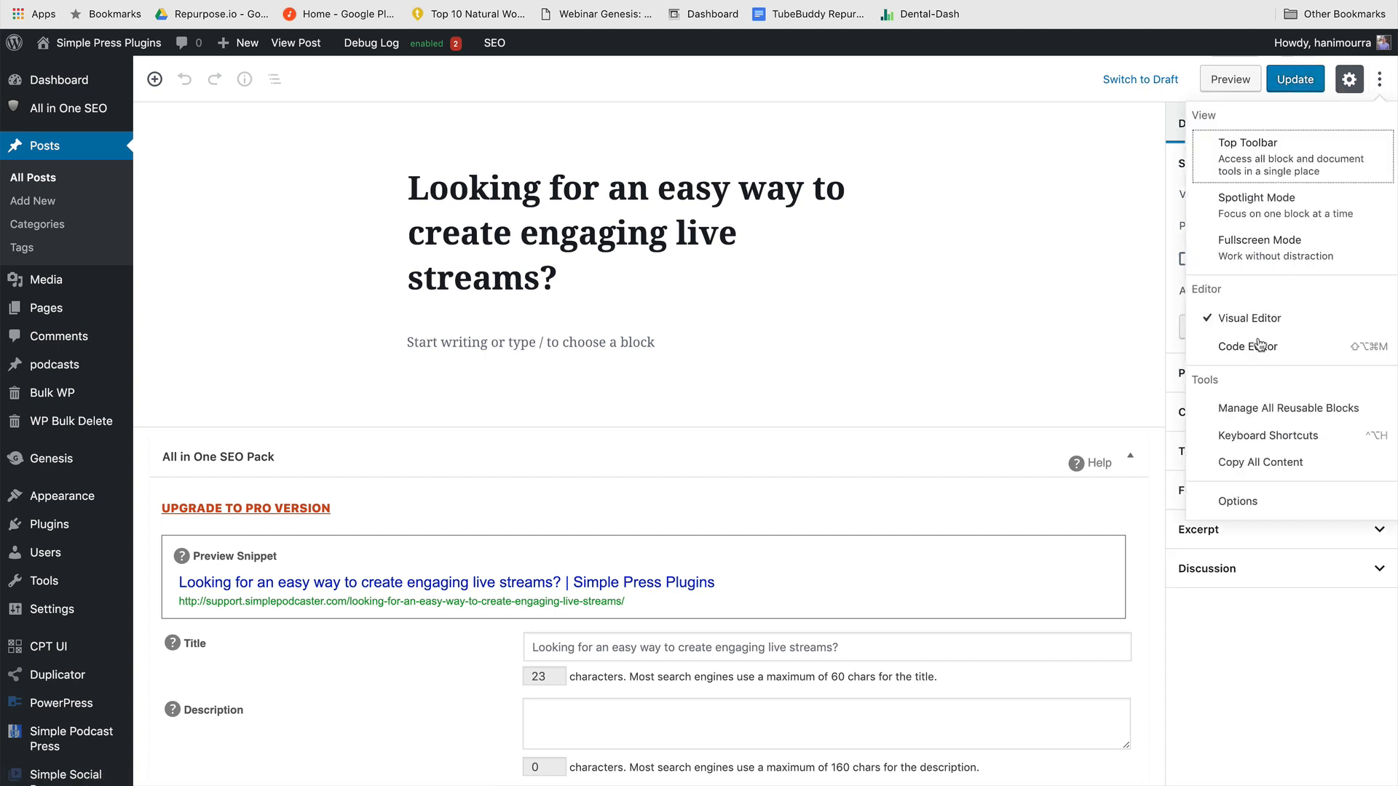
left_click(1247, 347)
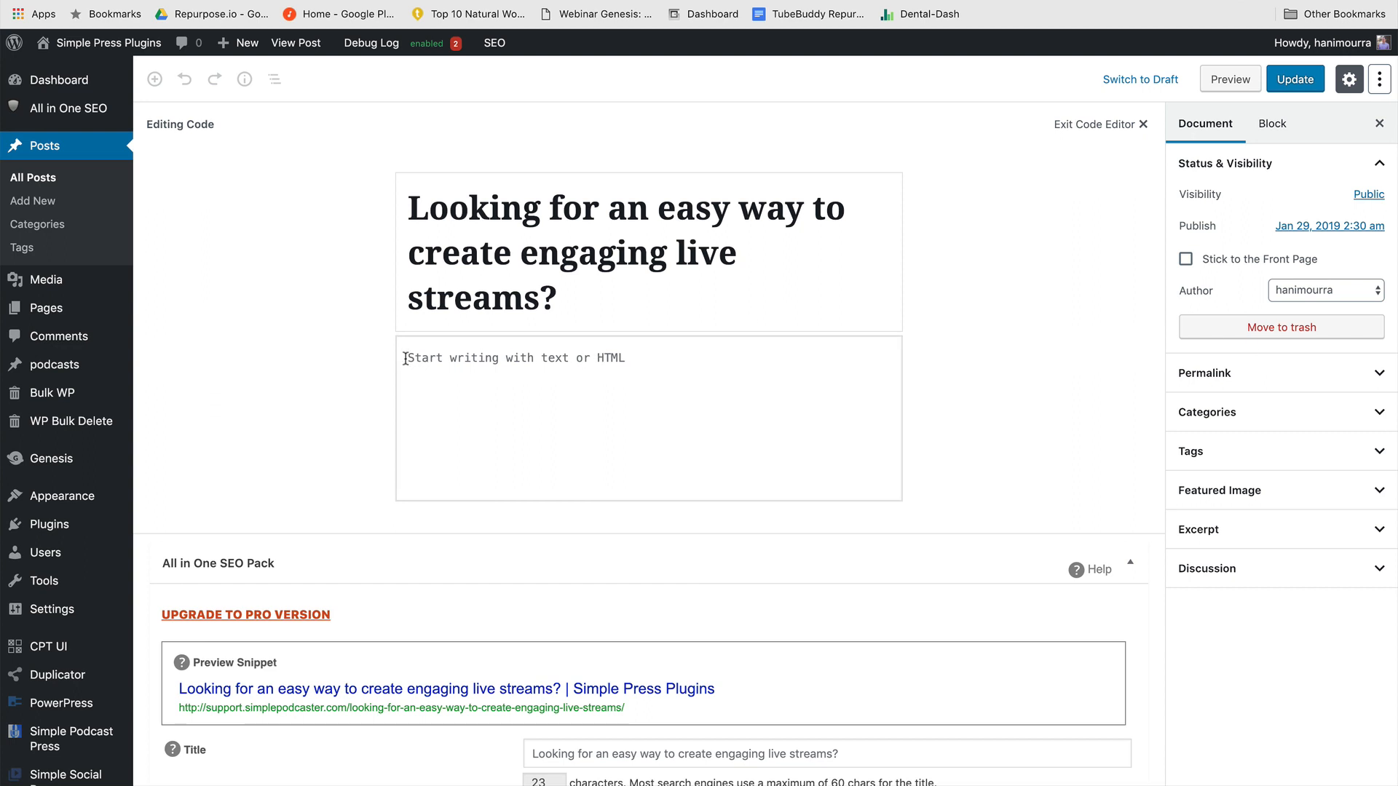
Paste the transcript HTML into the post body, Update it, and view the published post.
right_click(406, 361)
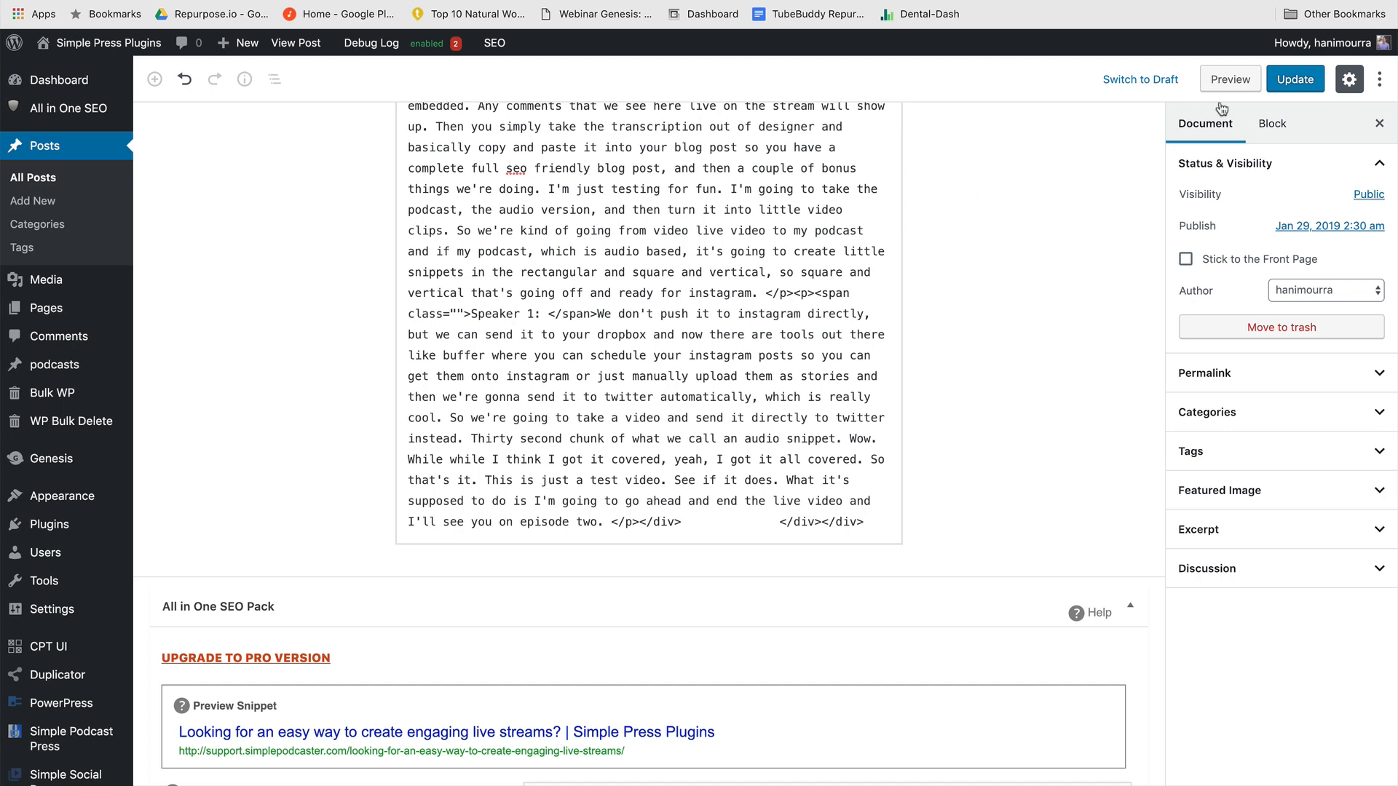
left_click(1294, 79)
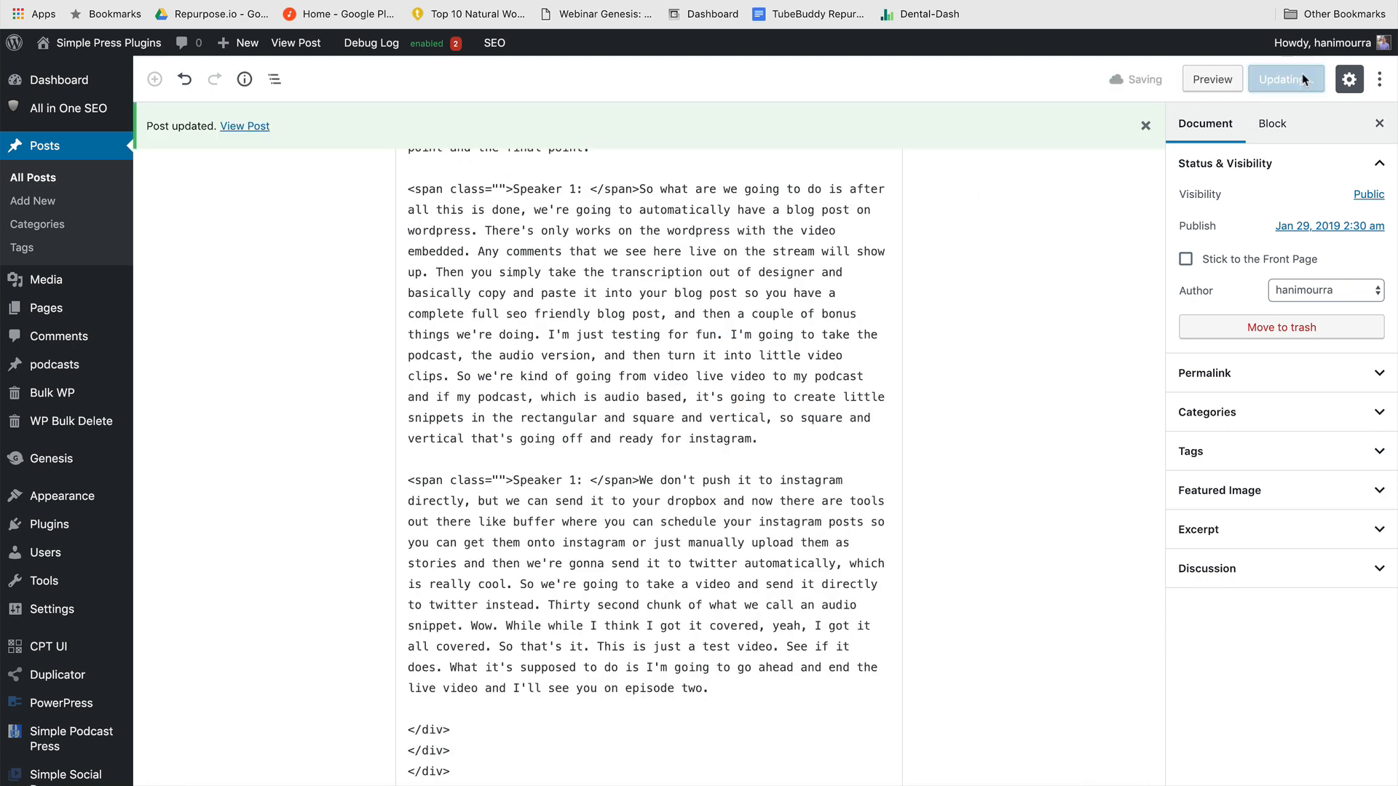
left_click(1284, 78)
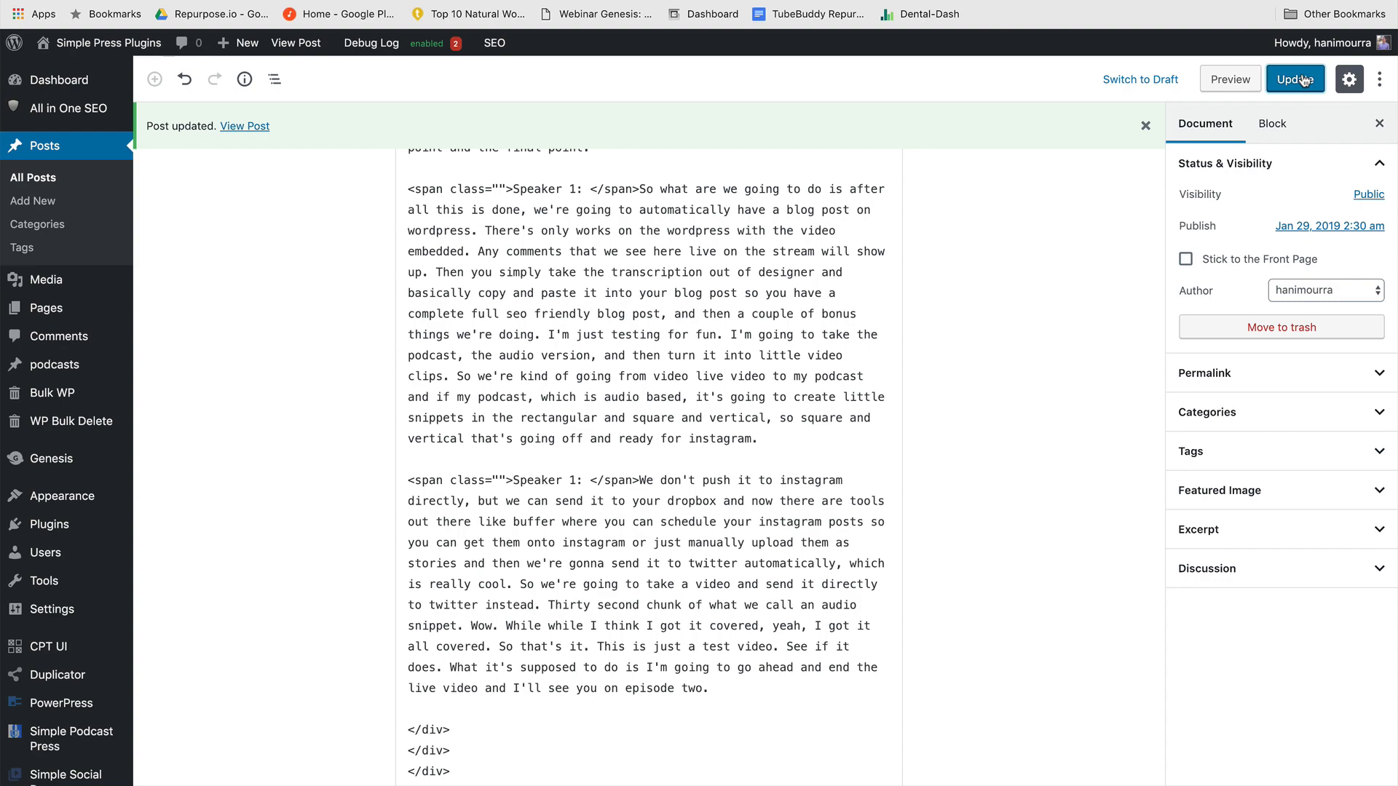
mouse_move(243, 125)
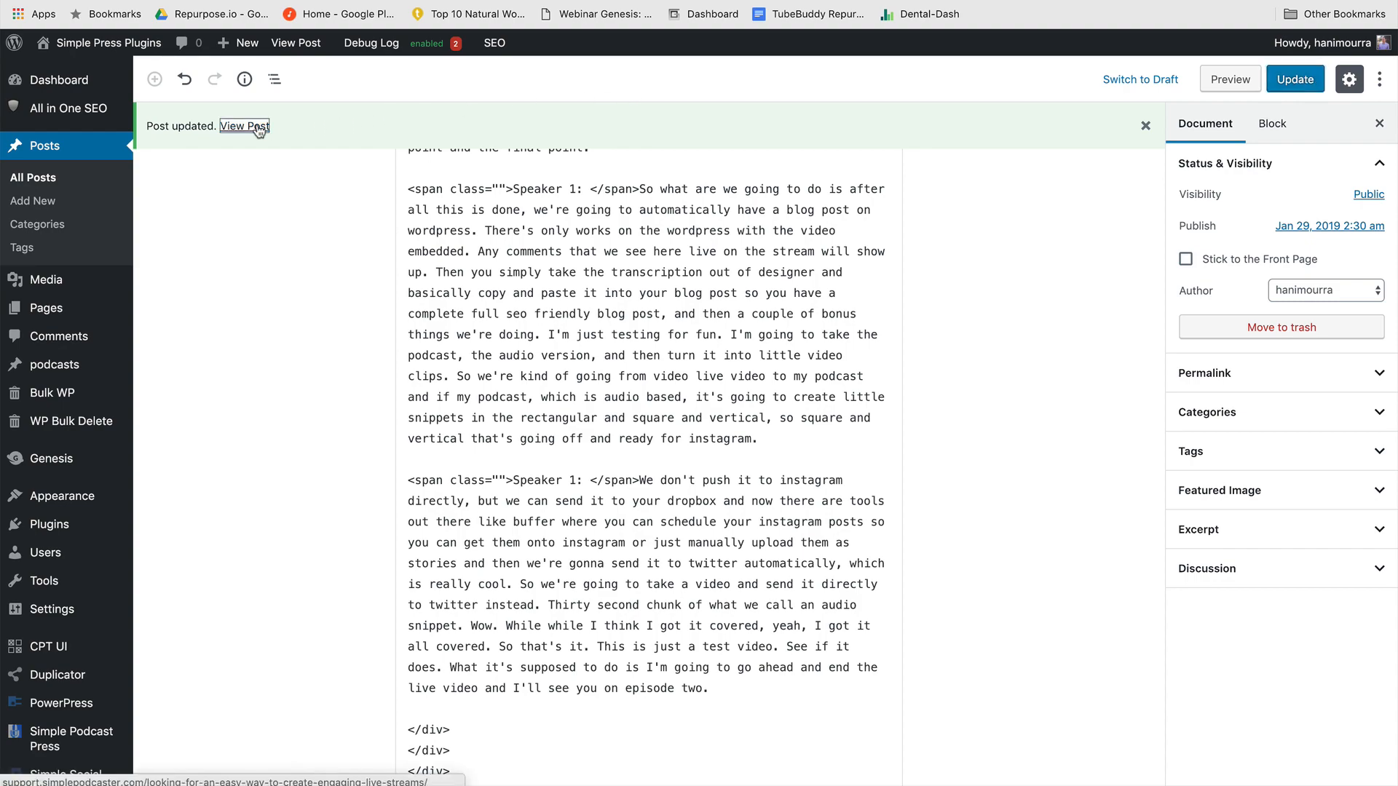
left_click(243, 125)
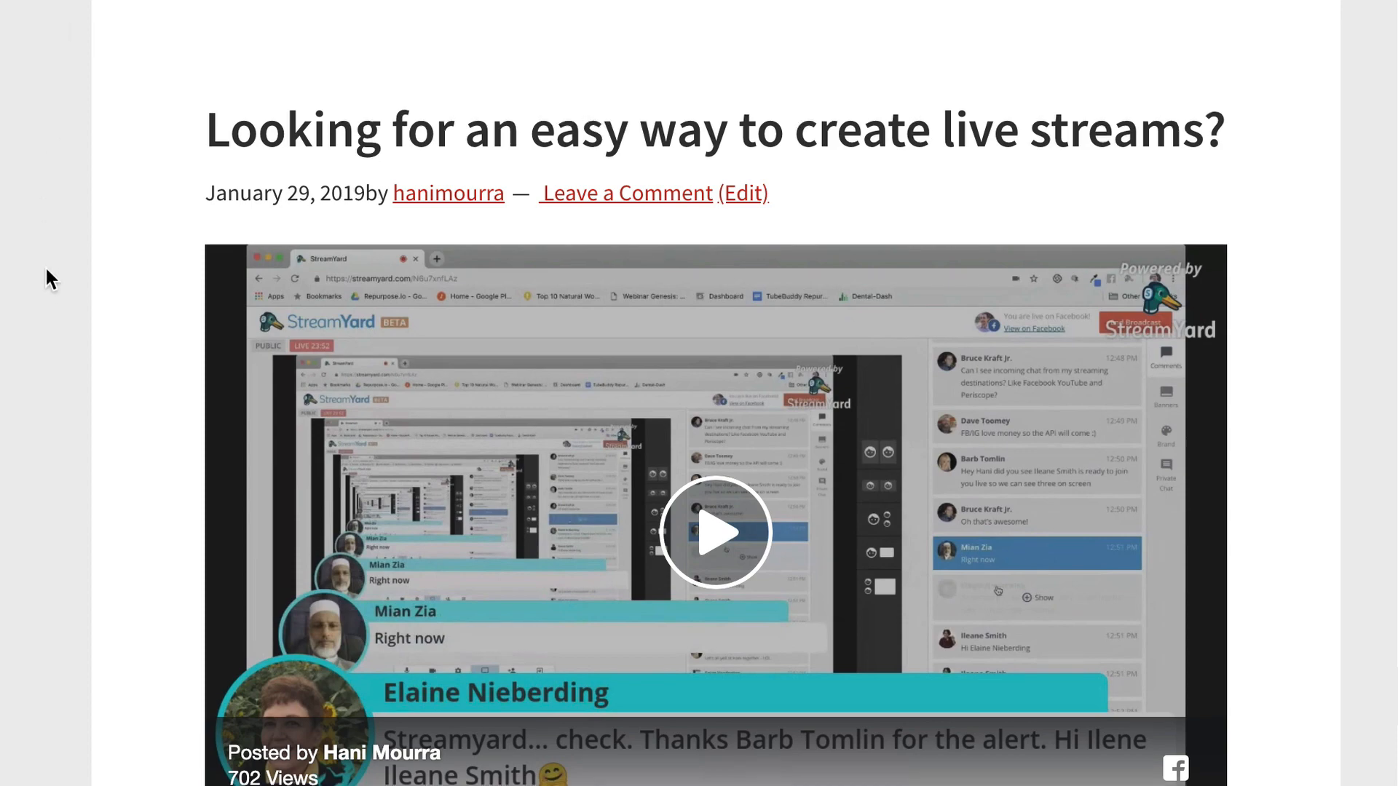
scroll("down", 3)
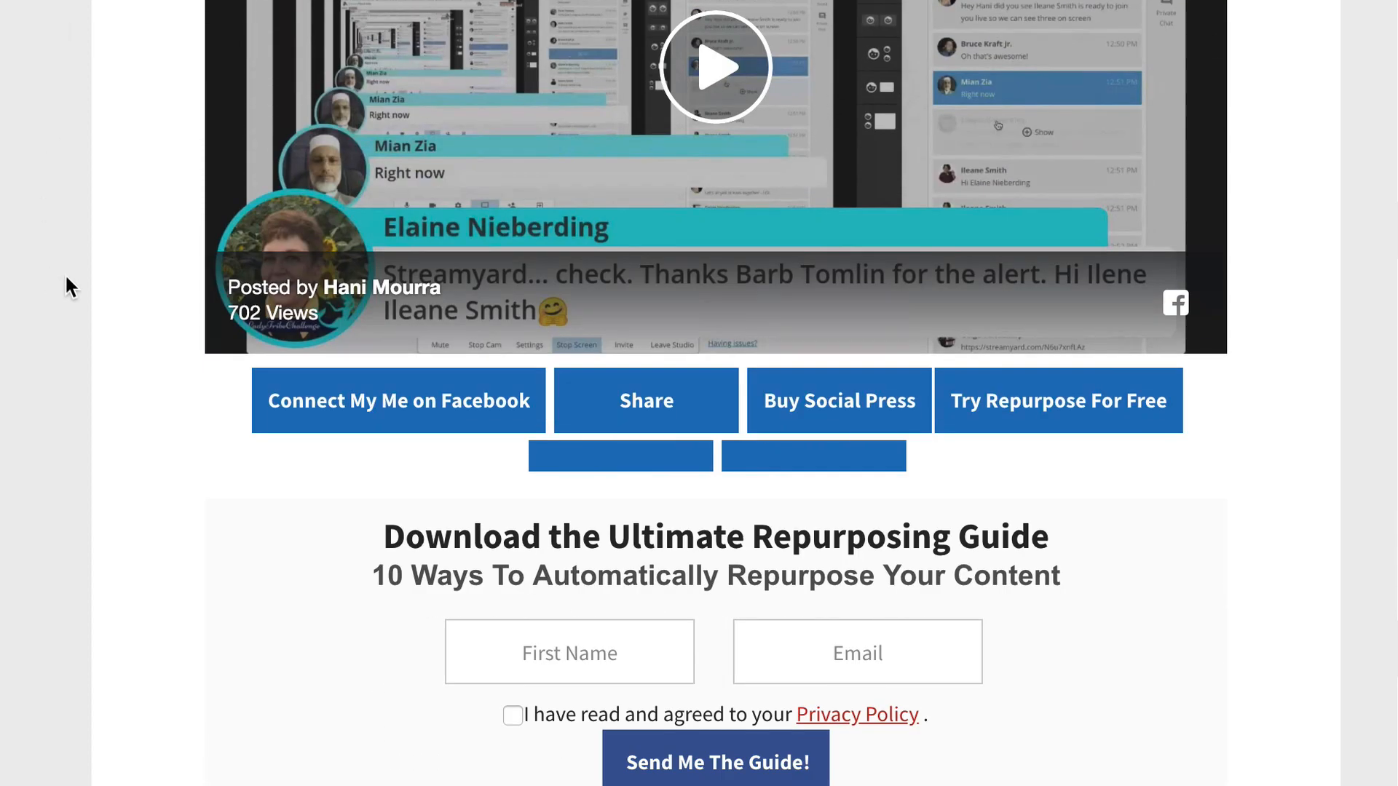
mouse_move(1012, 76)
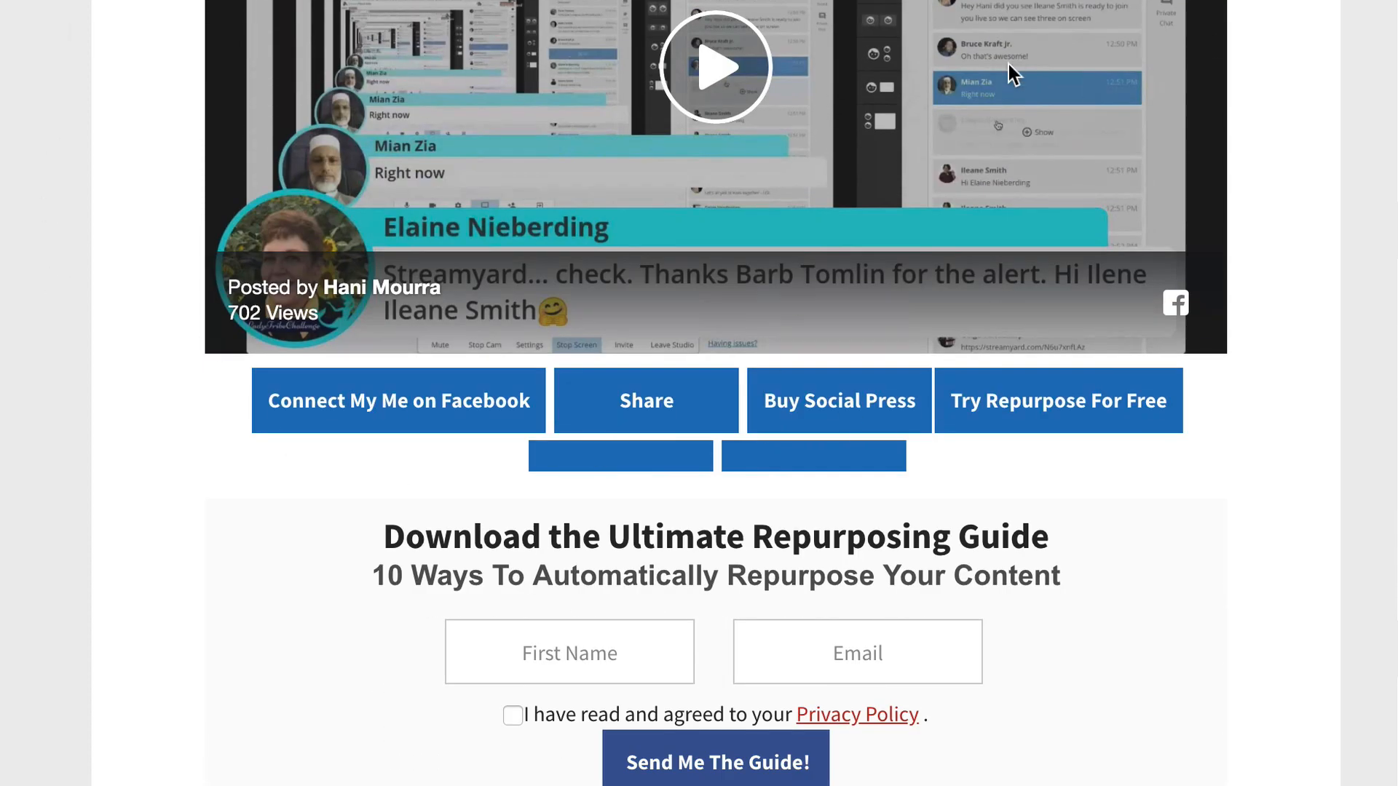
scroll("down", 3)
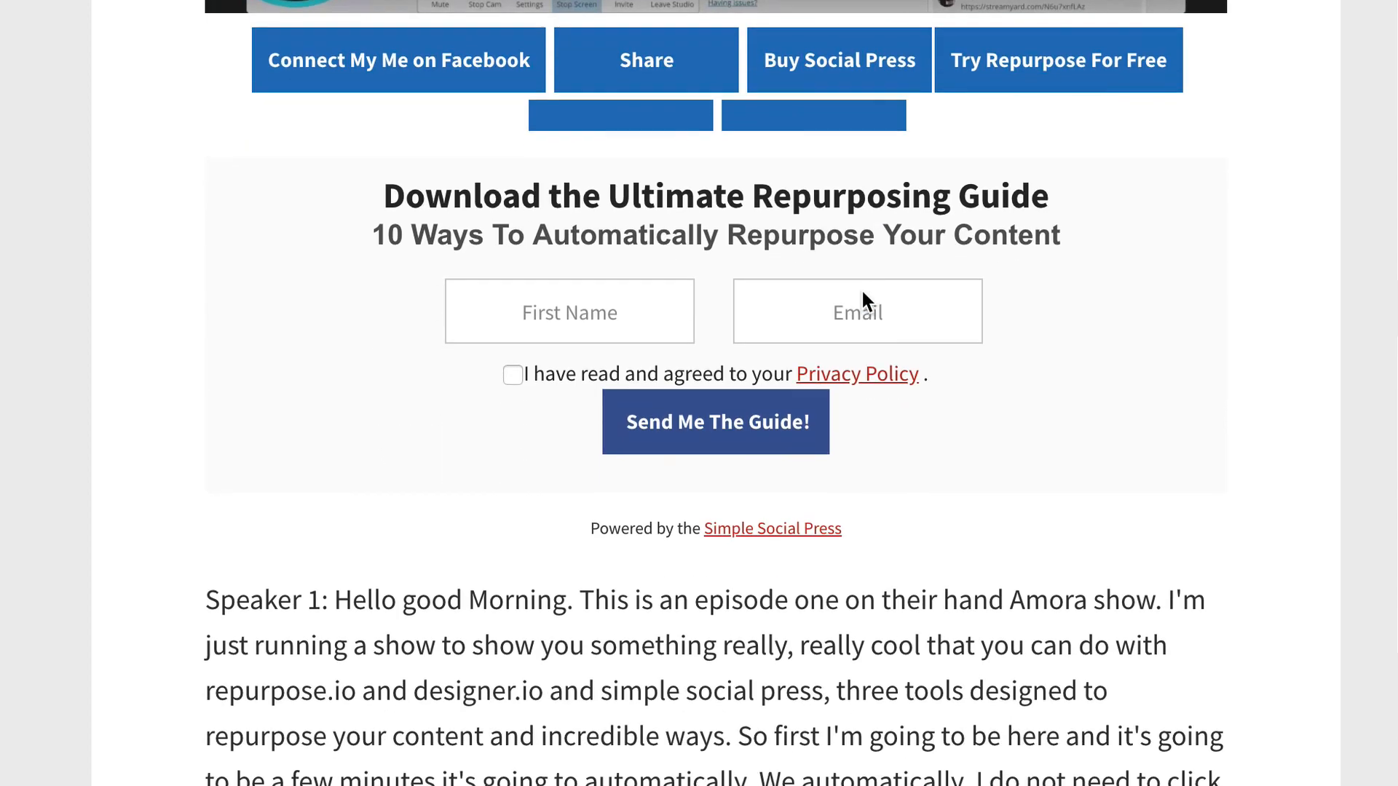
scroll("down", 3)
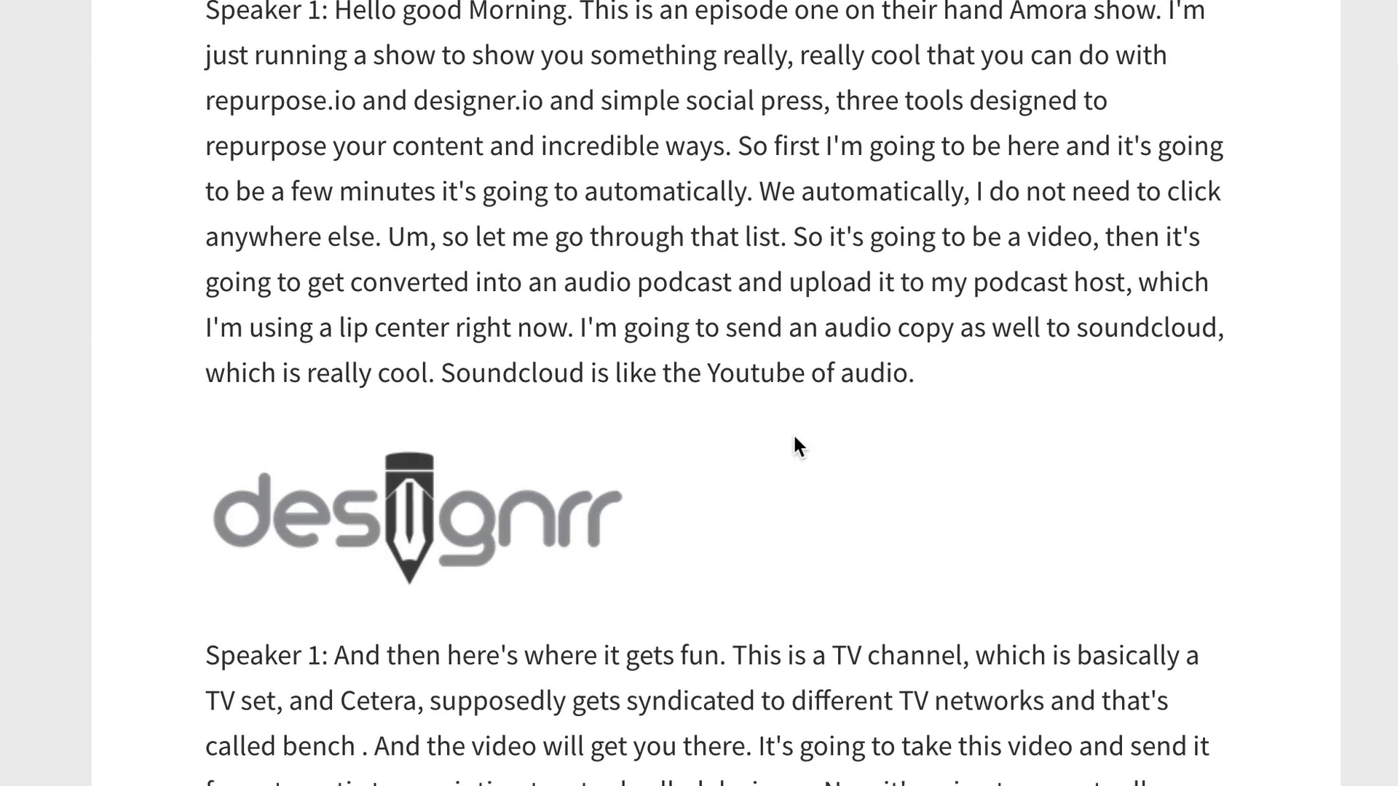
scroll("down", 3)
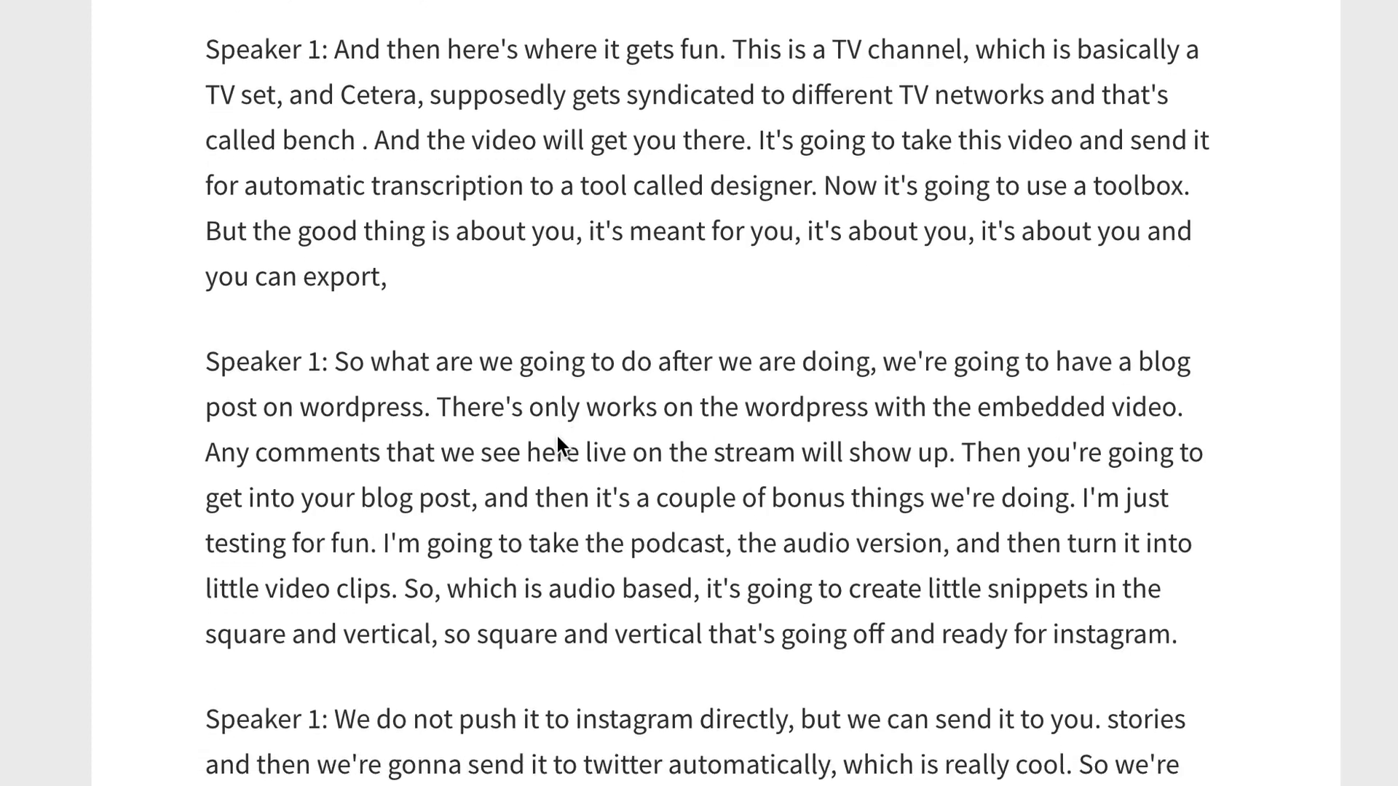
scroll("down", 3)
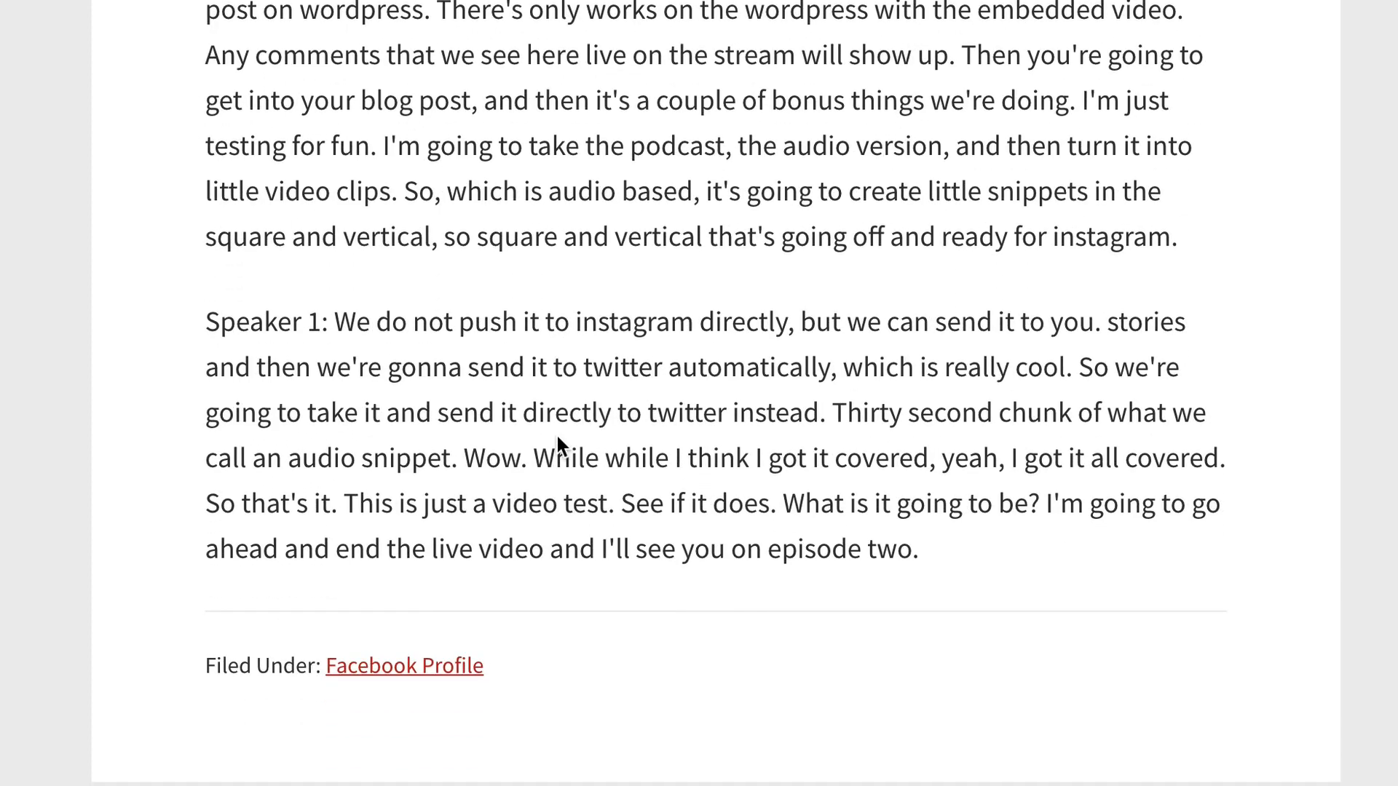